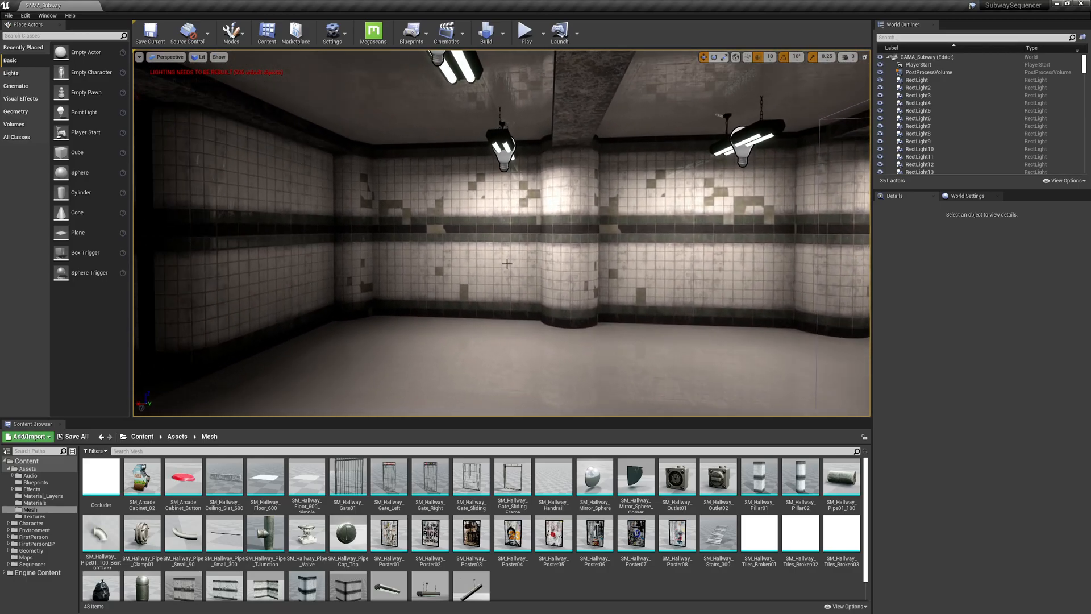
Switch the Content Browser from the Mesh folder to the Assets Materials folder.
left_click(34, 502)
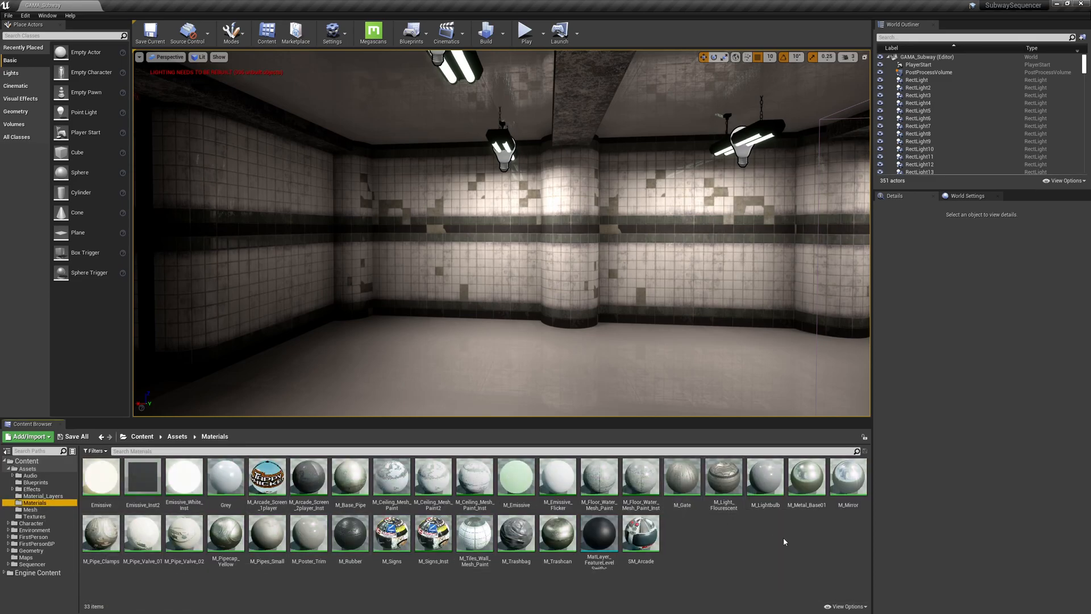
left_click(640, 537)
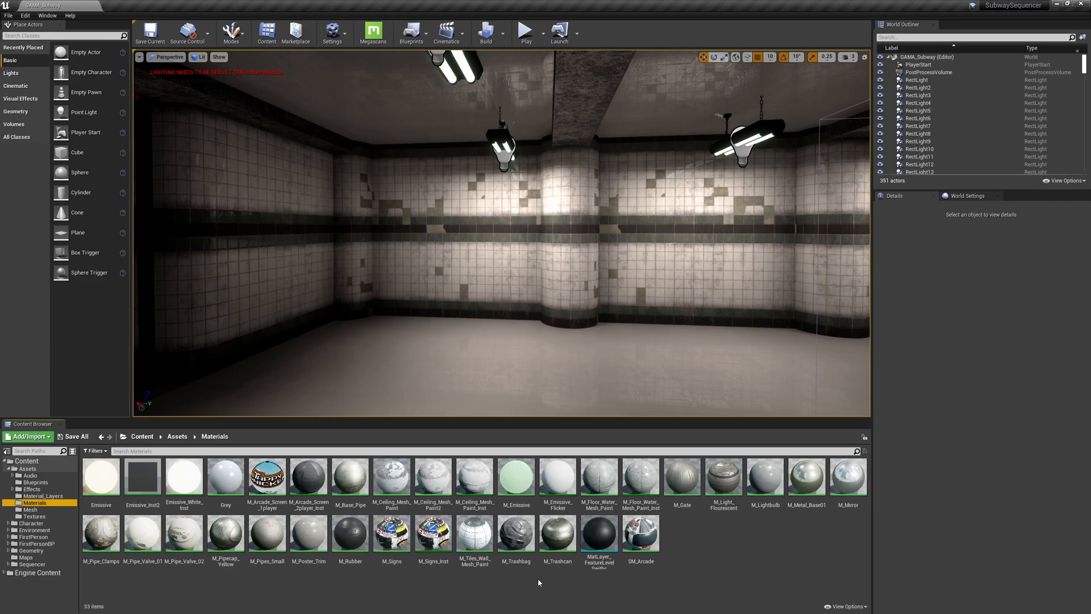
mouse_move(617, 577)
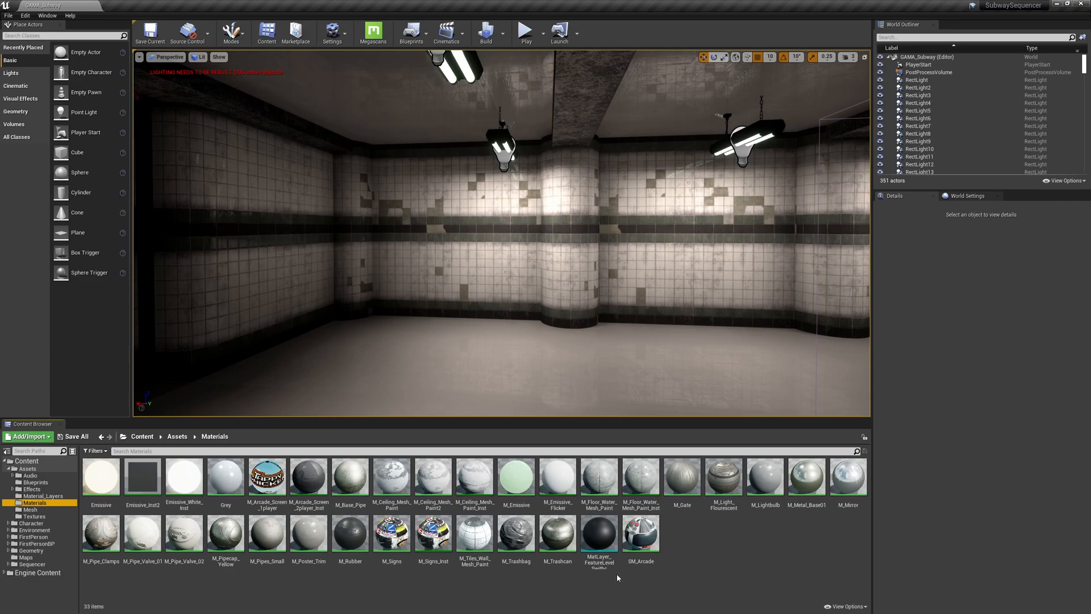
mouse_move(267, 532)
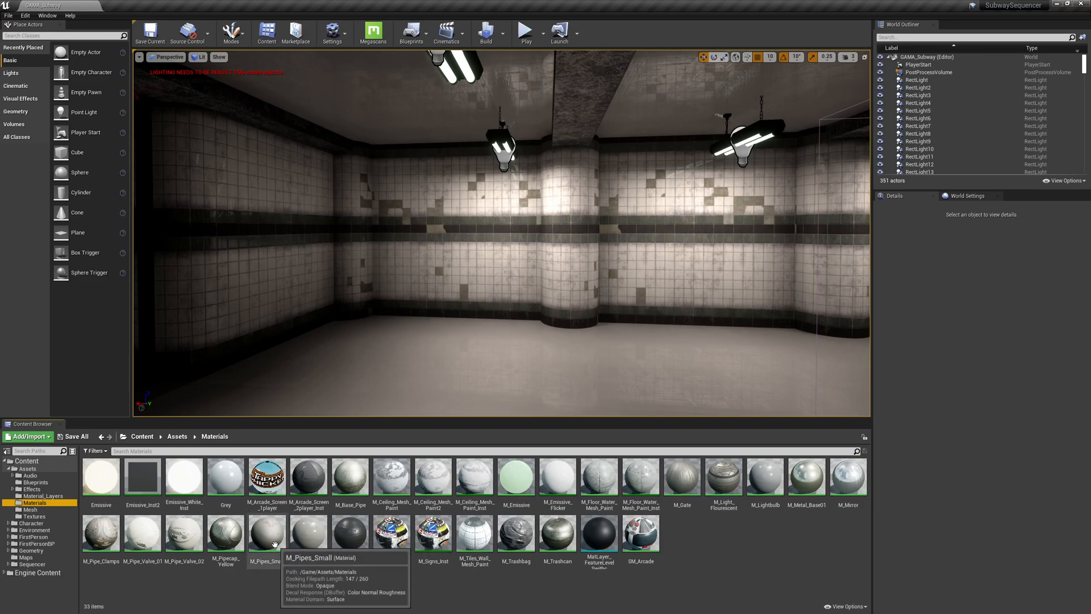
mouse_move(354, 437)
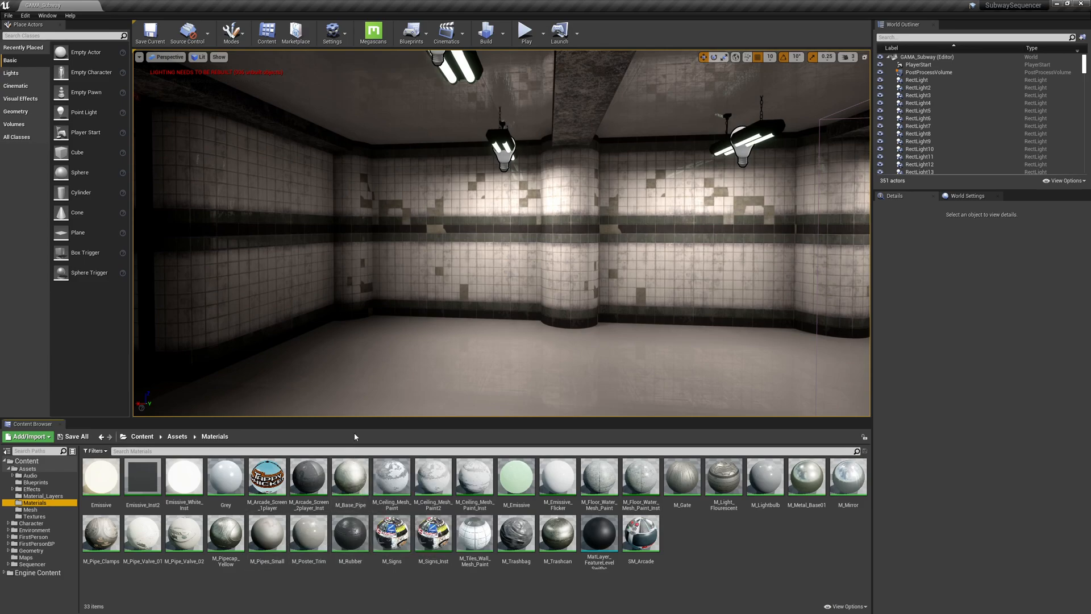
Search the ceiling materials, then select a hallway pillar to reveal its tiled wall material.
type("cell")
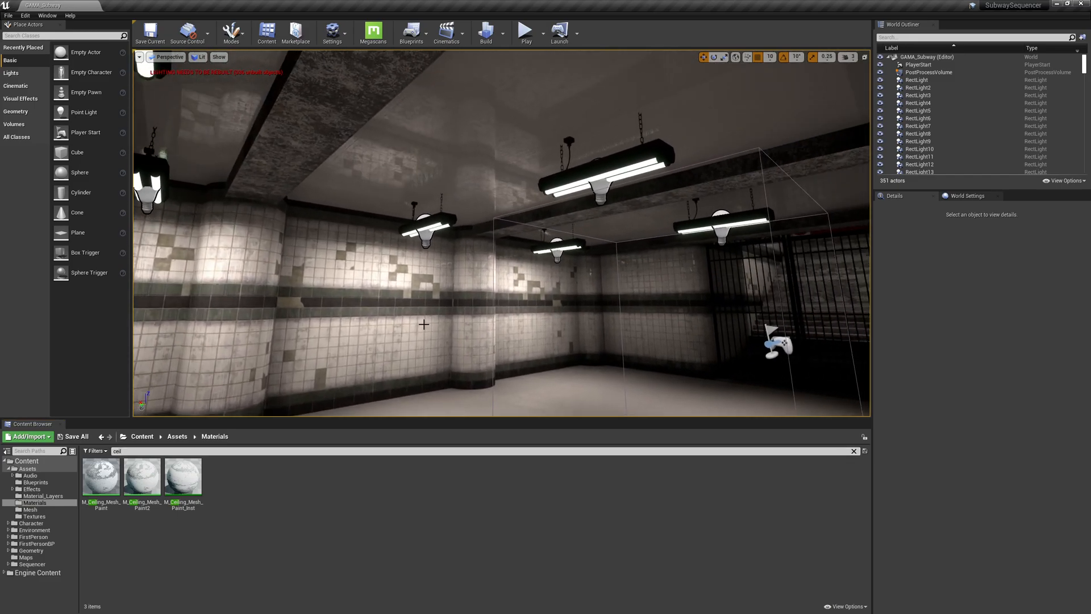
left_click(183, 477)
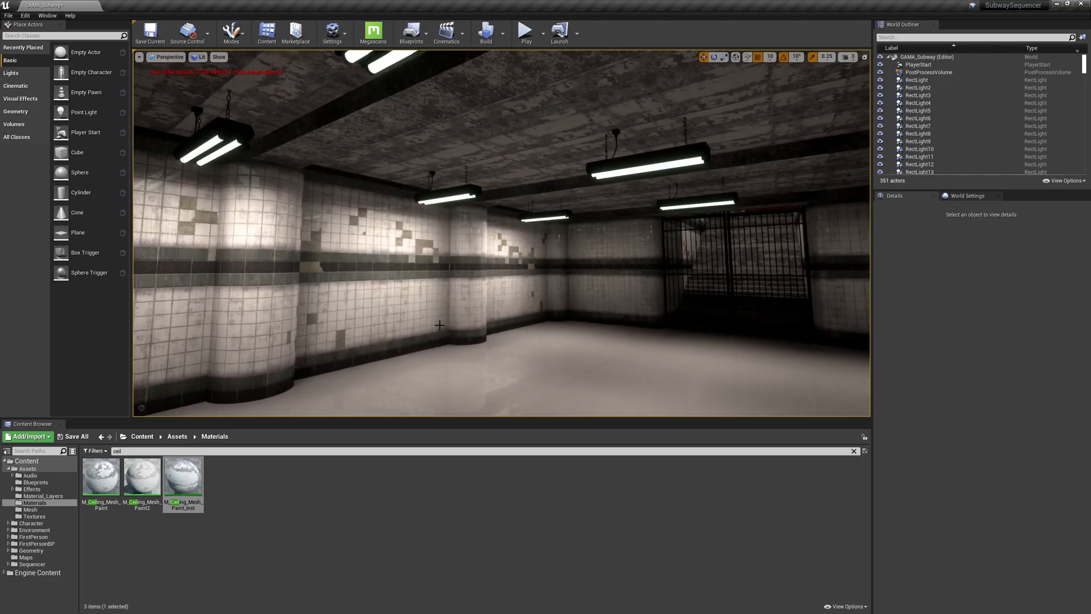
left_click(855, 451)
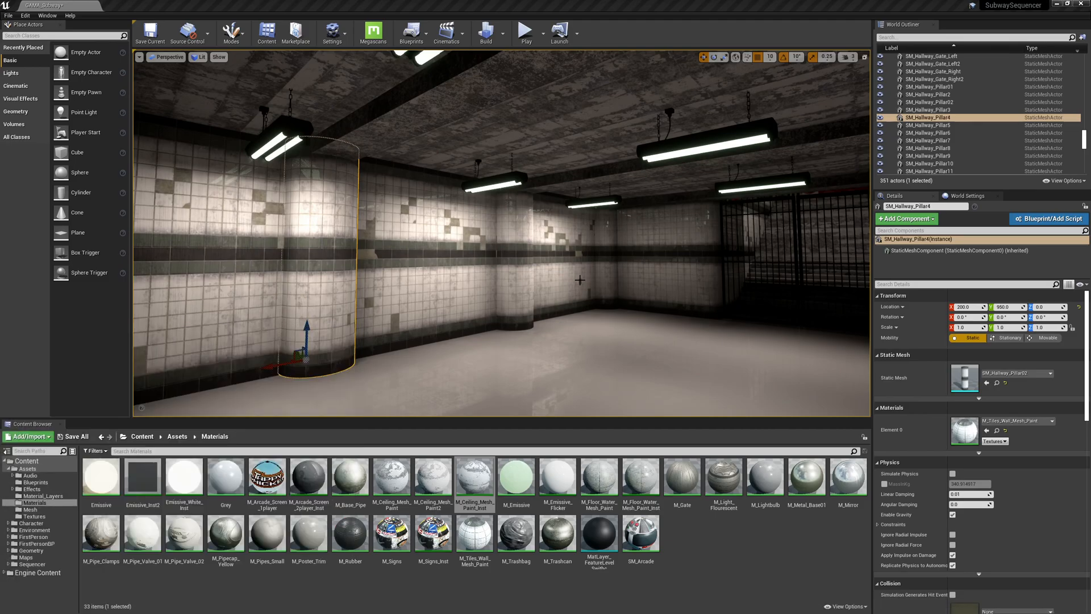
Launch Quixel Bridge from the Megascans toolbar button and browse the Surfaces categories.
left_click(372, 32)
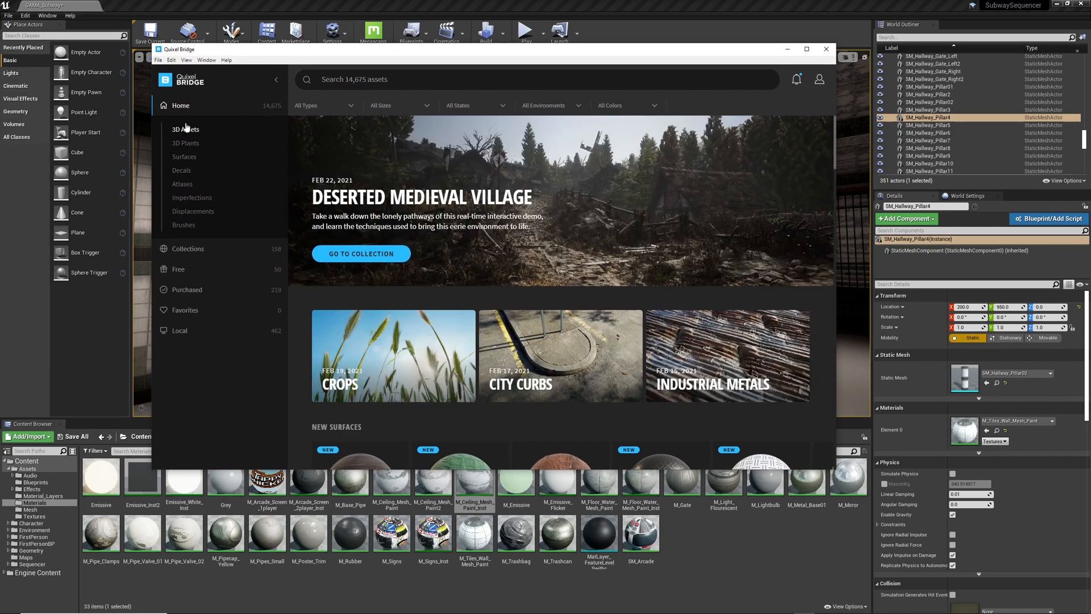
mouse_move(181, 150)
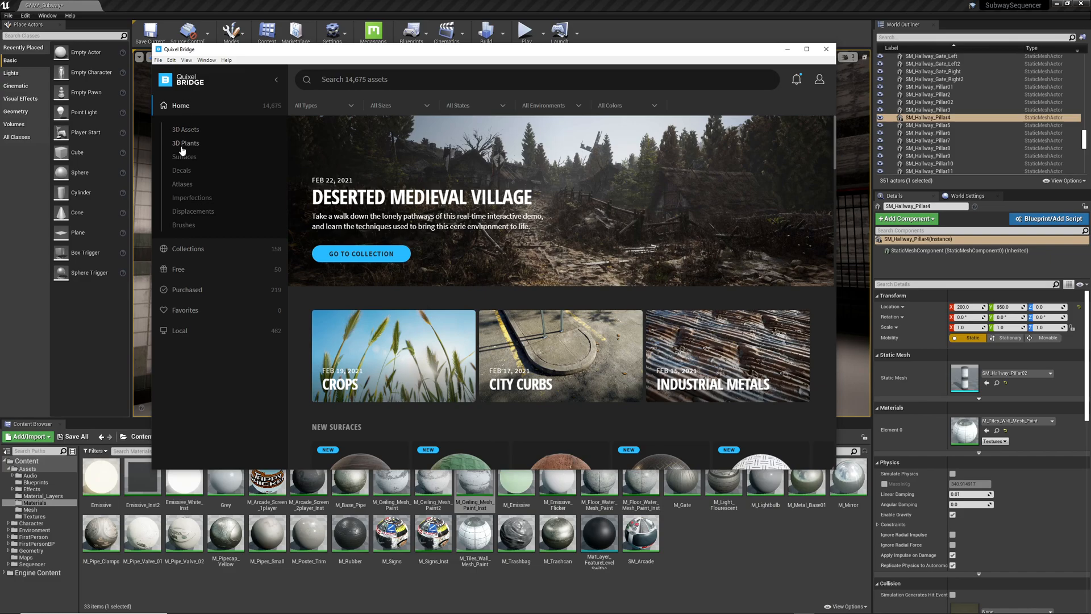
mouse_move(187, 157)
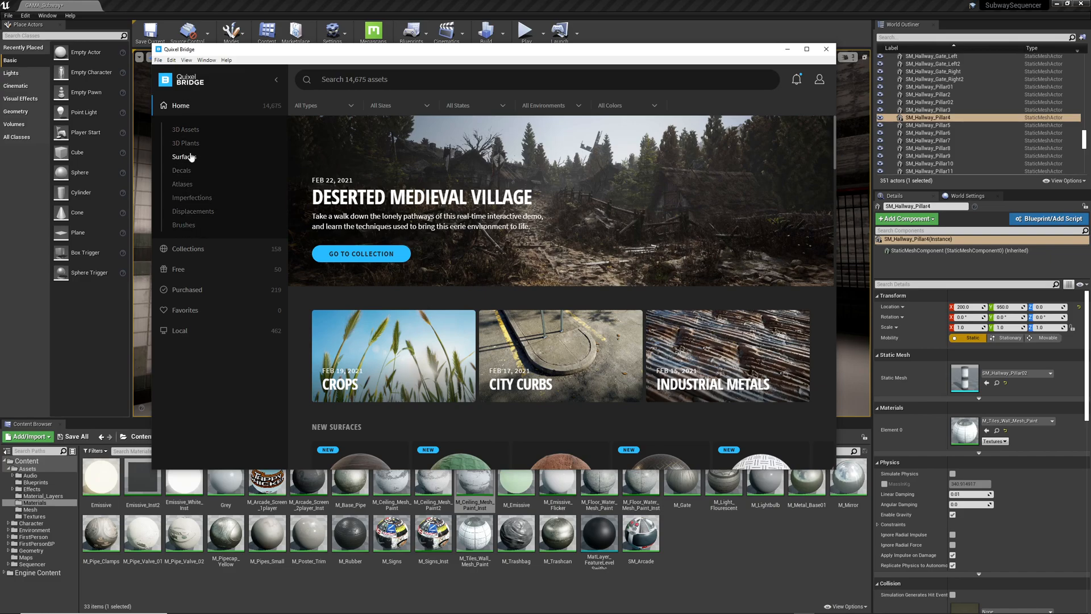
mouse_move(198, 222)
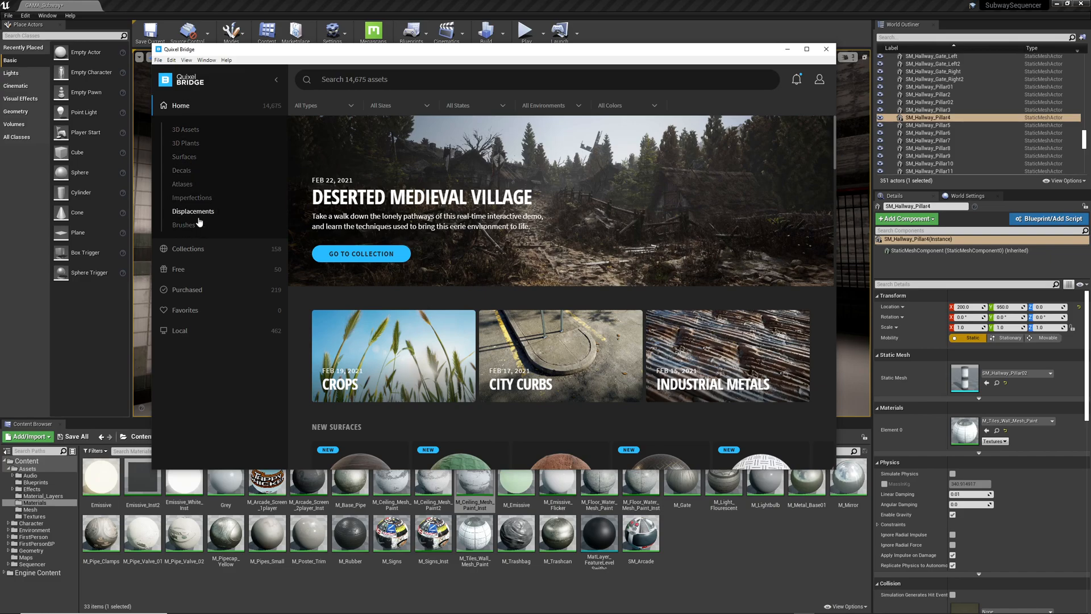
left_click(185, 156)
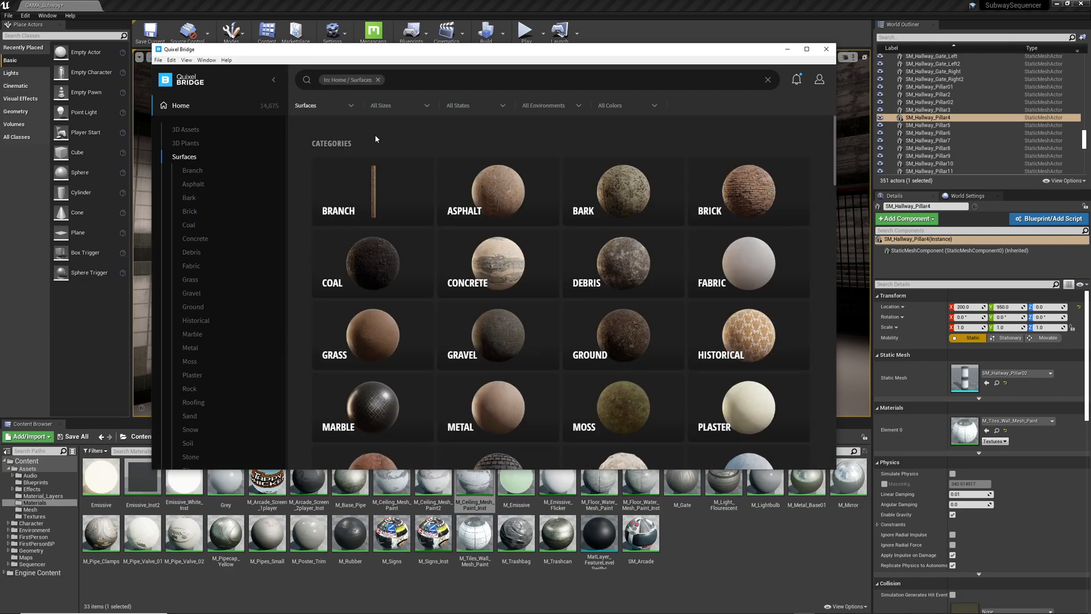
mouse_move(539, 433)
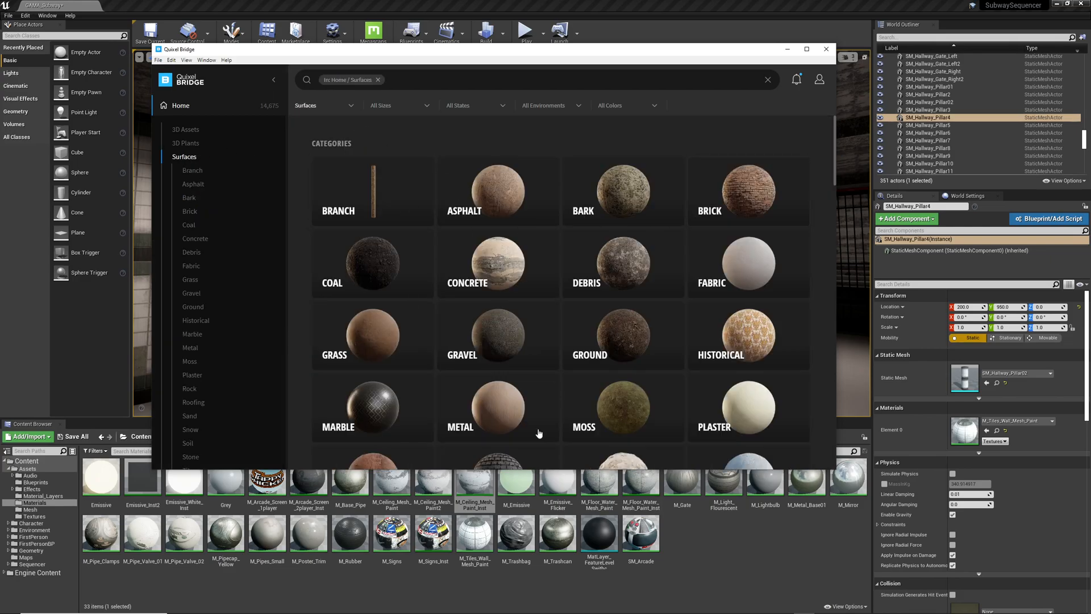
mouse_move(520, 174)
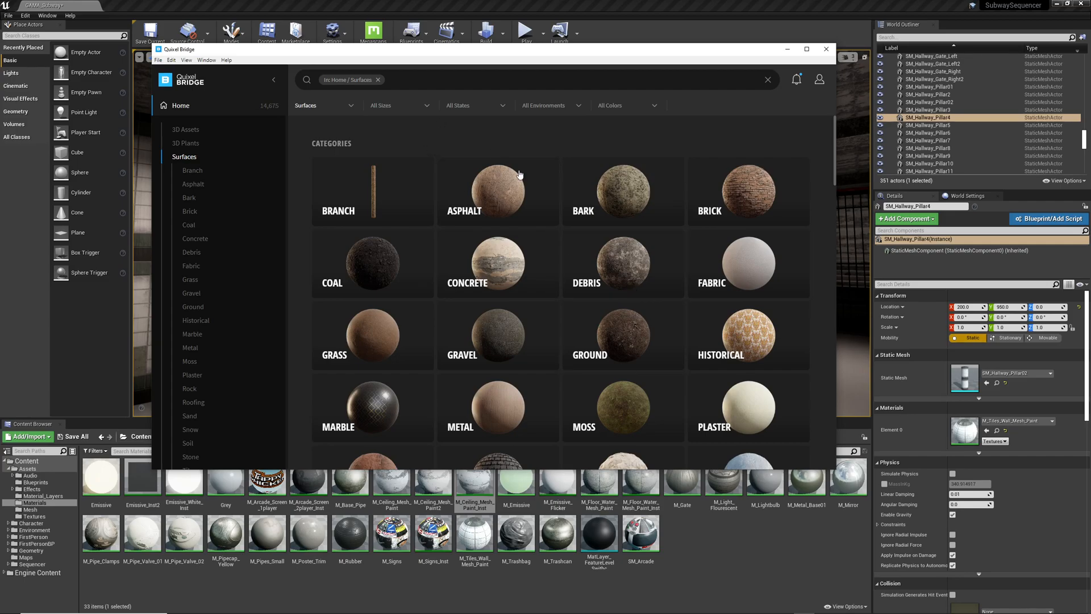
scroll("down", 3)
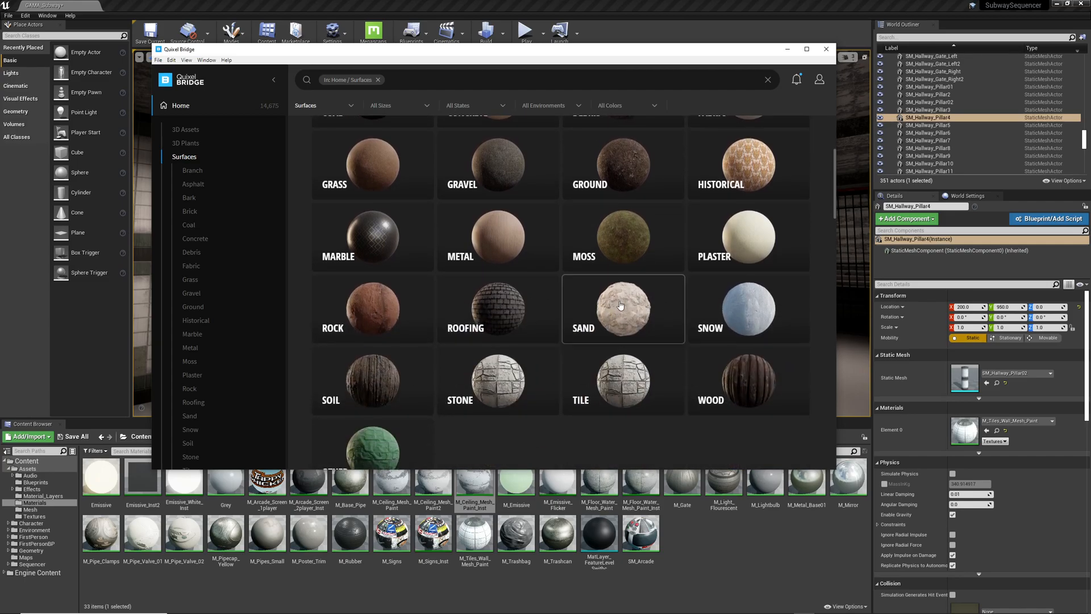
scroll("down", 3)
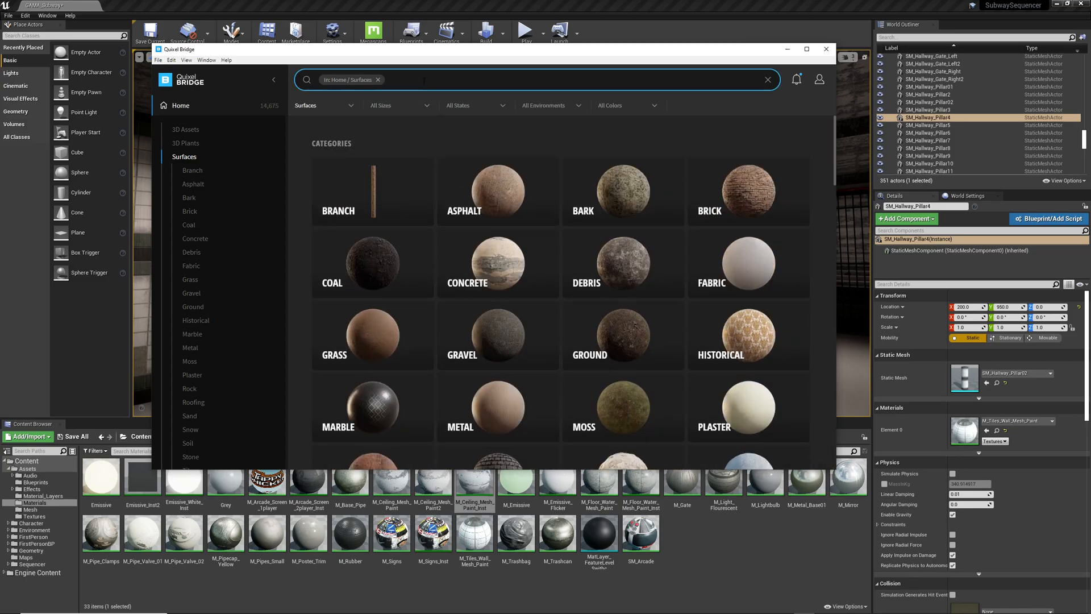
Search Bridge surfaces for 'Tile' and scroll down to Patterned Ceramic Tiles.
type("Tile")
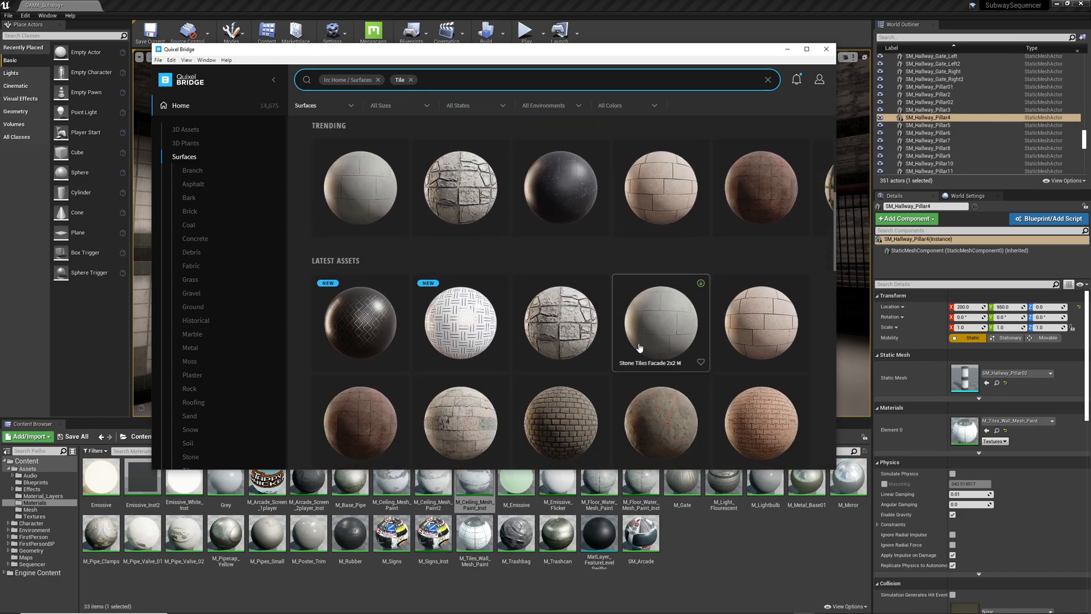
scroll("down", 3)
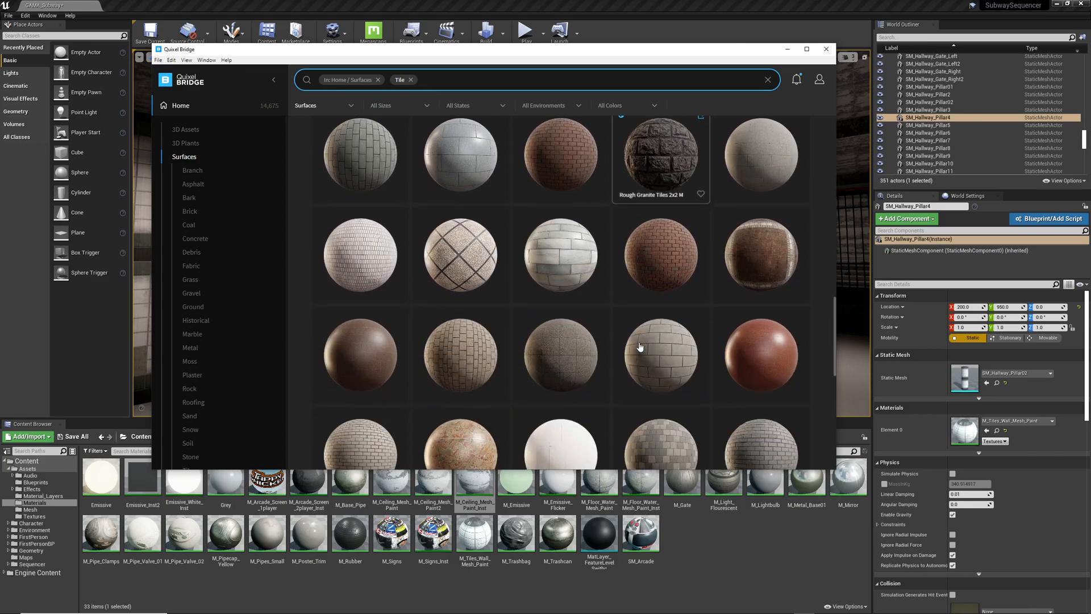
scroll("down", 3)
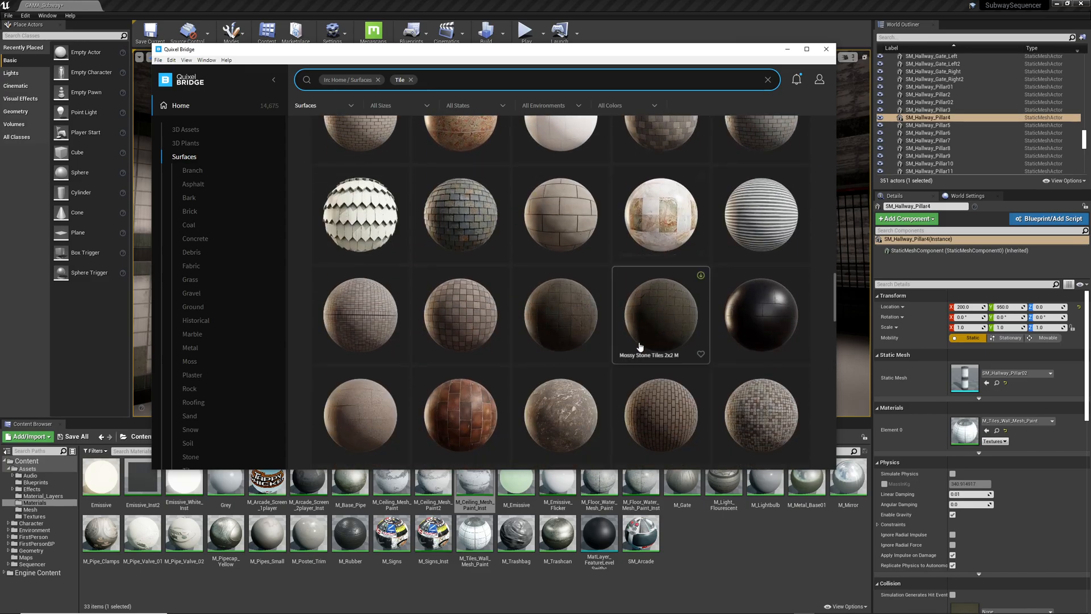
scroll("down", 3)
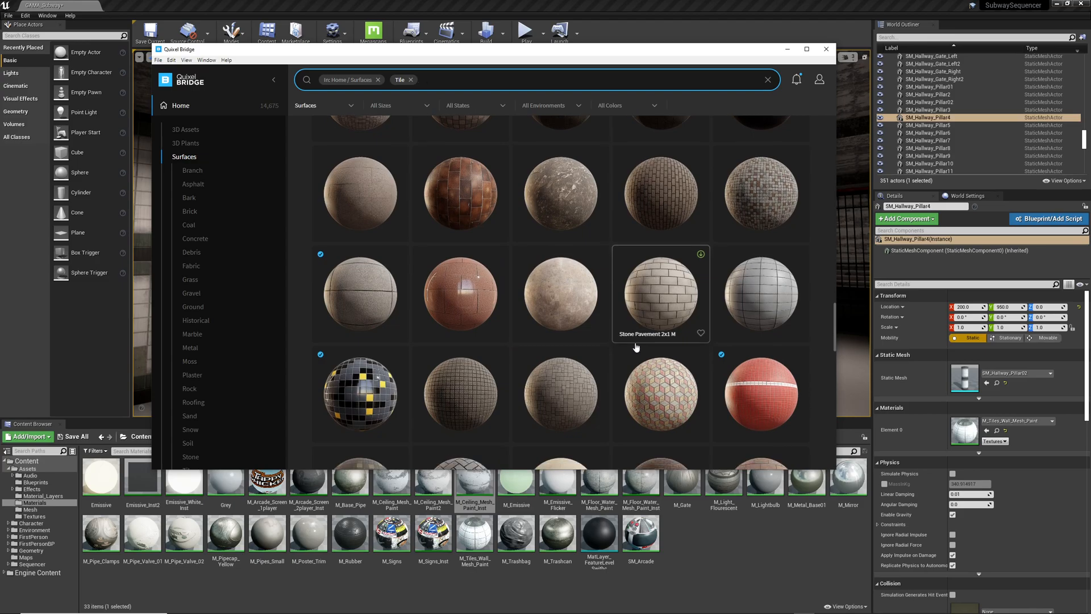
scroll("down", 3)
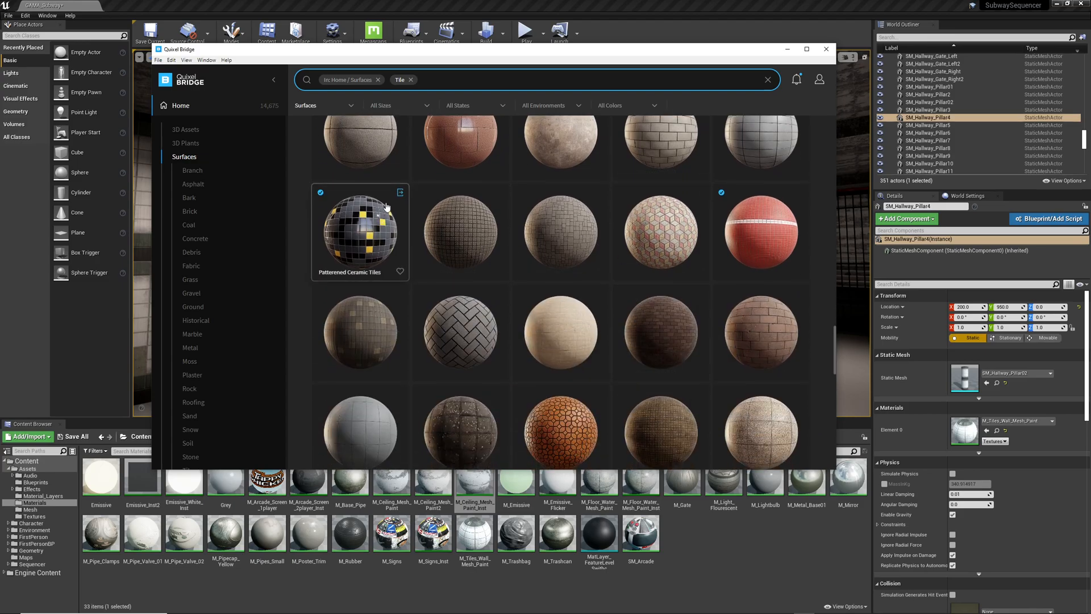
mouse_move(400, 194)
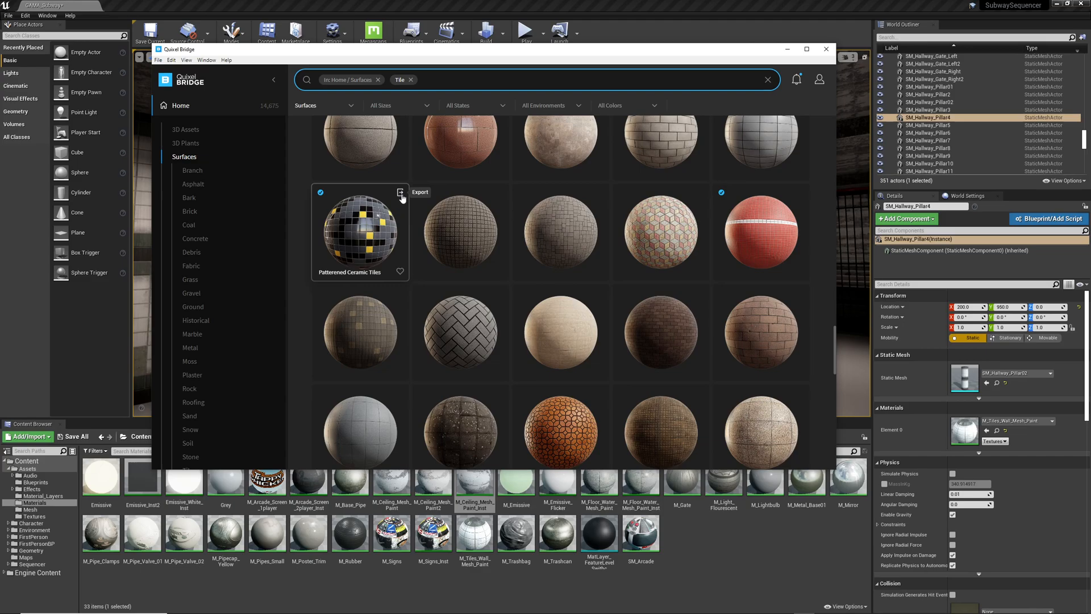
Export Patterned Ceramic Tiles to Unreal and drag it onto the hallway pillar and walls.
left_click(401, 192)
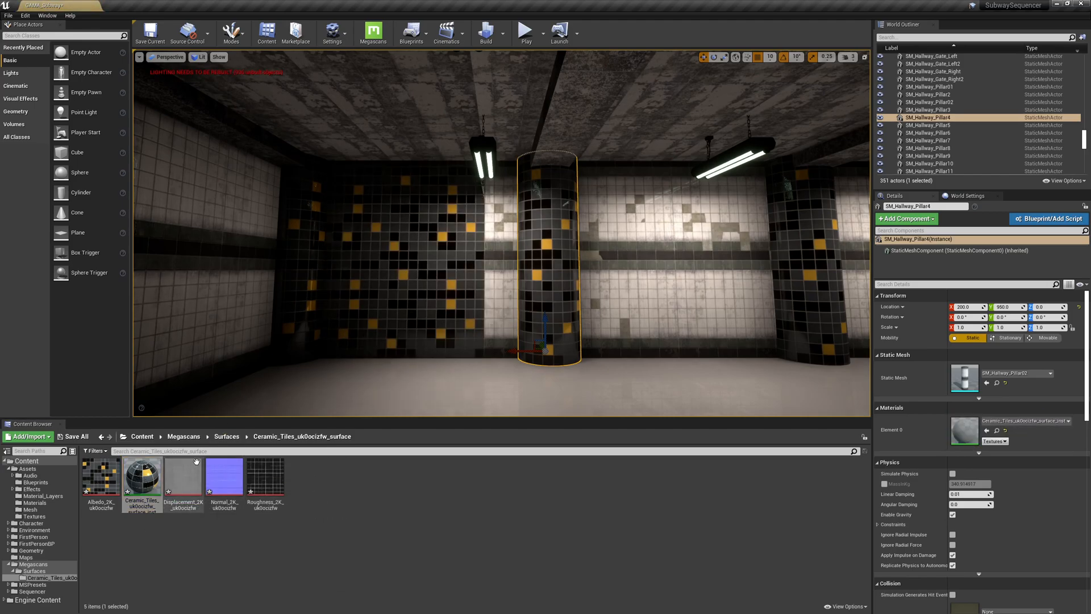
left_click_drag(143, 479, 964, 430)
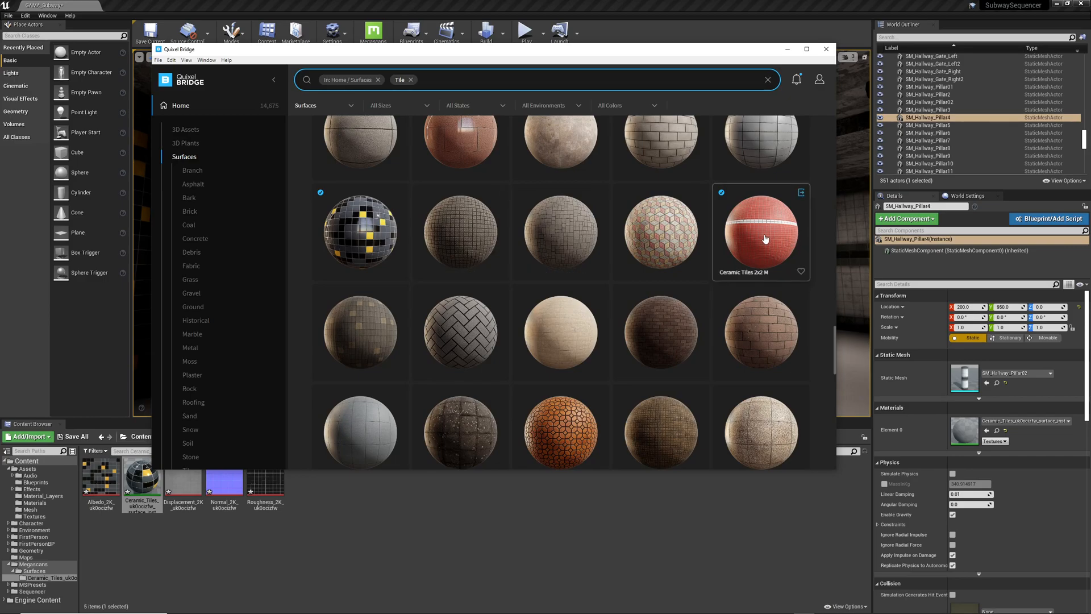
Export red Ceramic Tiles 2x2 M, apply it to the pillars, then return to Bridge.
left_click(800, 192)
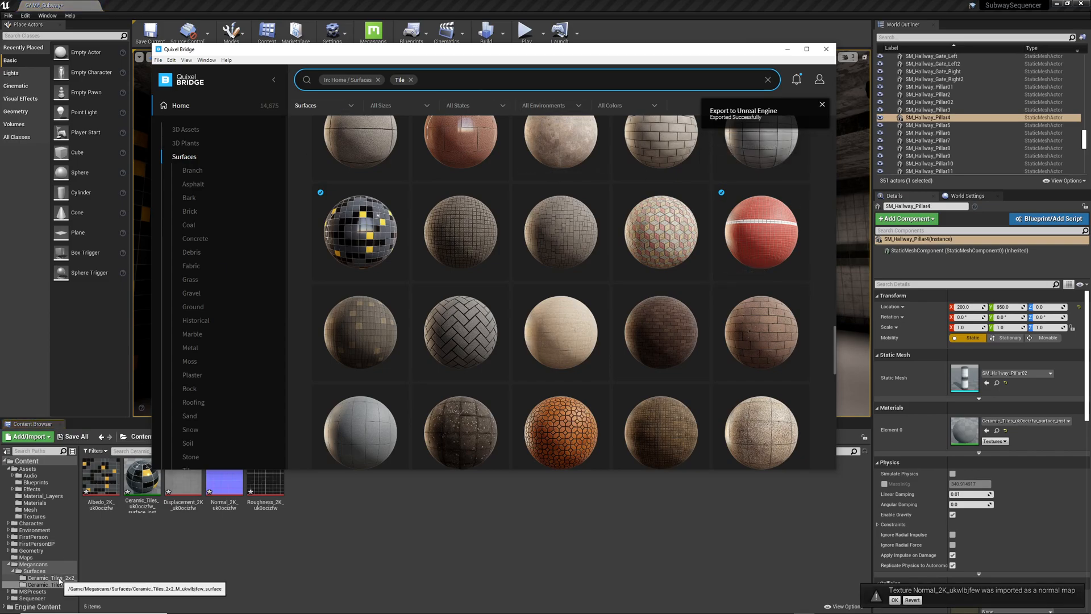
left_click(825, 49)
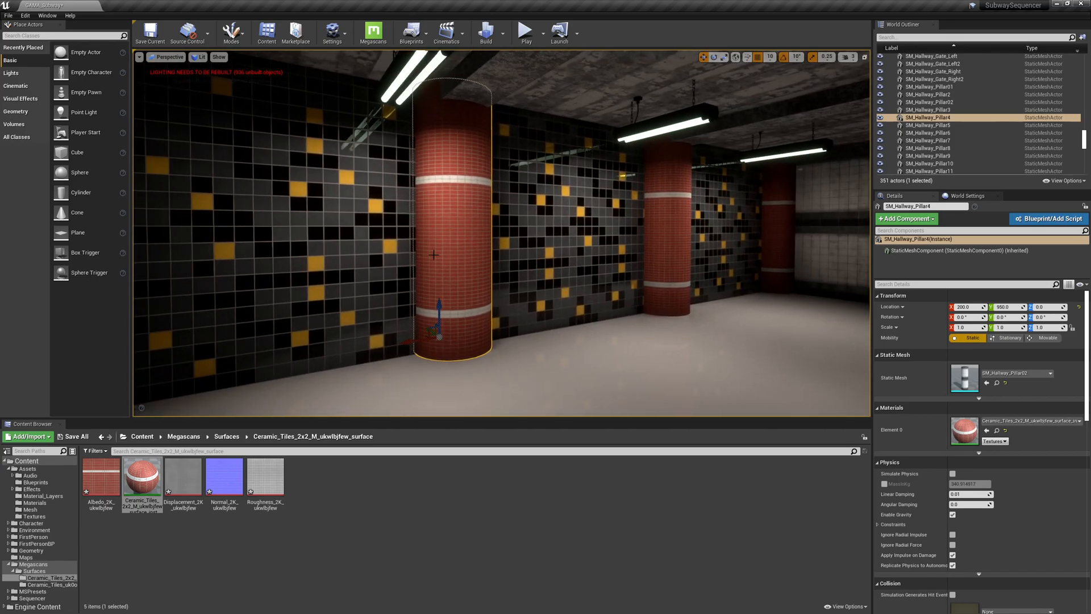
left_click(369, 30)
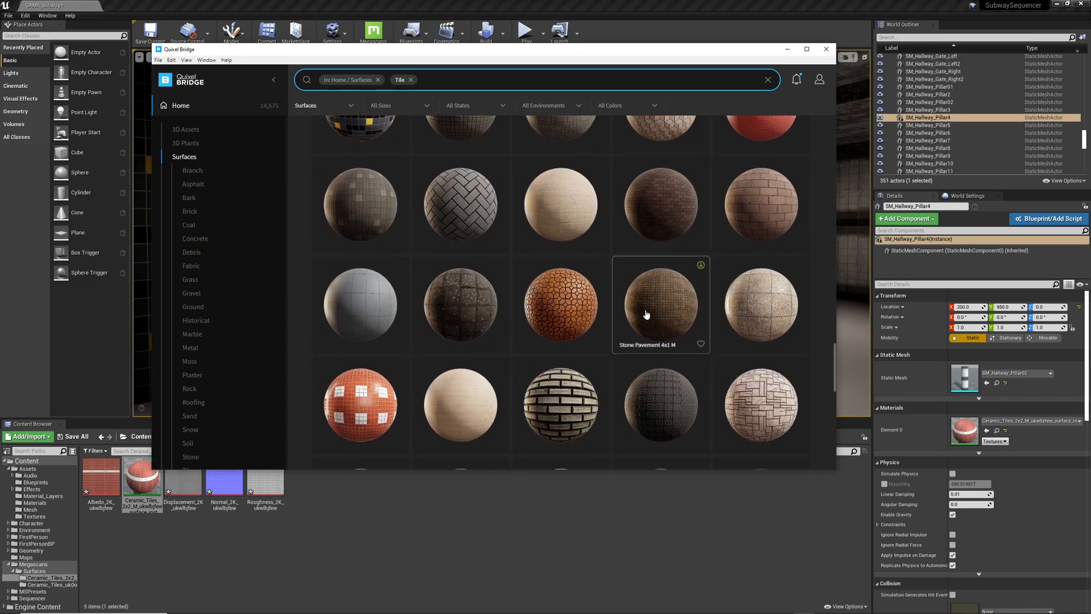
Scroll the Tile results to Glazed Ceramic Tiles and export it to the Unreal project.
scroll("down", 3)
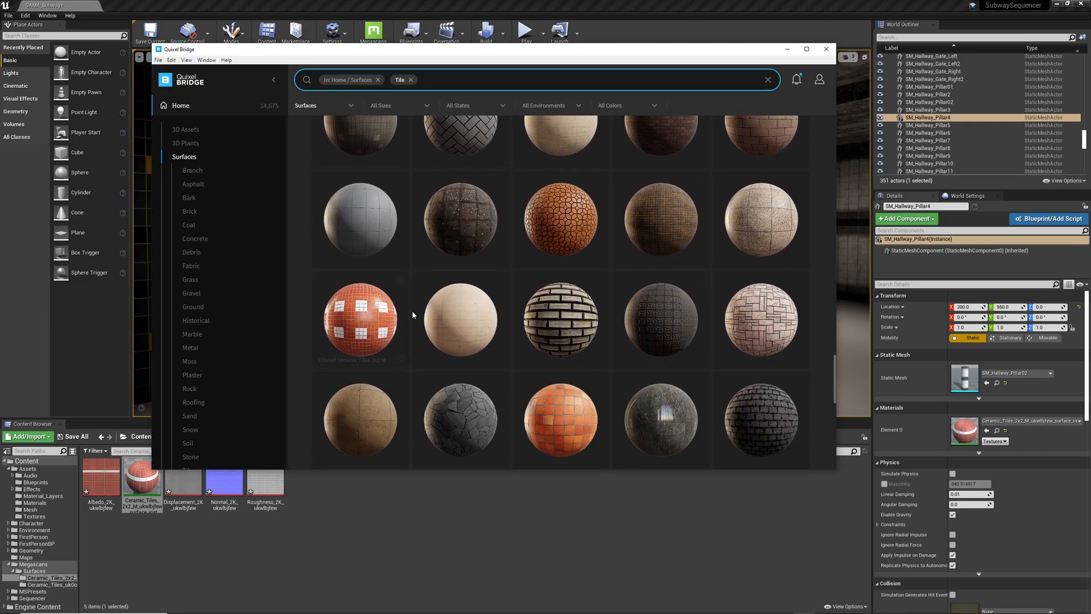
mouse_move(442, 300)
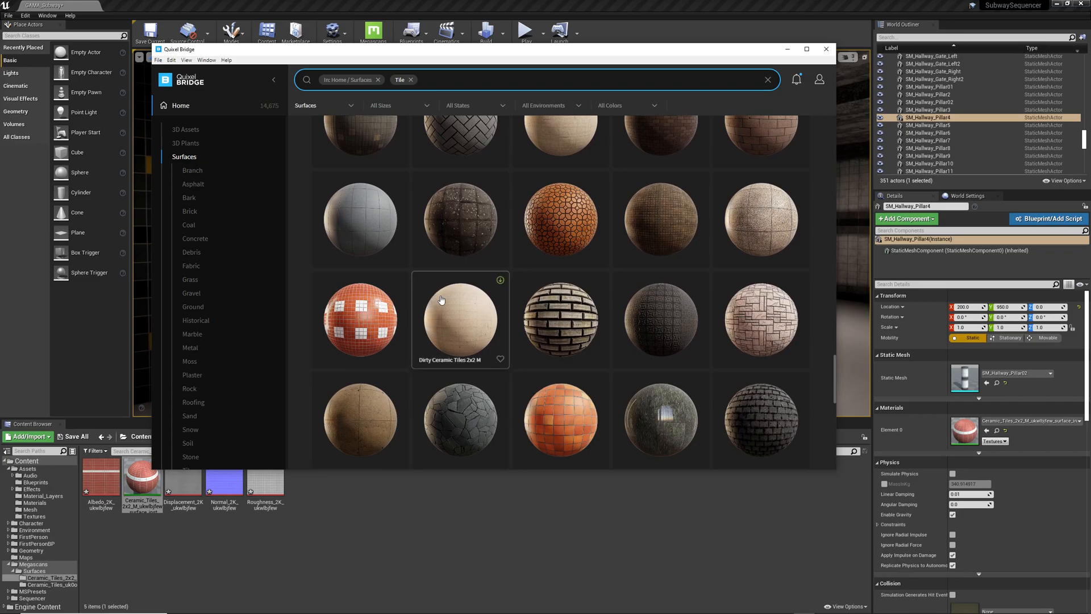
scroll("down", 3)
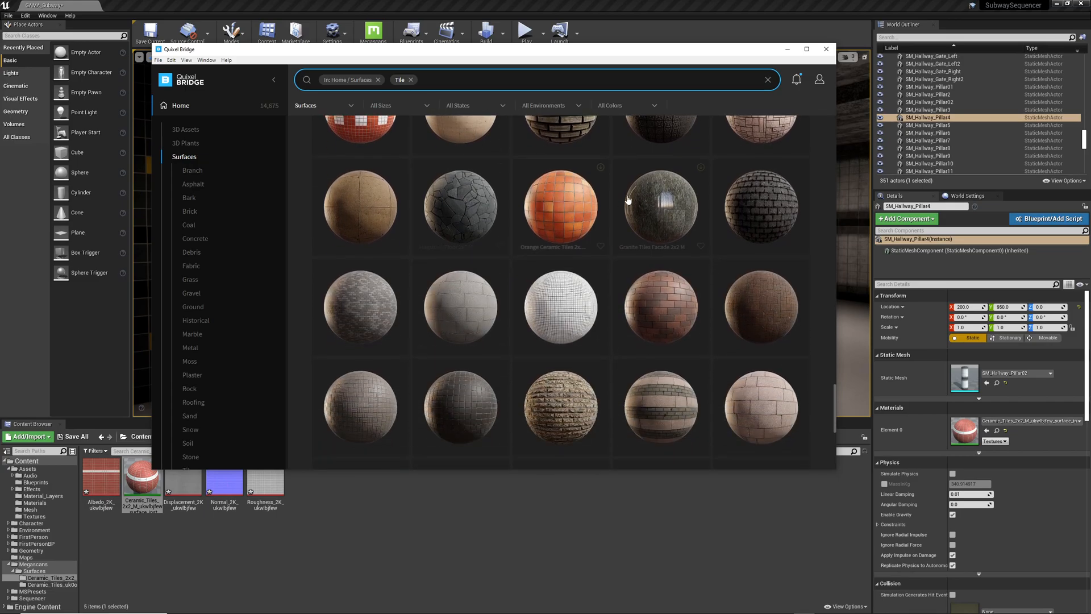
scroll("down", 3)
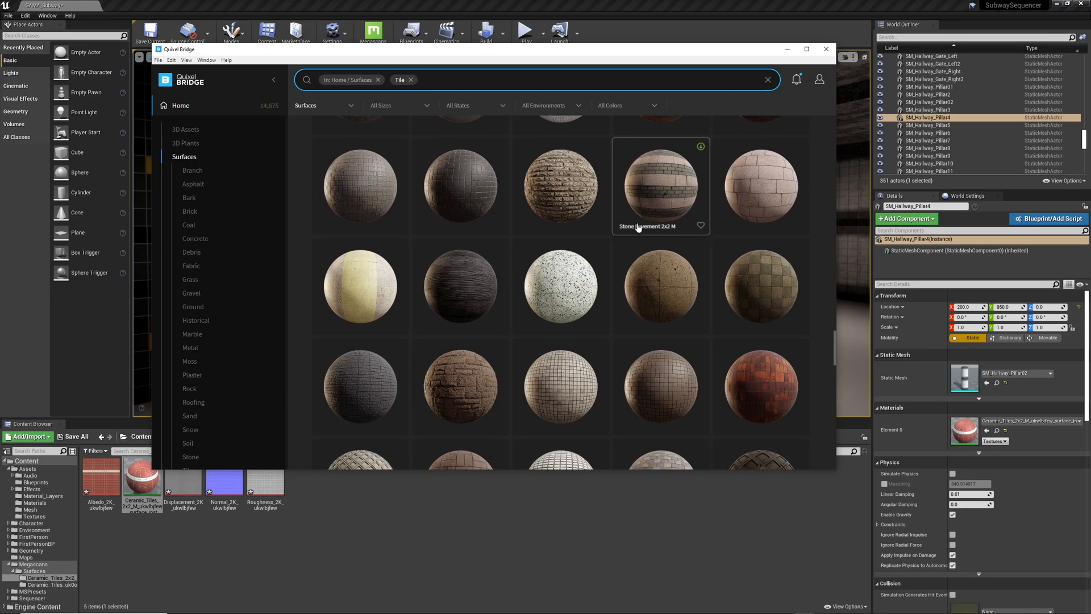
scroll("down", 3)
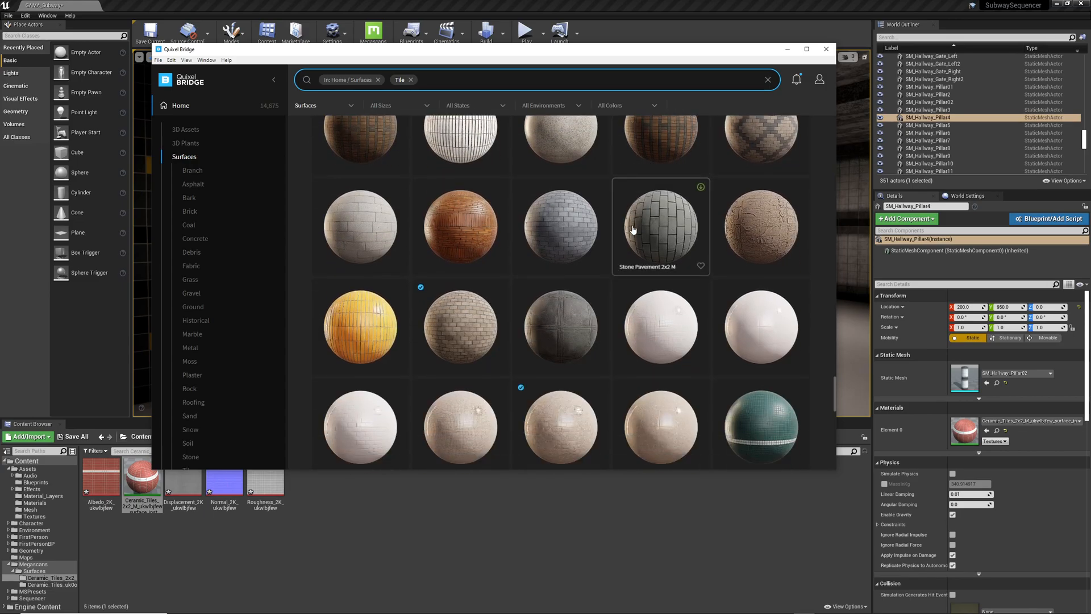
scroll("down", 3)
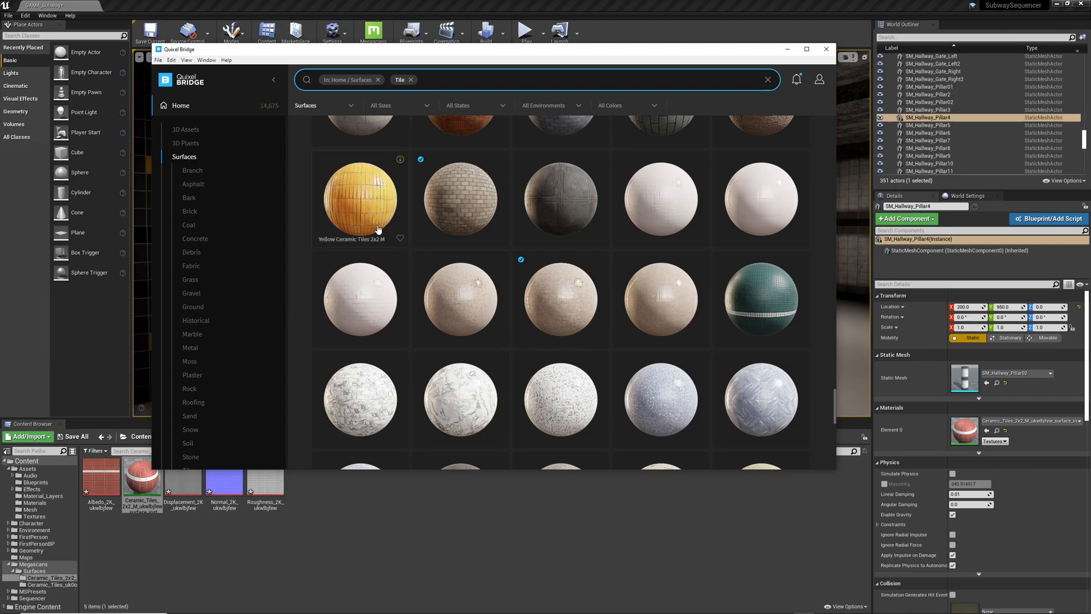
mouse_move(377, 214)
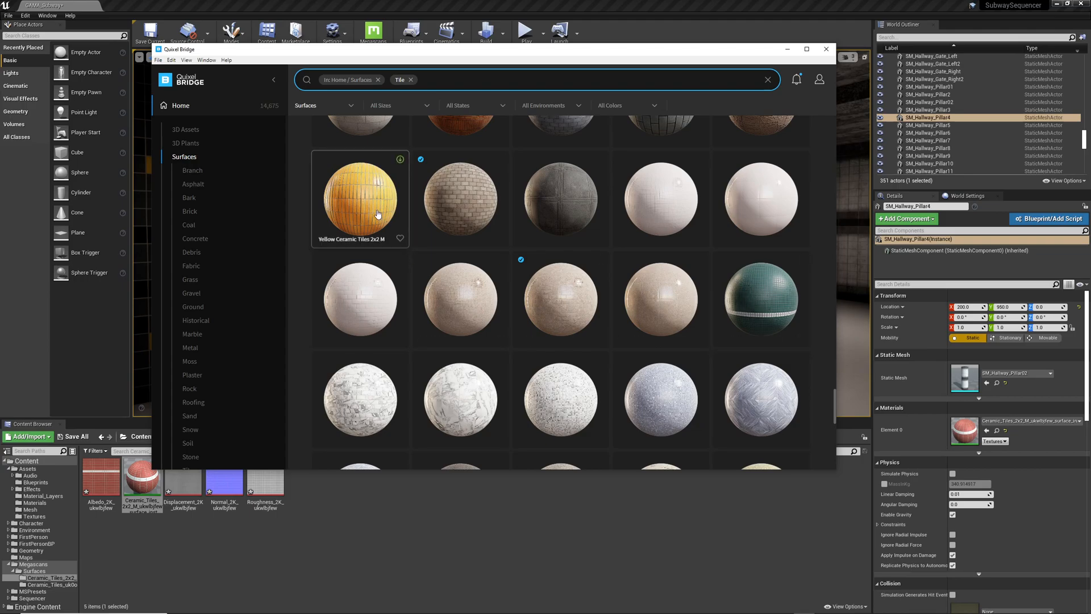
scroll("down", 3)
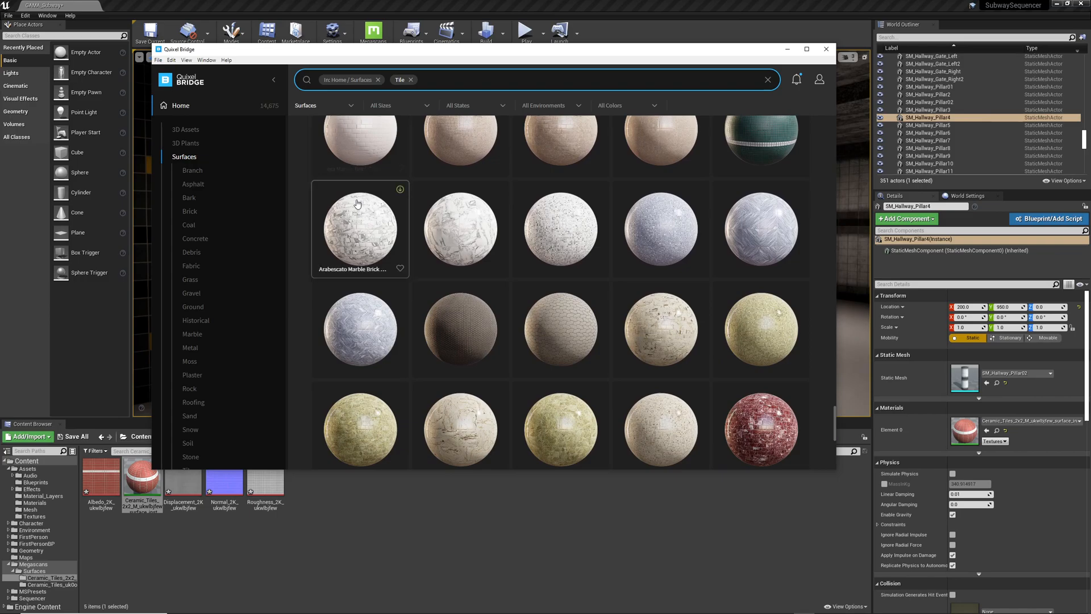
scroll("down", 3)
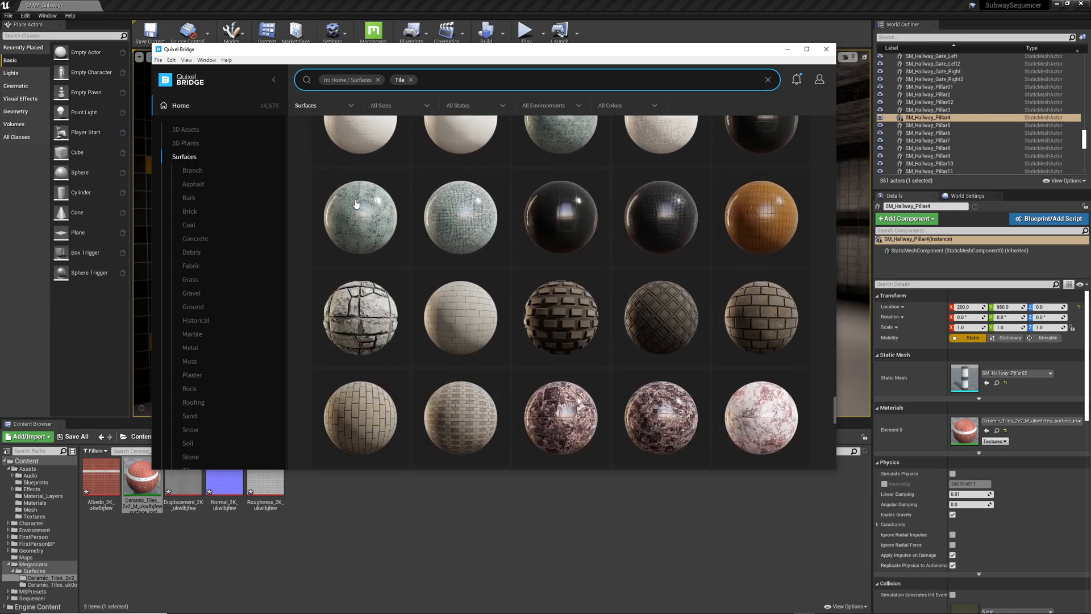
scroll("down", 3)
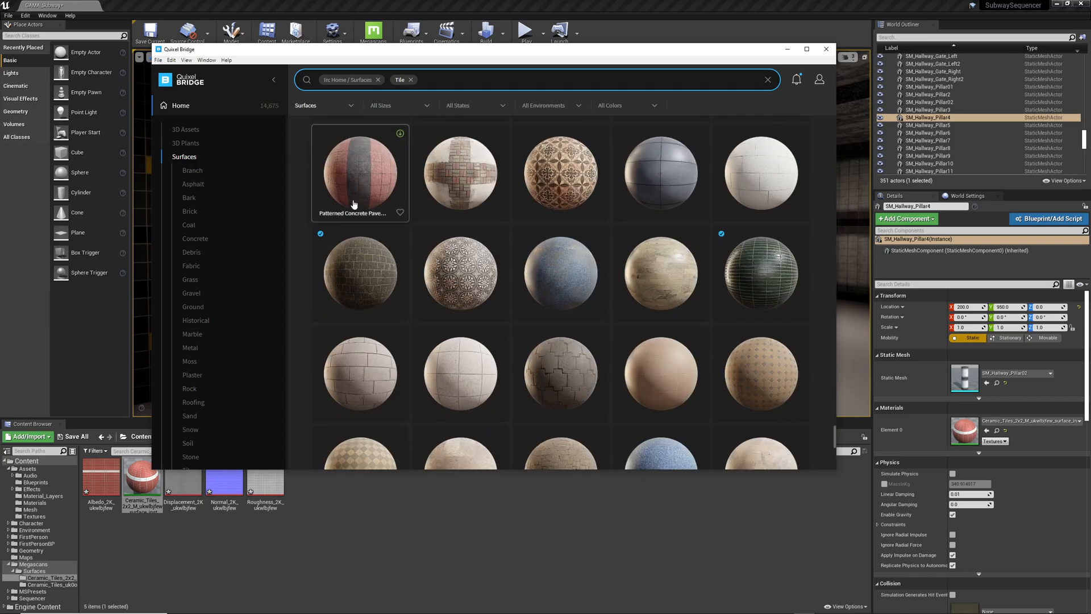
mouse_move(743, 270)
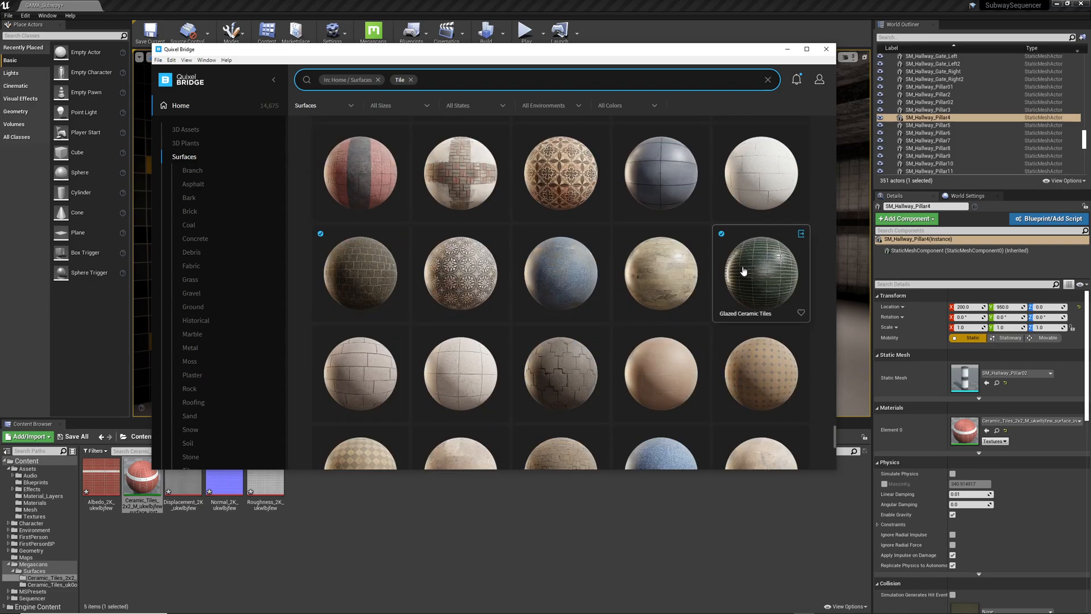
mouse_move(801, 234)
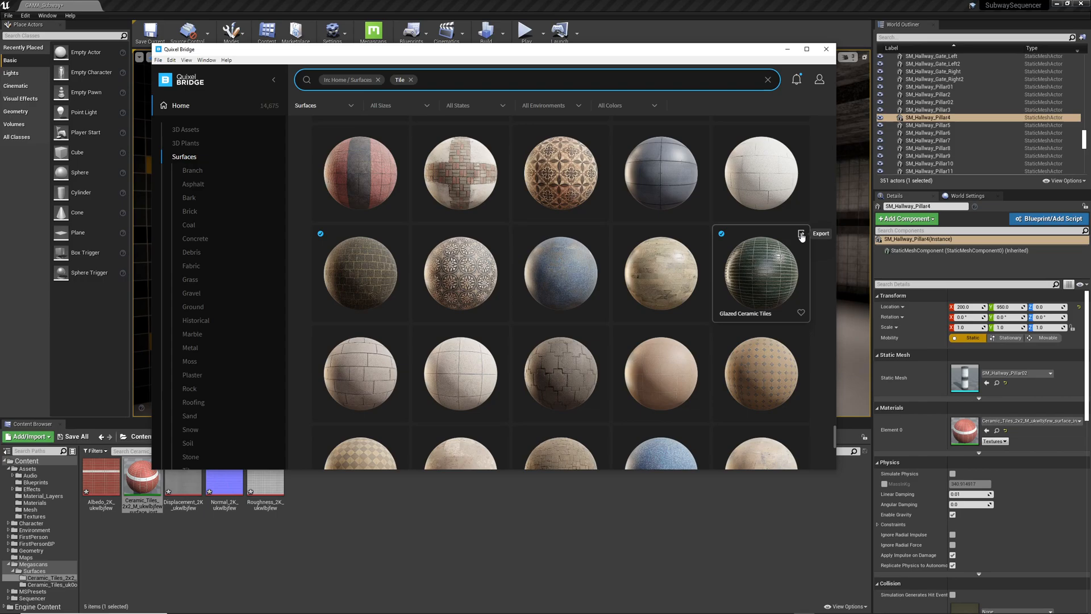
left_click(801, 234)
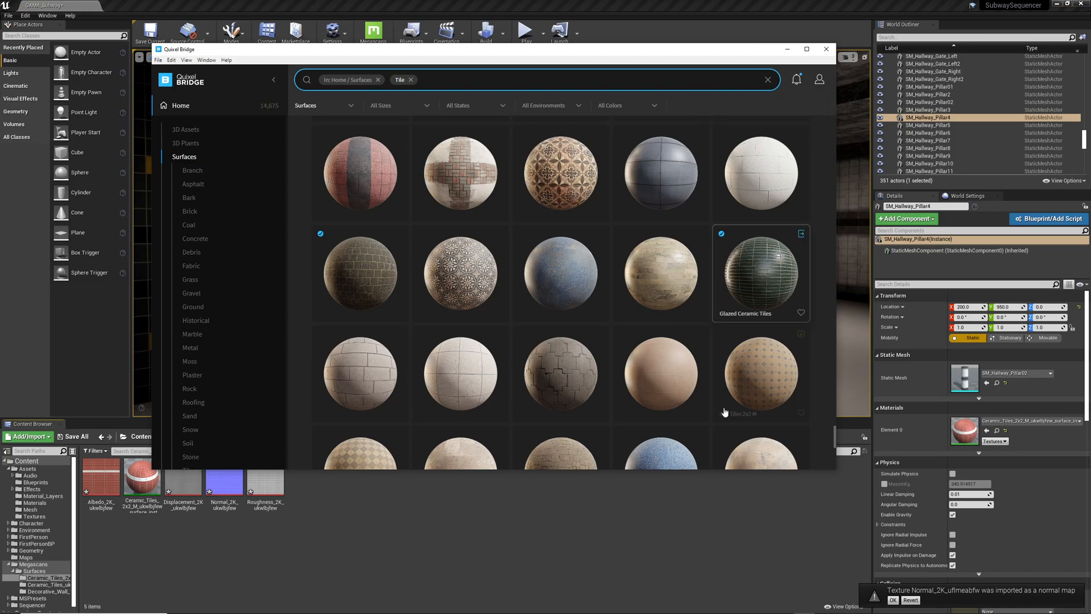
Drag the Decorative_Wall_Tiles material instance onto a hallway pillar, replacing the red tiles.
left_click(825, 48)
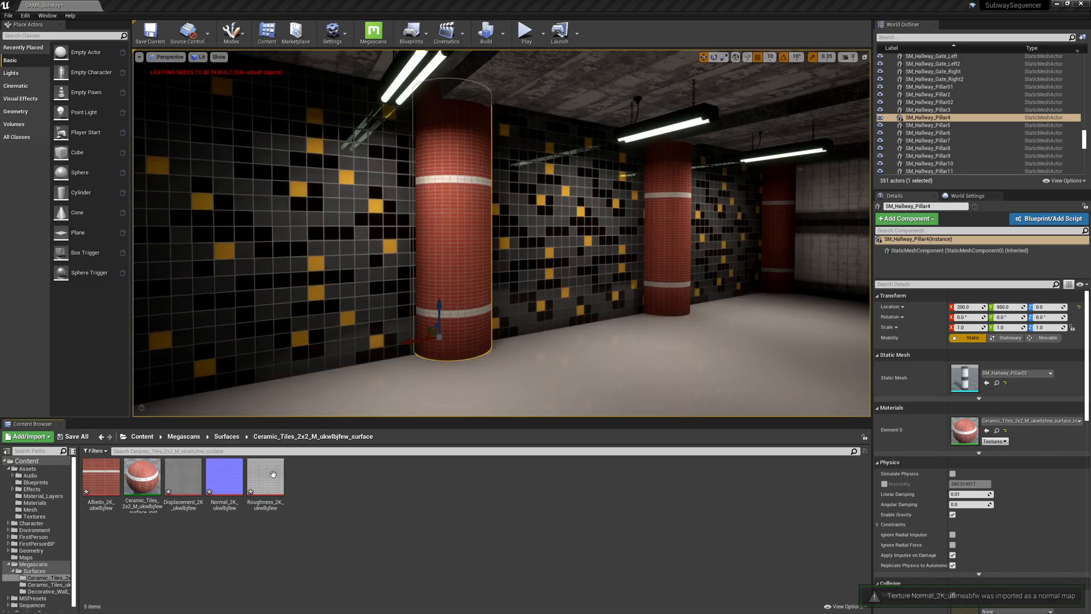
left_click(40, 593)
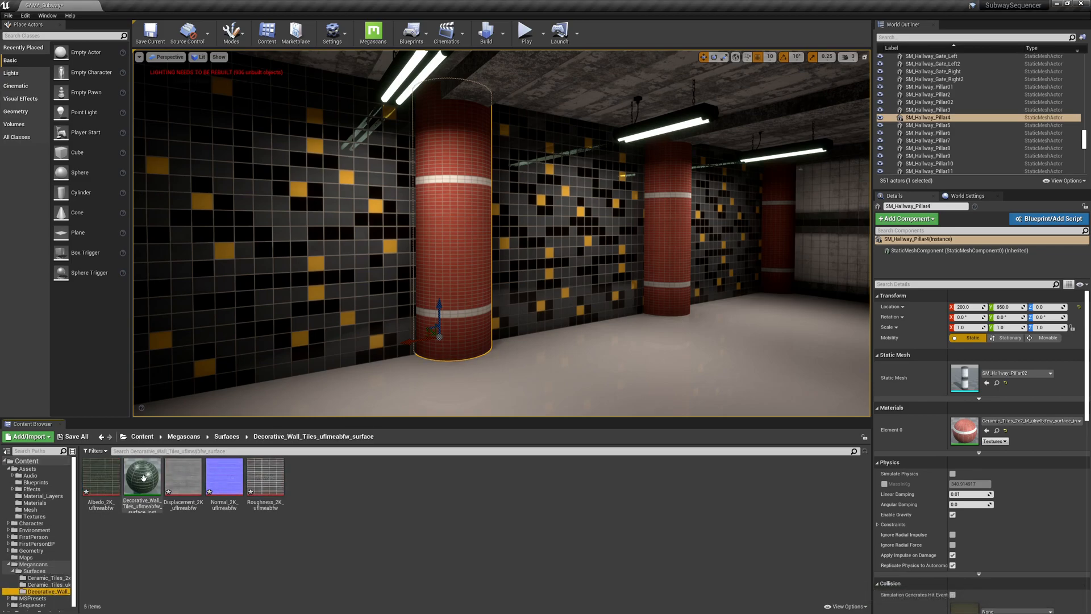
left_click_drag(142, 476, 446, 209)
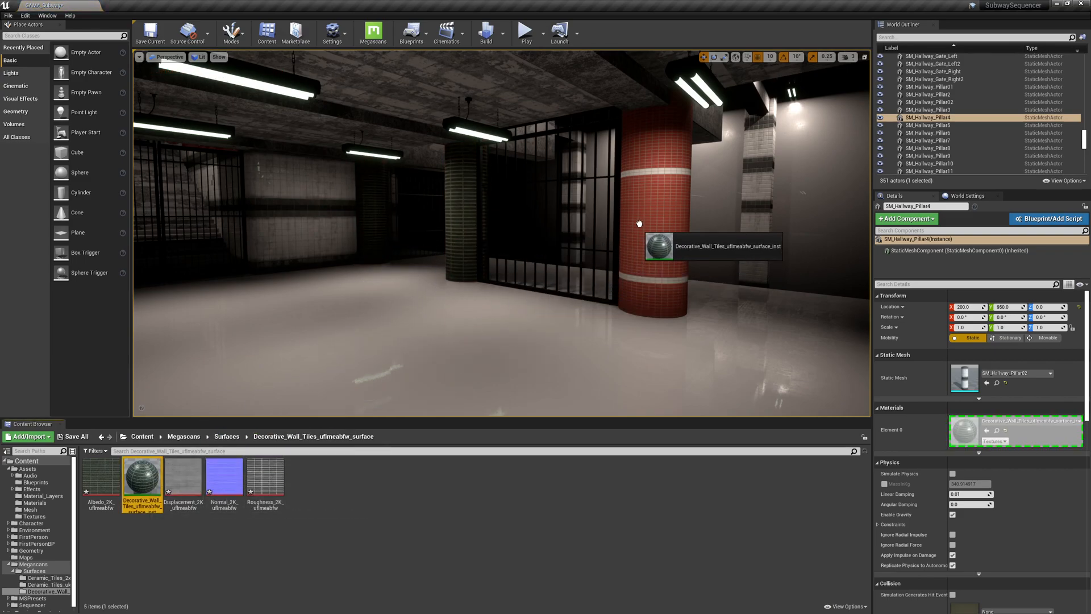
left_click_drag(637, 222, 432, 288)
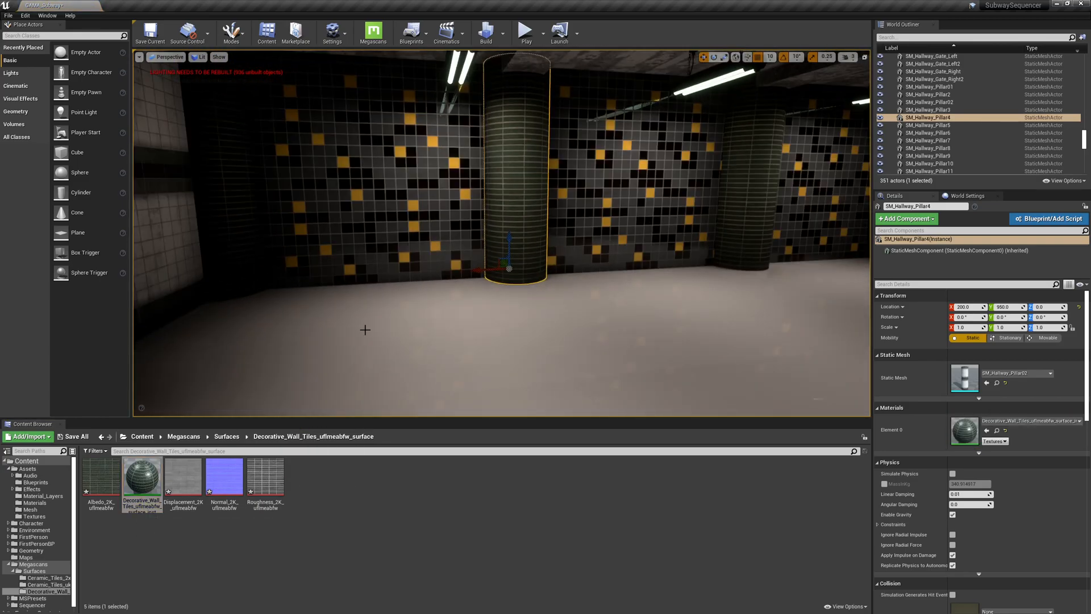
Enable Max and Min Roughness overrides on Decorative Wall Tiles, lowering Max Roughness to about 0.21.
double_click(141, 476)
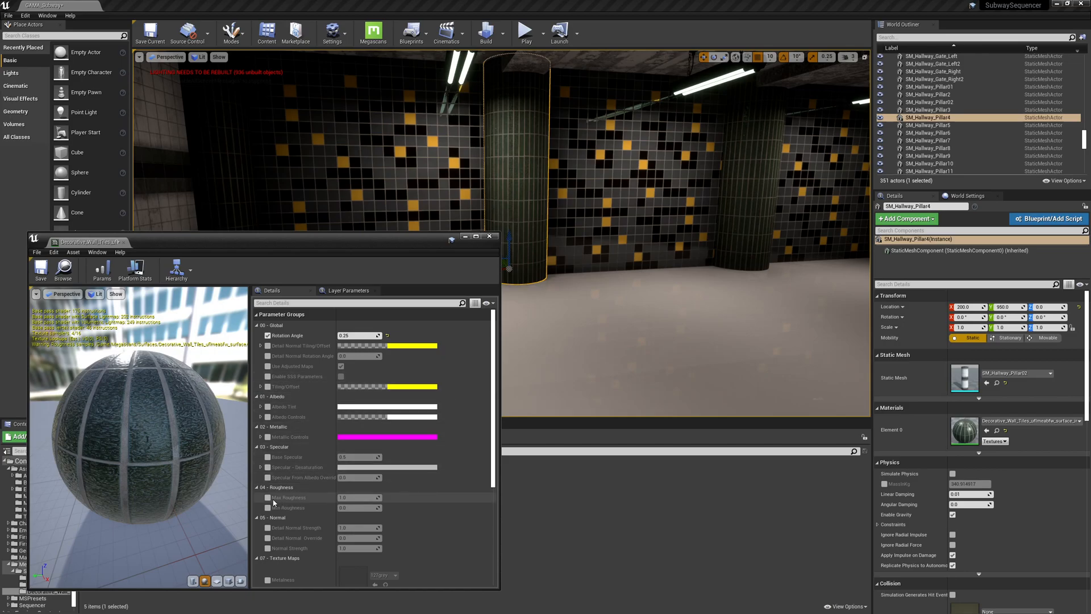
left_click(268, 498)
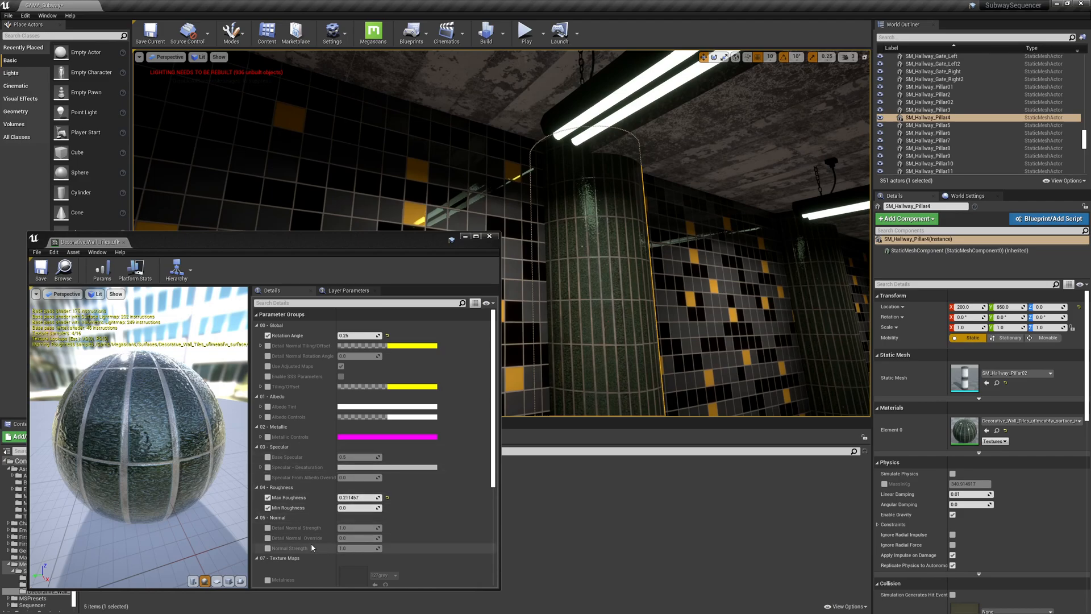
left_click(268, 527)
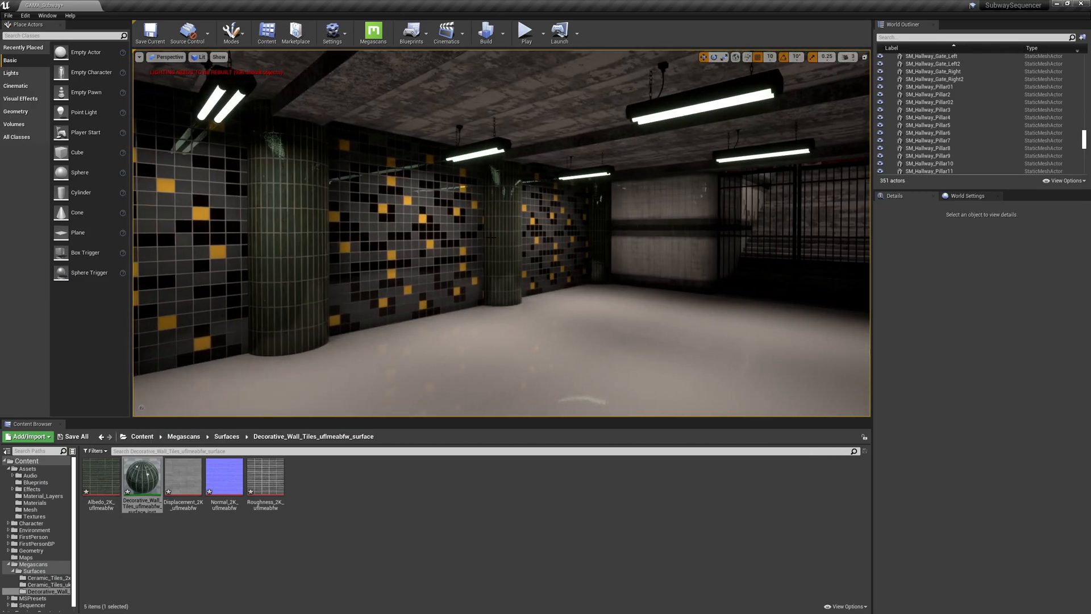
Replace the Tile search with 'Brick' in Bridge and limit results to Surfaces.
key("alt+tab")
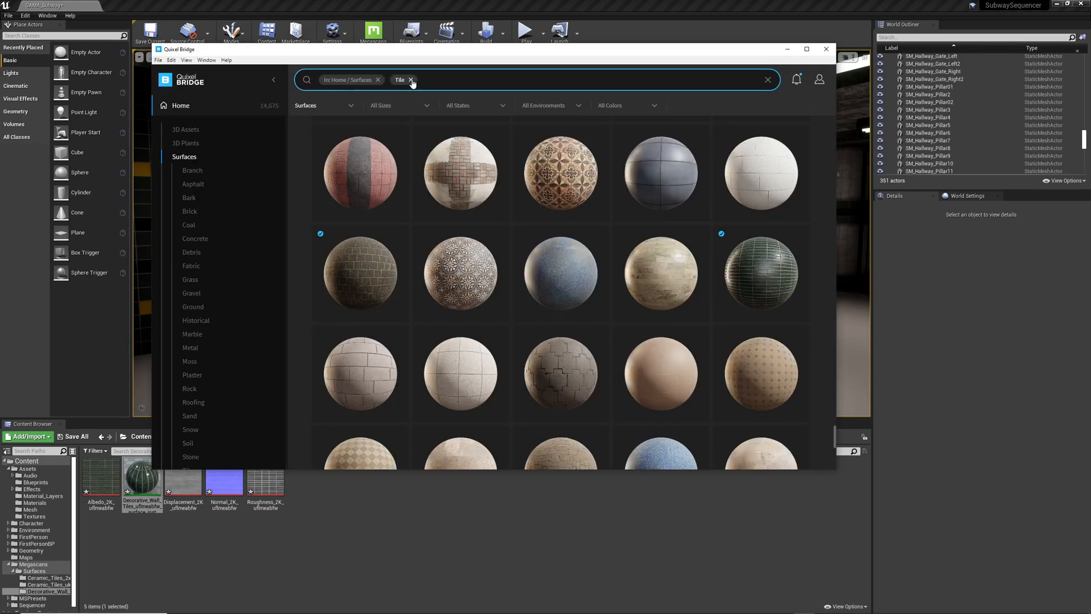
left_click(410, 80)
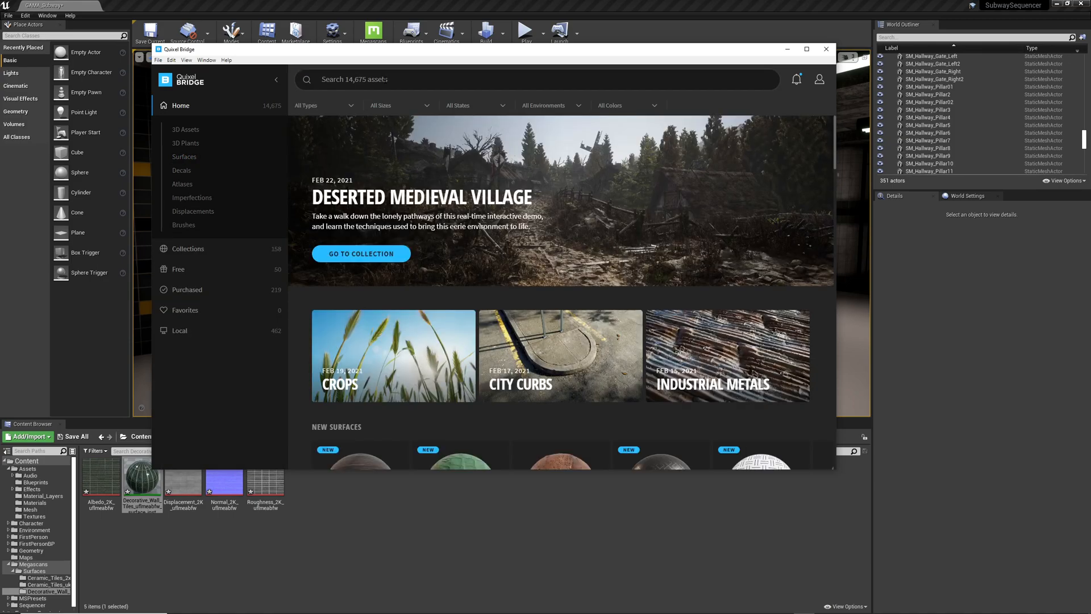
type("b")
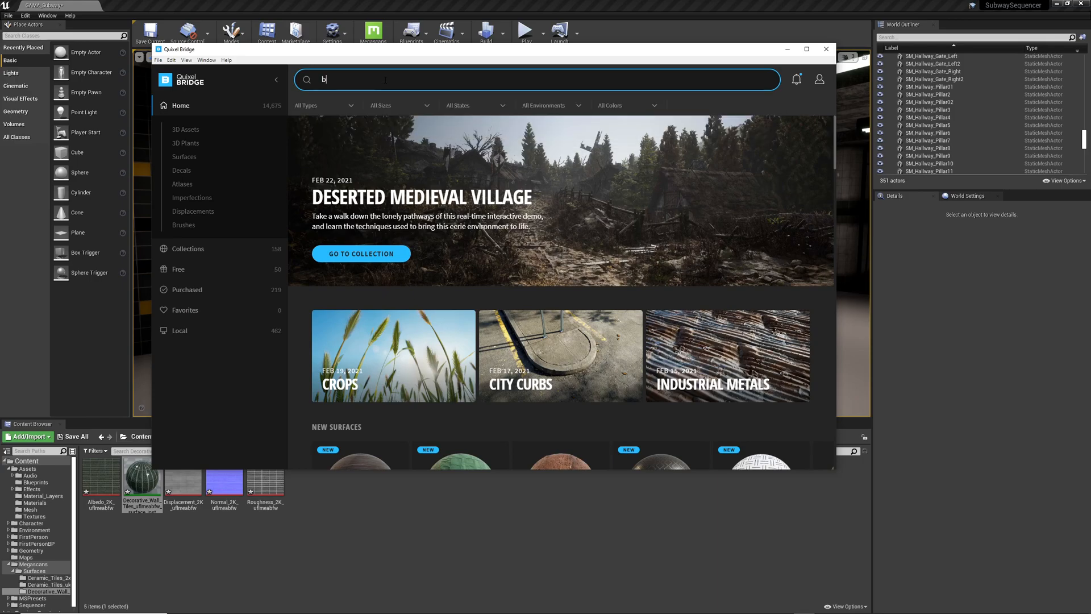
type("Brick")
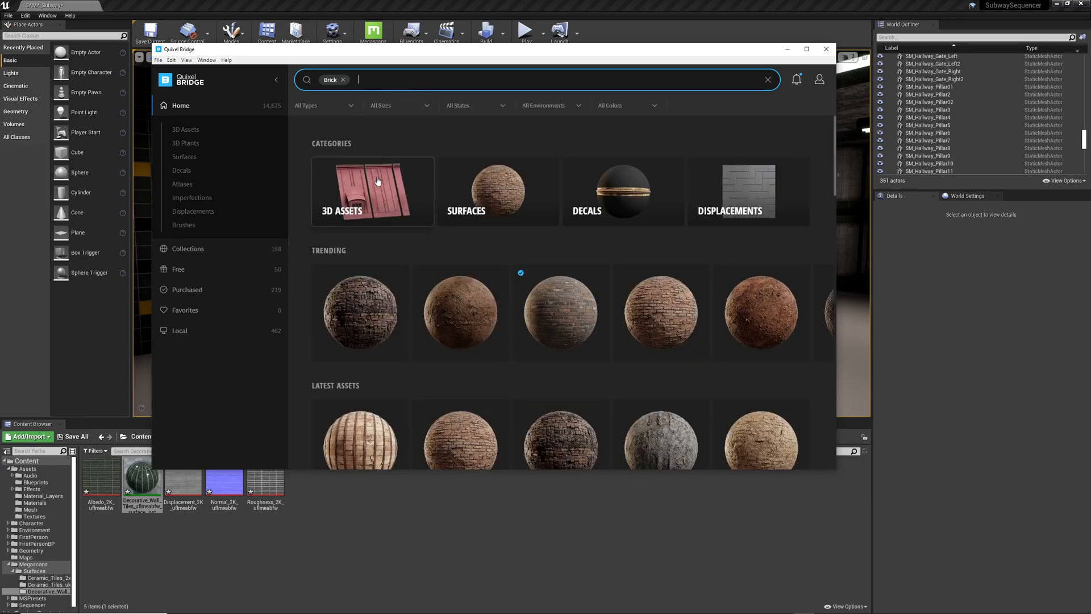
left_click(322, 105)
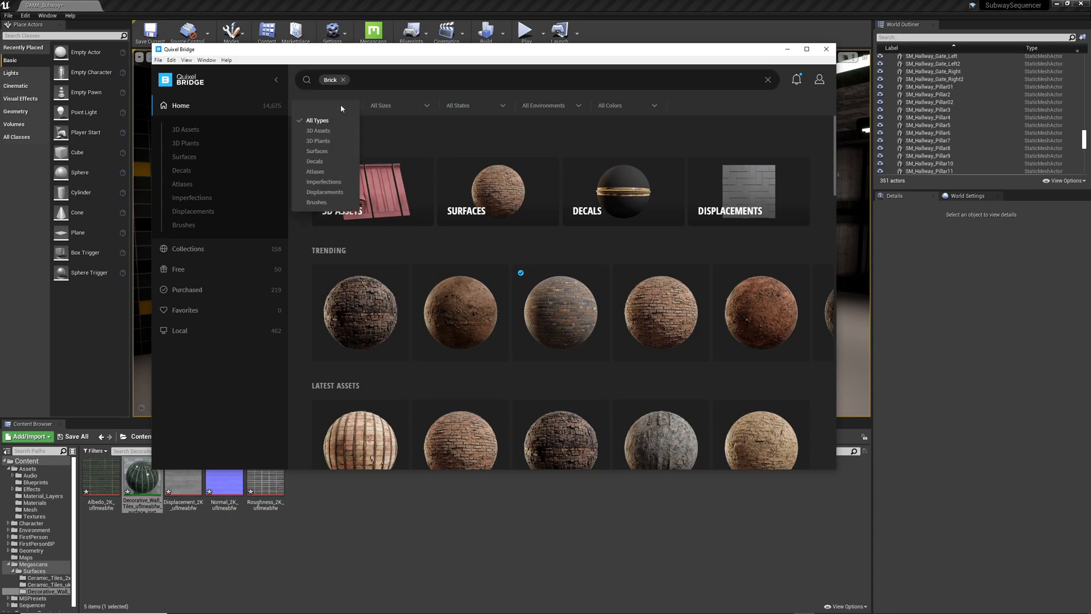
mouse_move(324, 173)
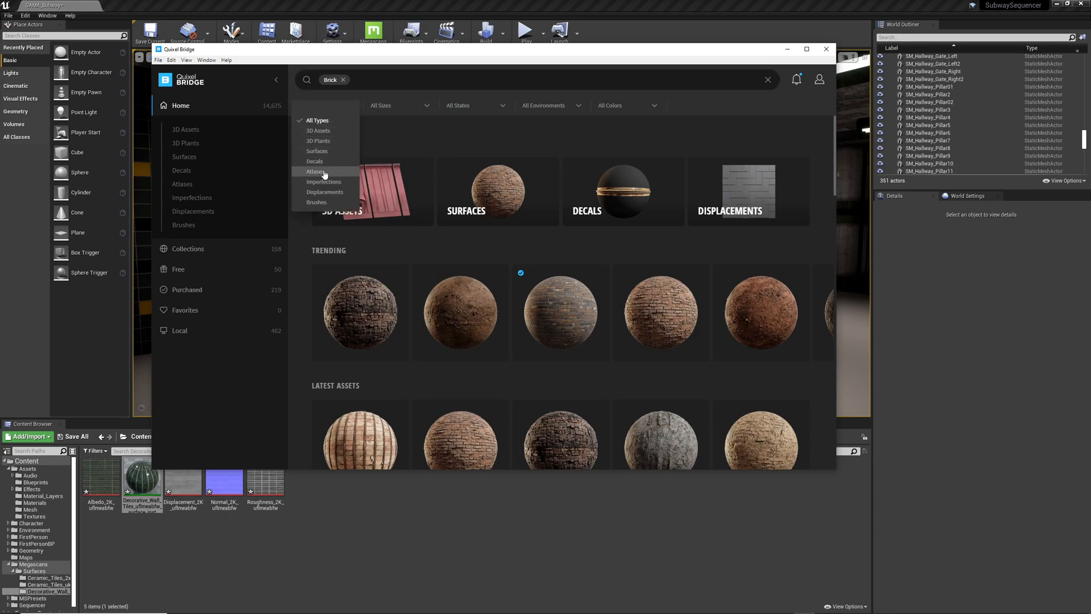
left_click(317, 150)
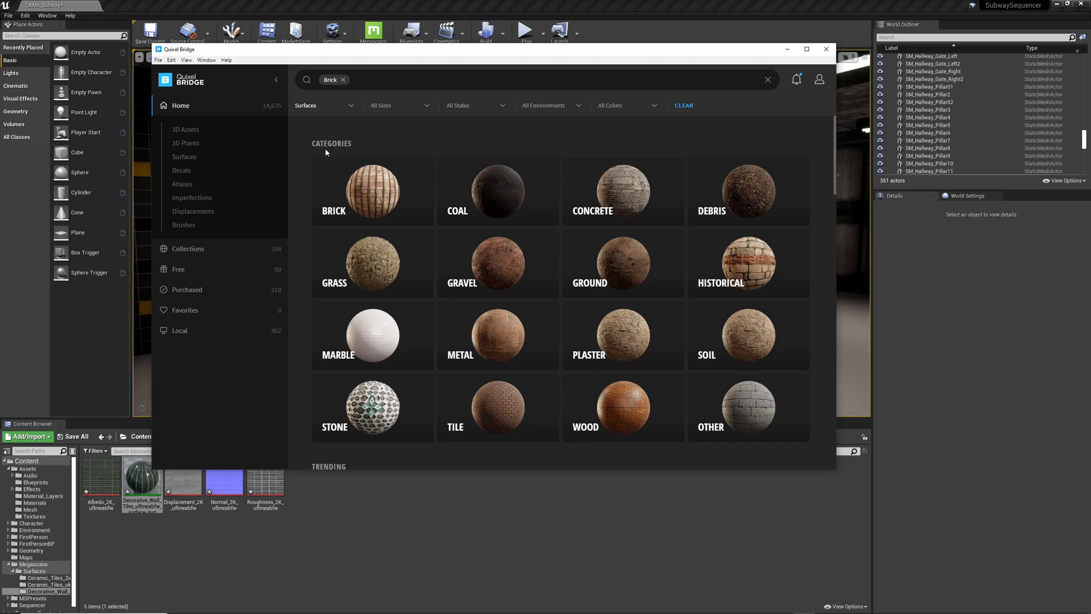
mouse_move(338, 199)
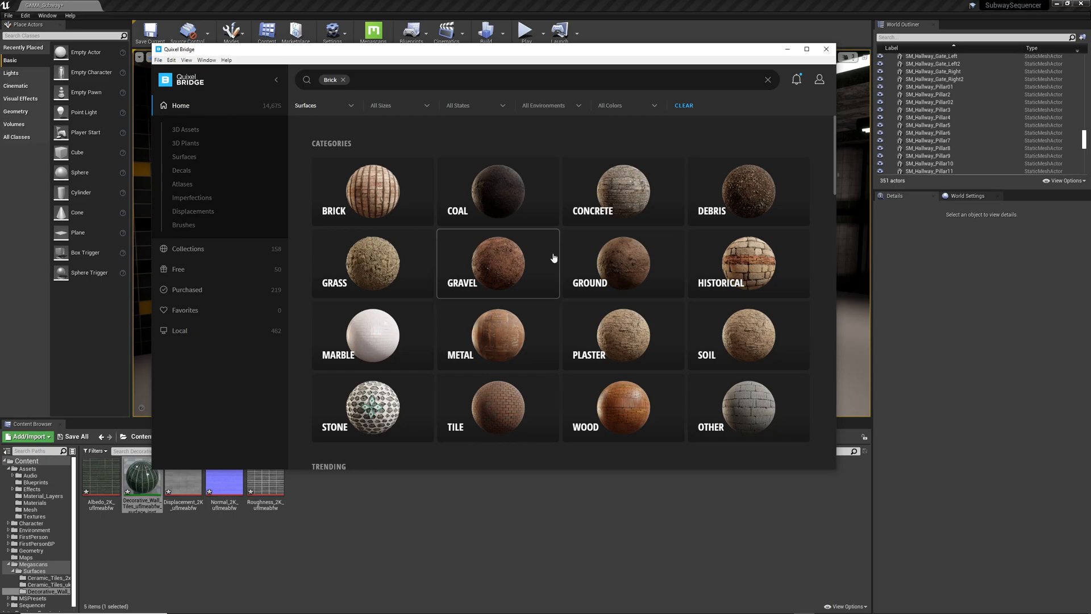
scroll("down", 3)
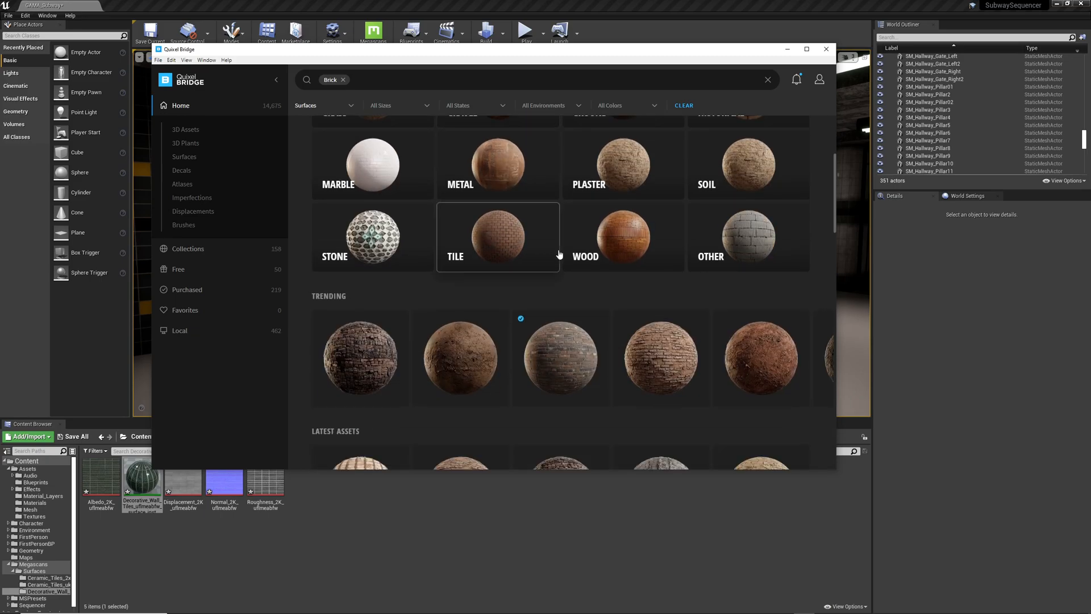
scroll("down", 3)
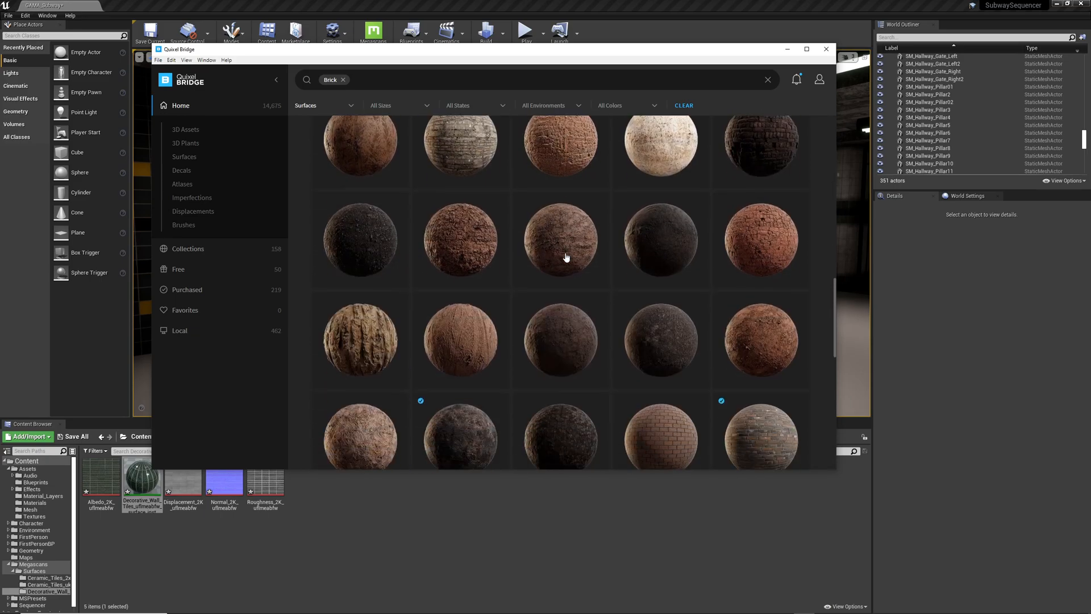
scroll("down", 3)
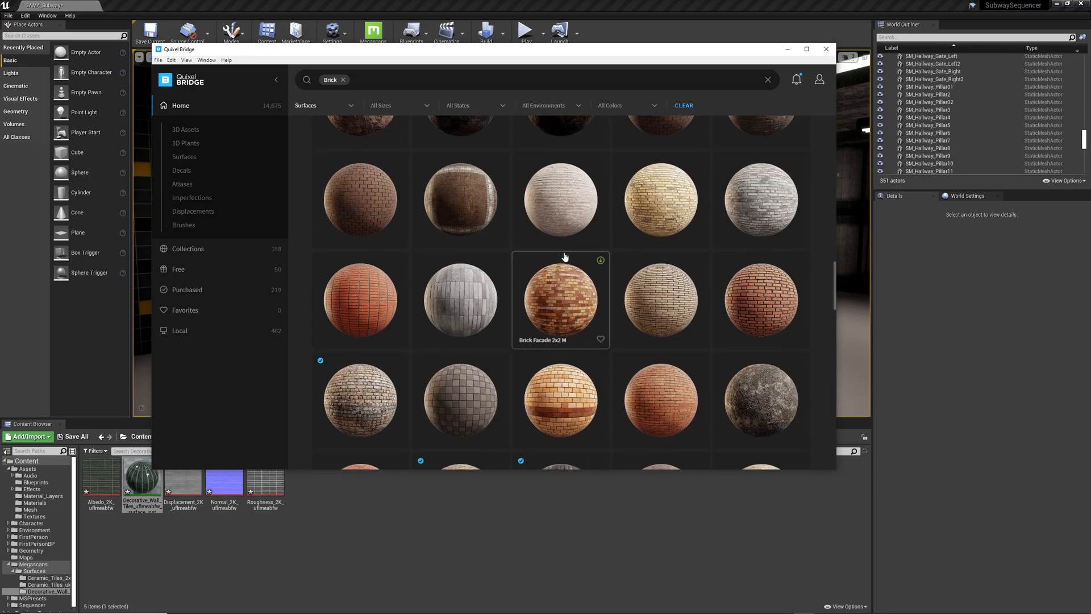
scroll("down", 3)
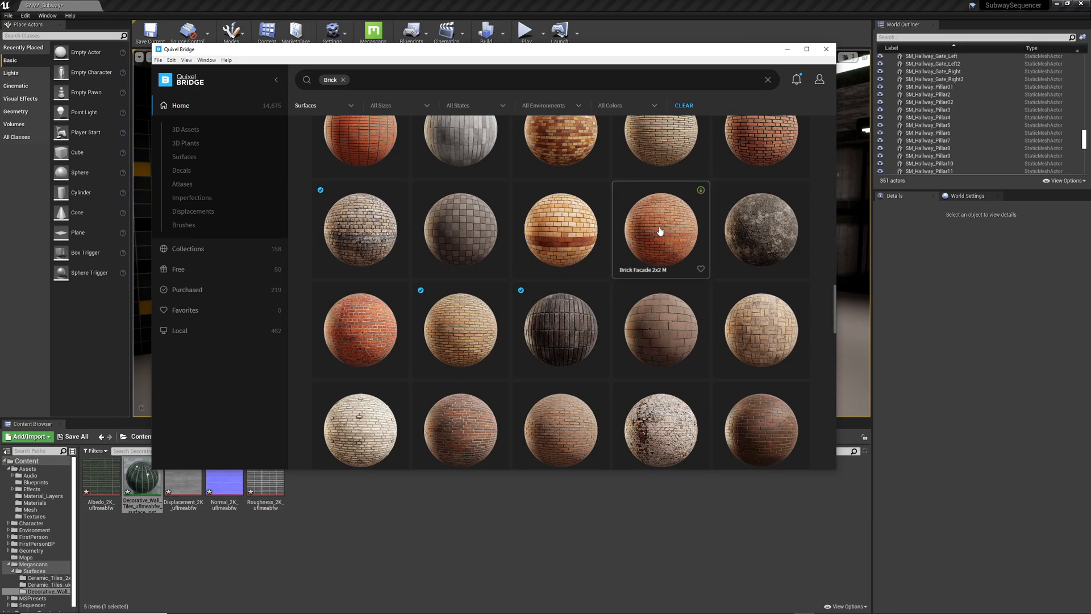
mouse_move(359, 336)
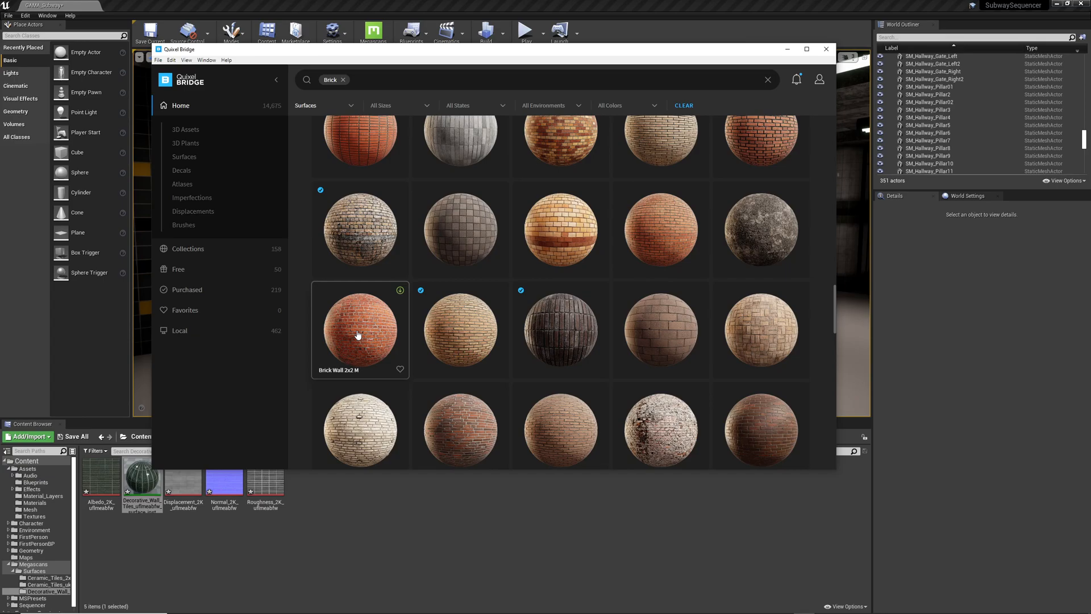
scroll("down", 3)
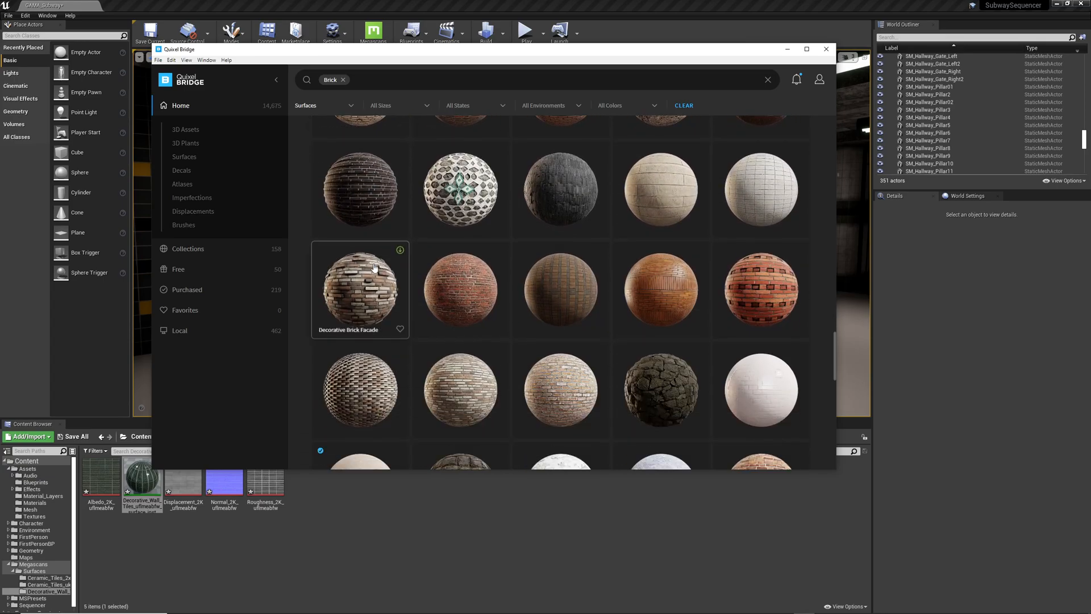
scroll("down", 3)
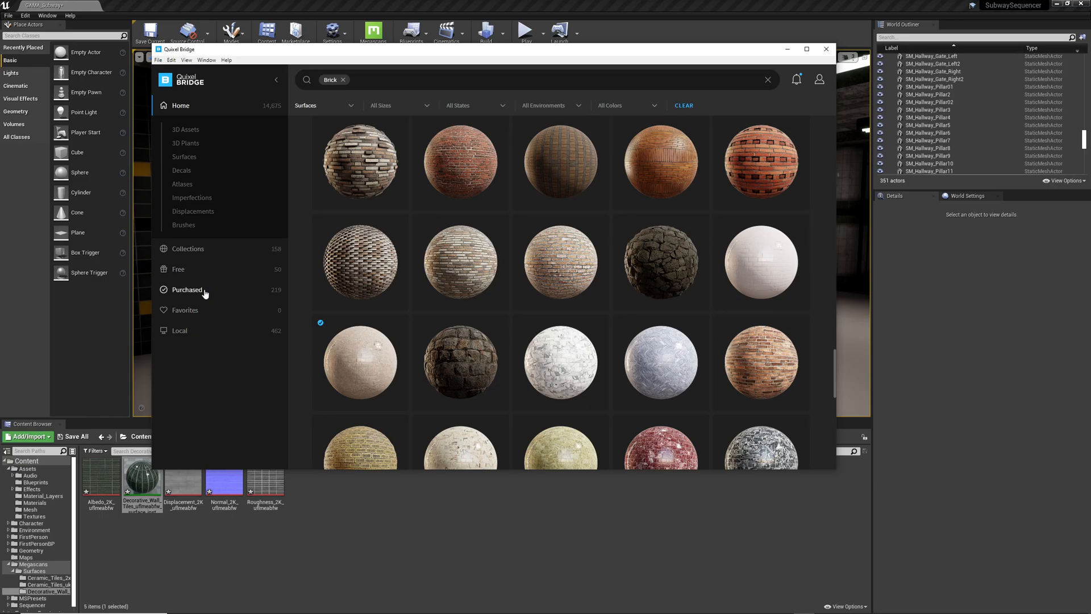
Show the Purchased library and browse down through the purchased assets.
left_click(187, 289)
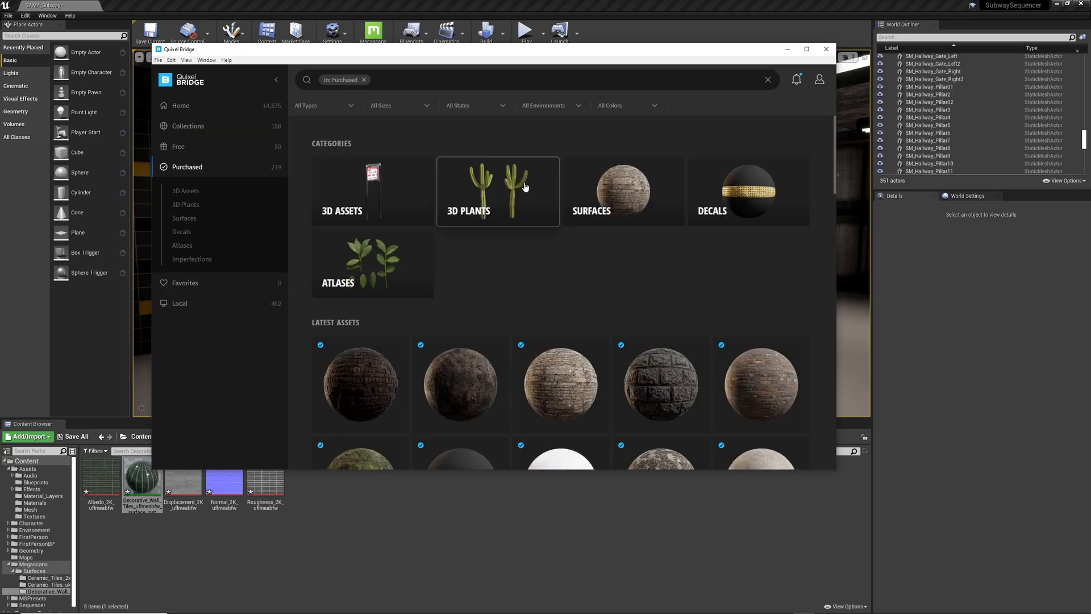
scroll("down", 3)
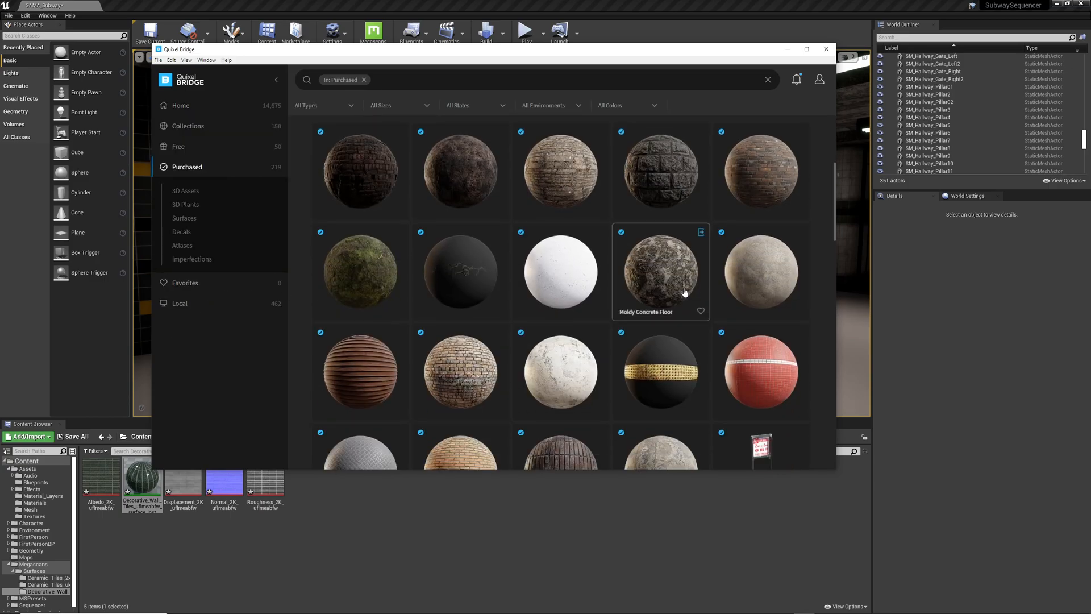
scroll("down", 3)
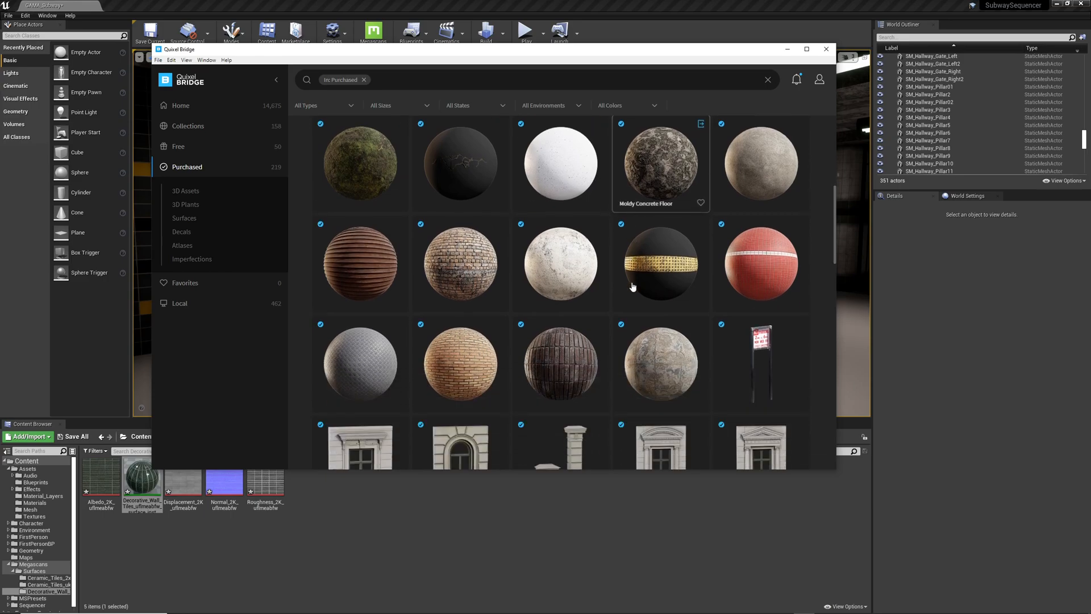
scroll("down", 3)
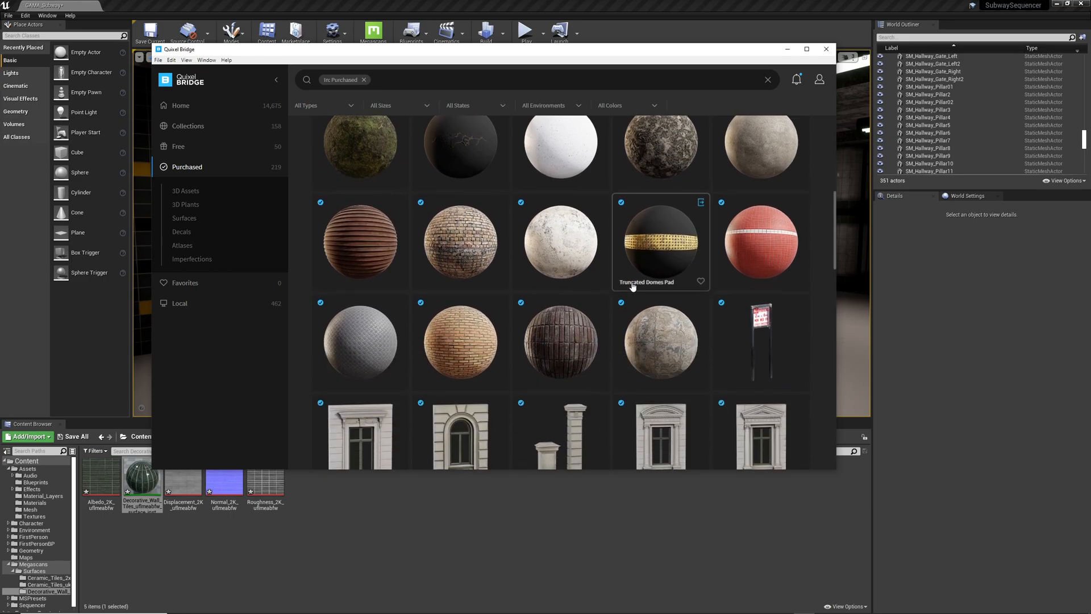
scroll("down", 3)
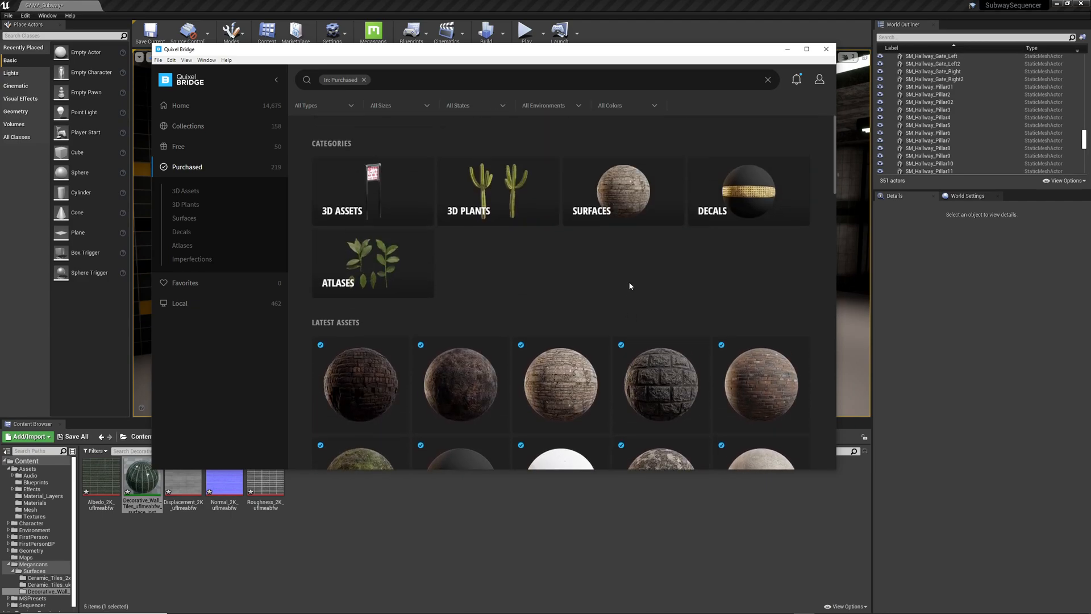
scroll("down", 3)
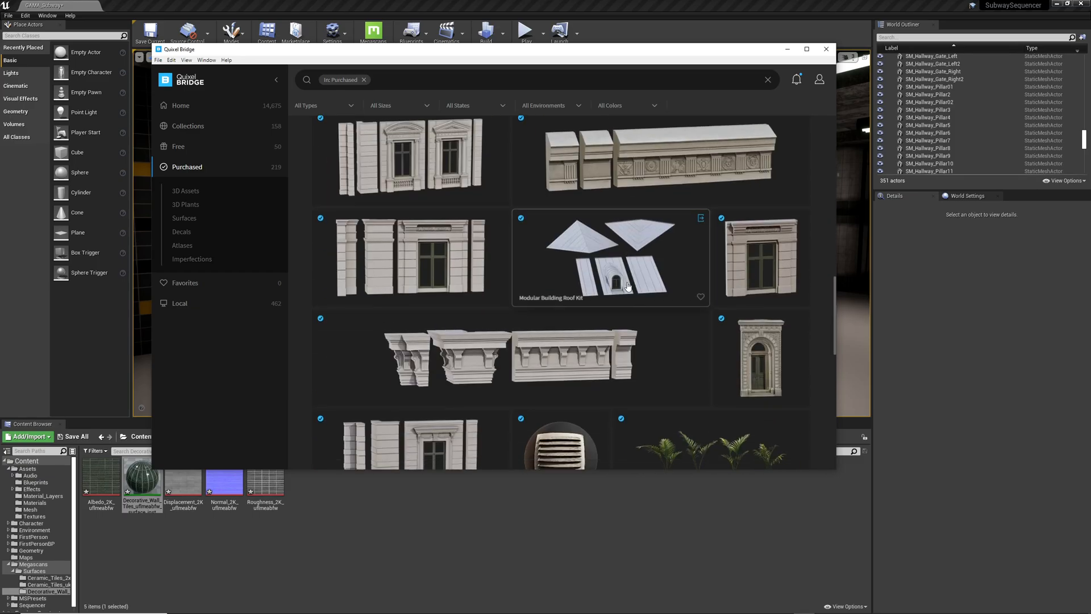
scroll("down", 3)
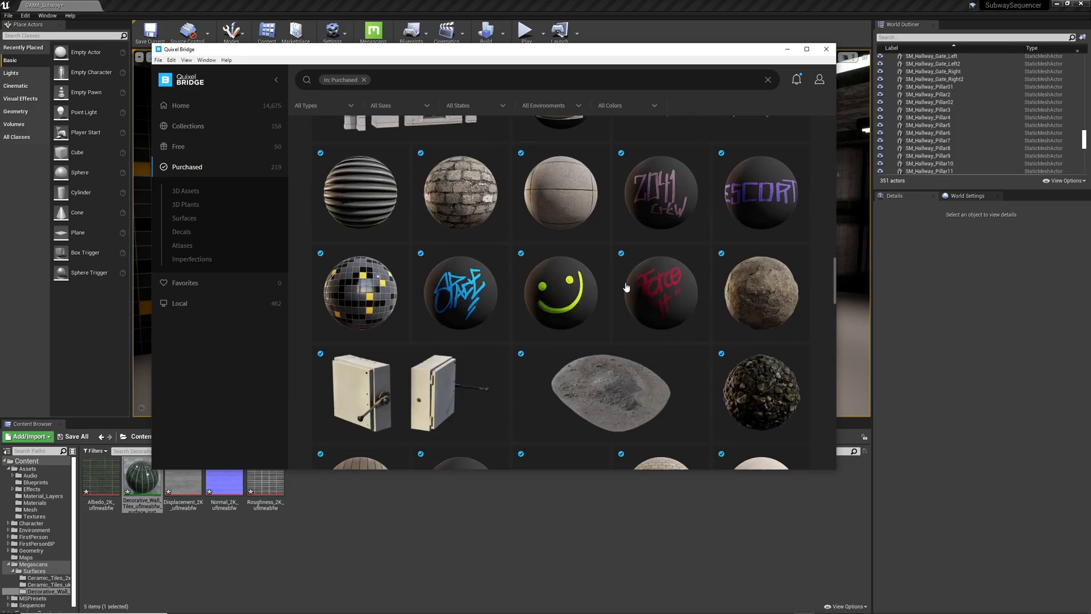
scroll("down", 3)
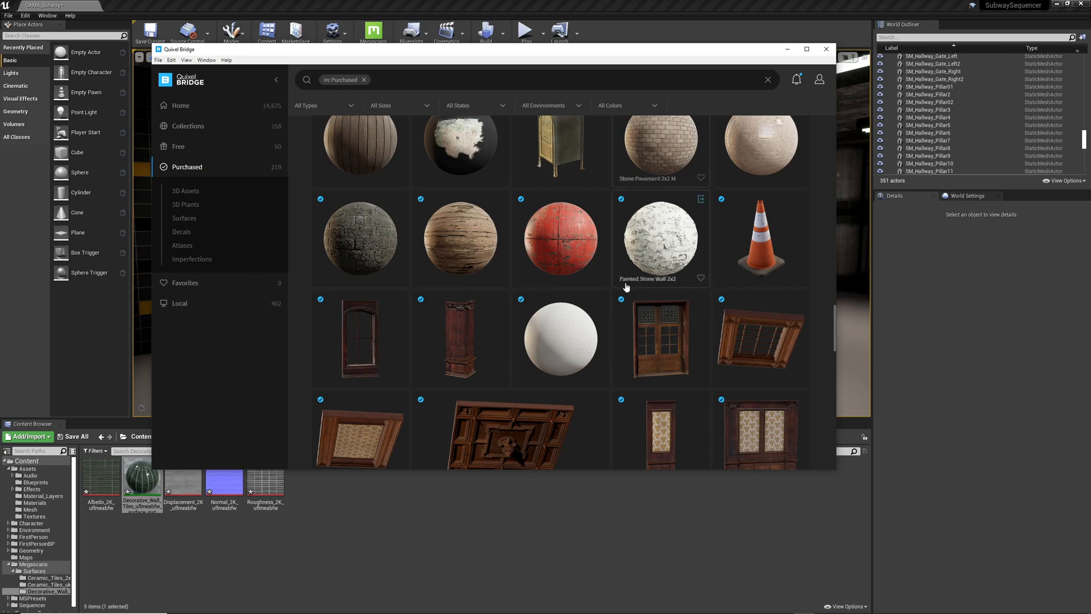
scroll("down", 3)
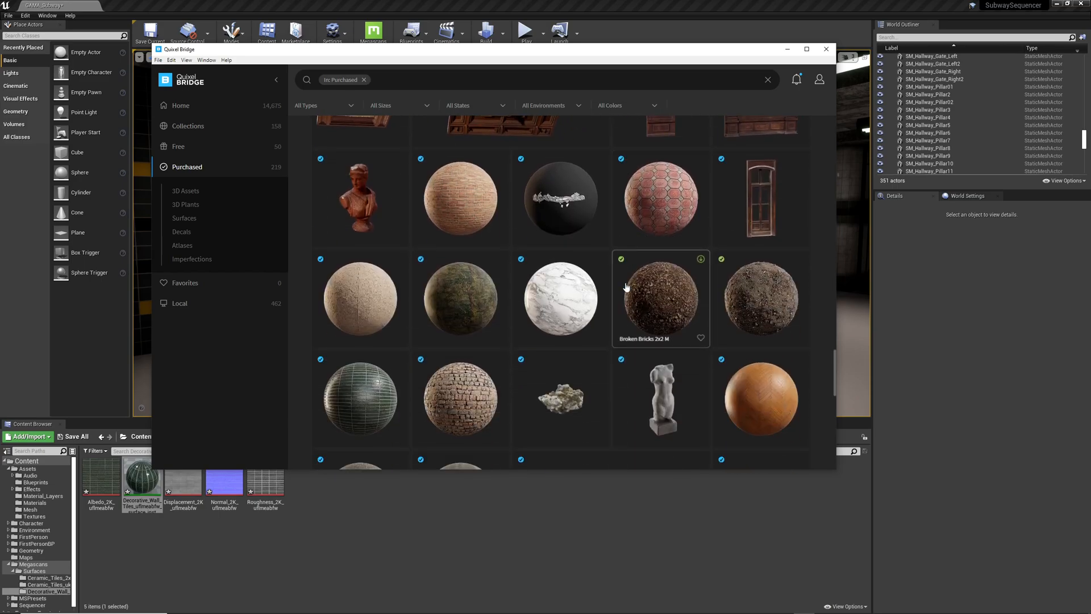
scroll("down", 3)
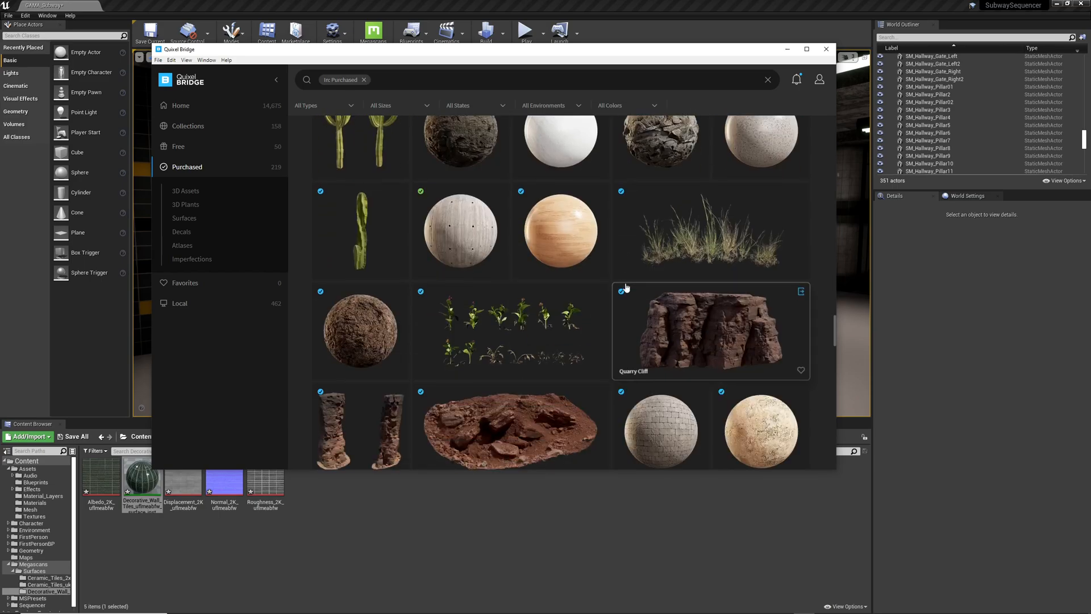
scroll("down", 3)
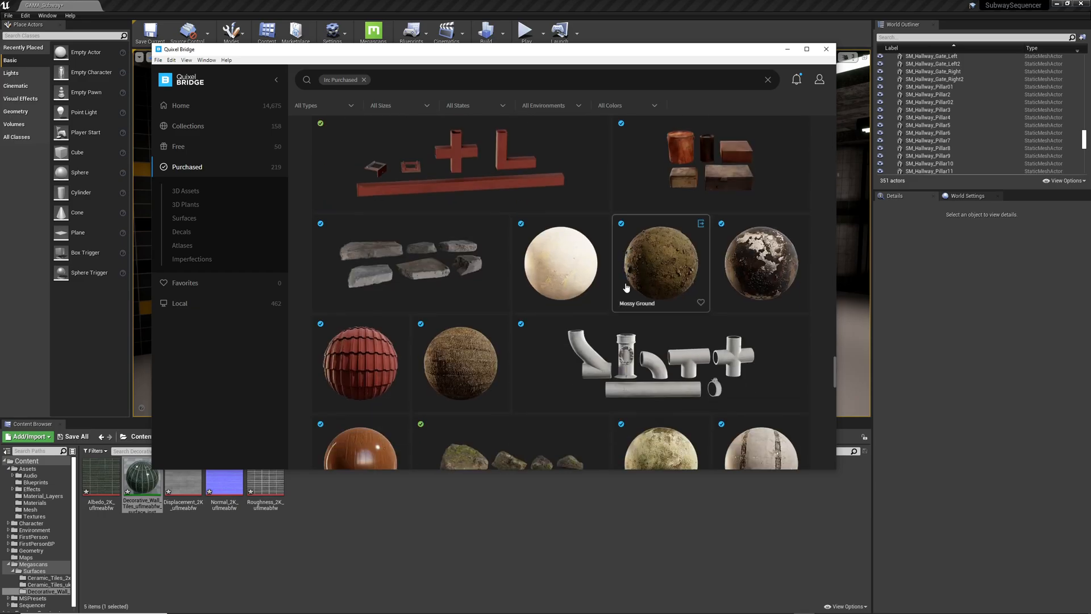
scroll("down", 3)
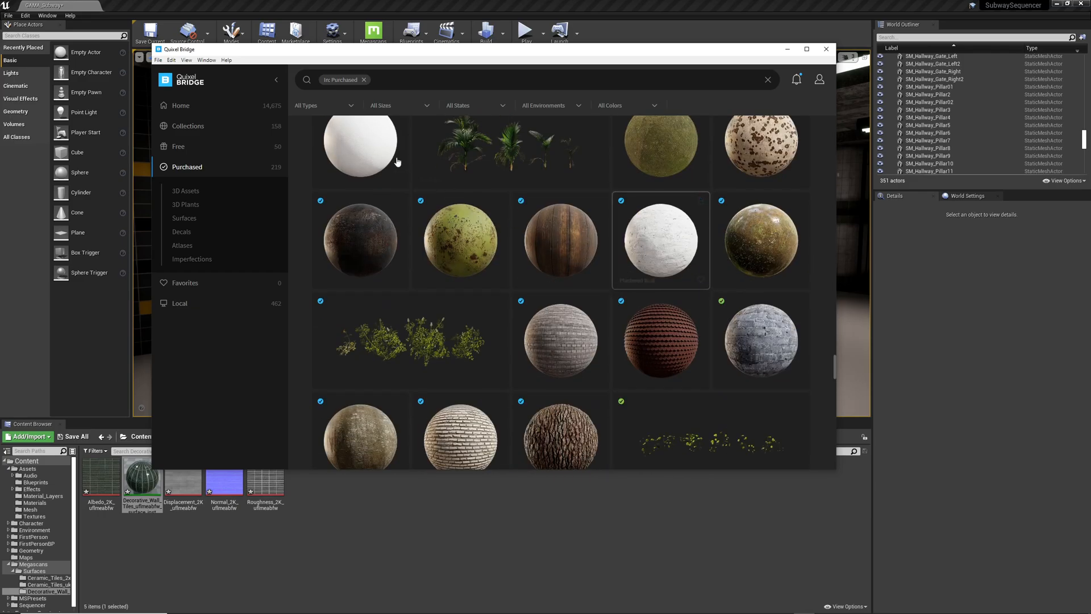
Filter purchased assets to Surfaces only and maximize the Bridge window.
left_click(325, 105)
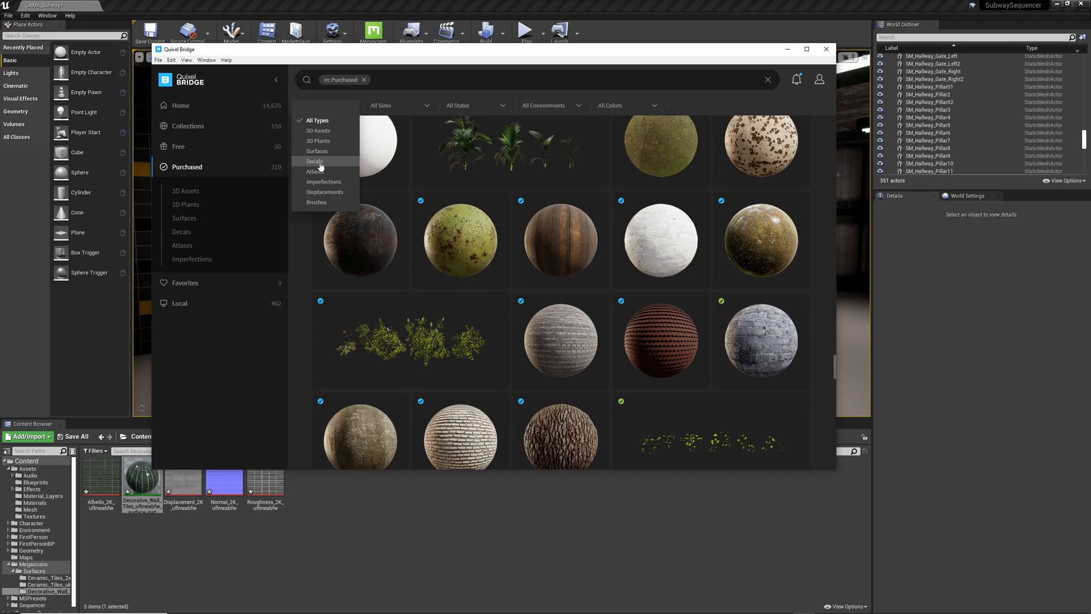
left_click(317, 150)
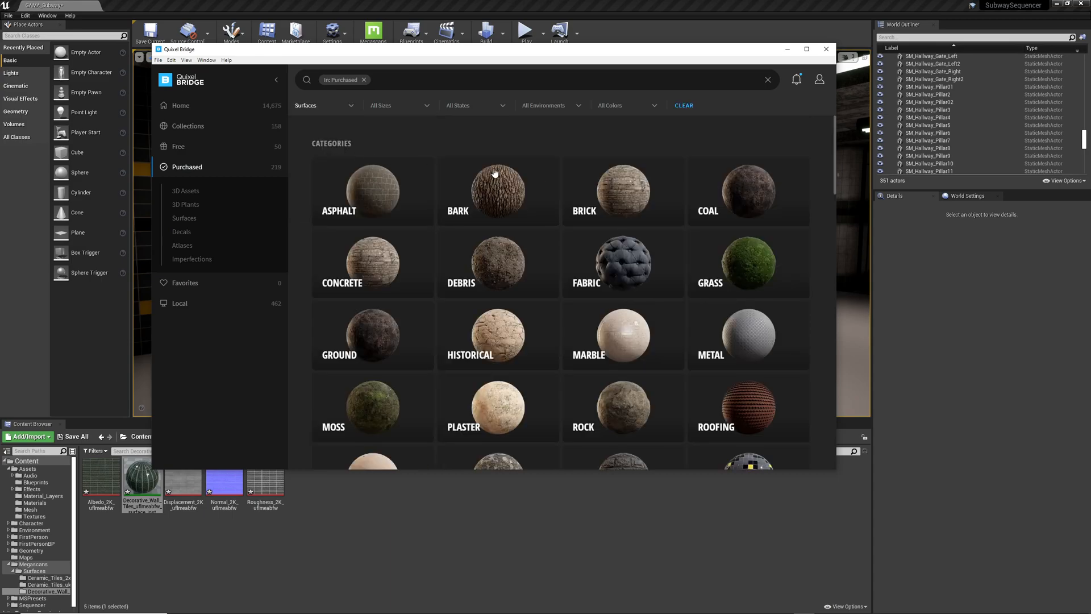
mouse_move(598, 179)
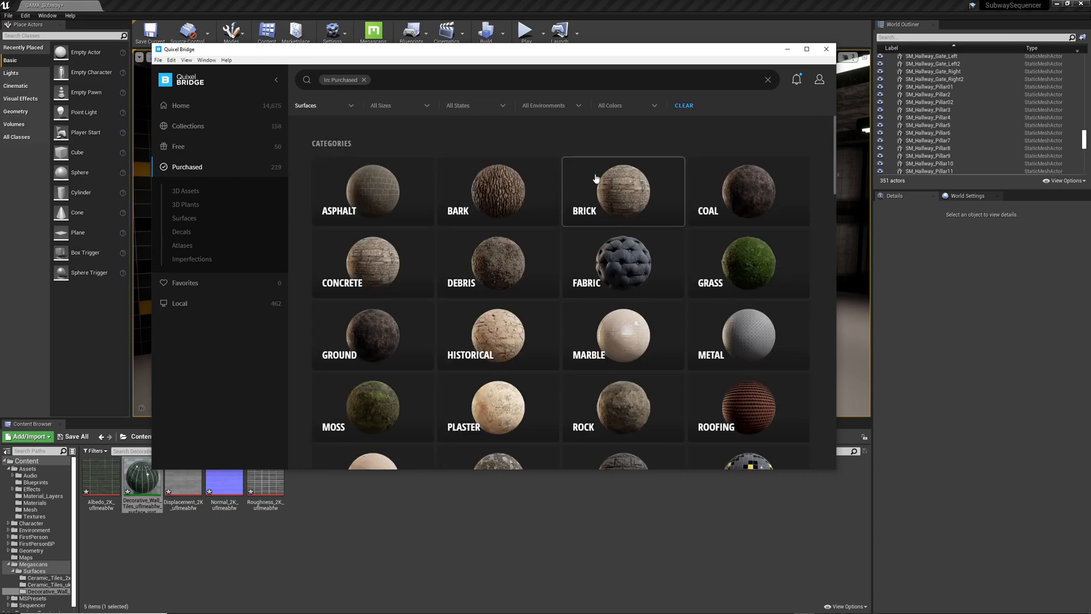
left_click(623, 191)
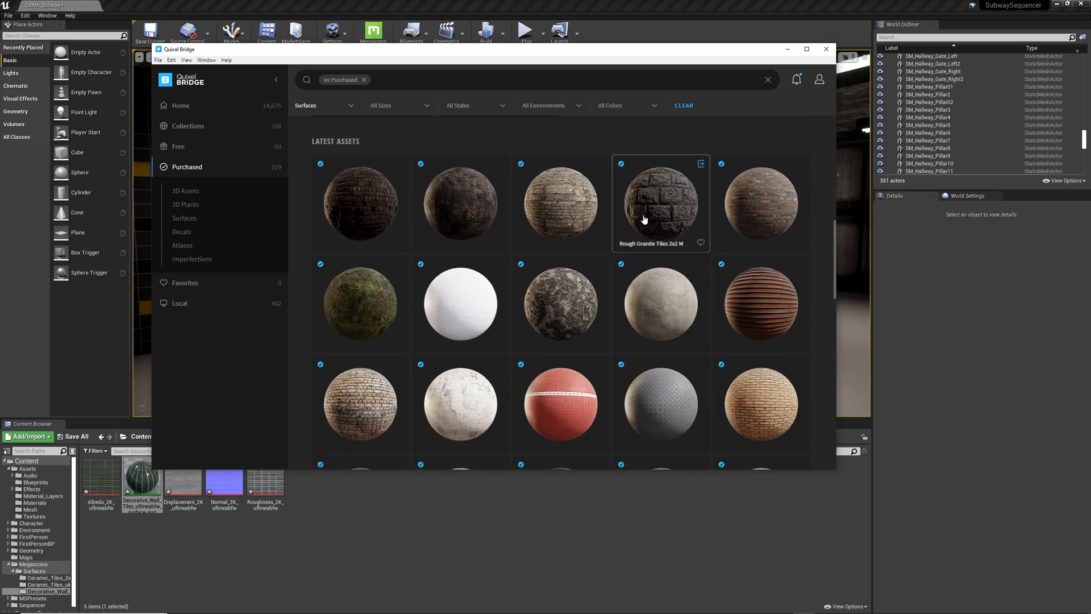
scroll("down", 3)
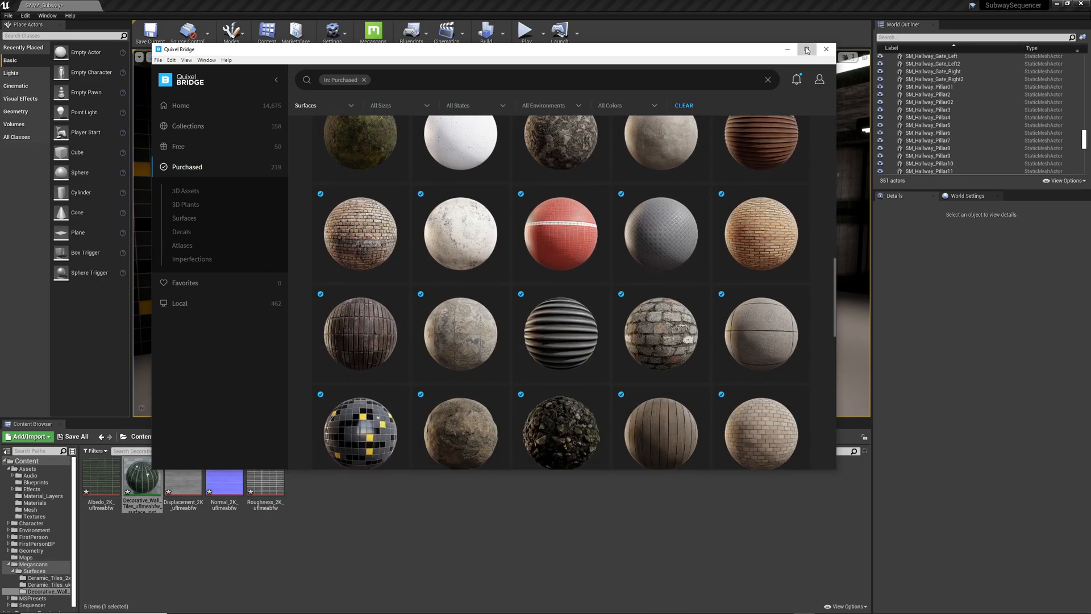
left_click(808, 48)
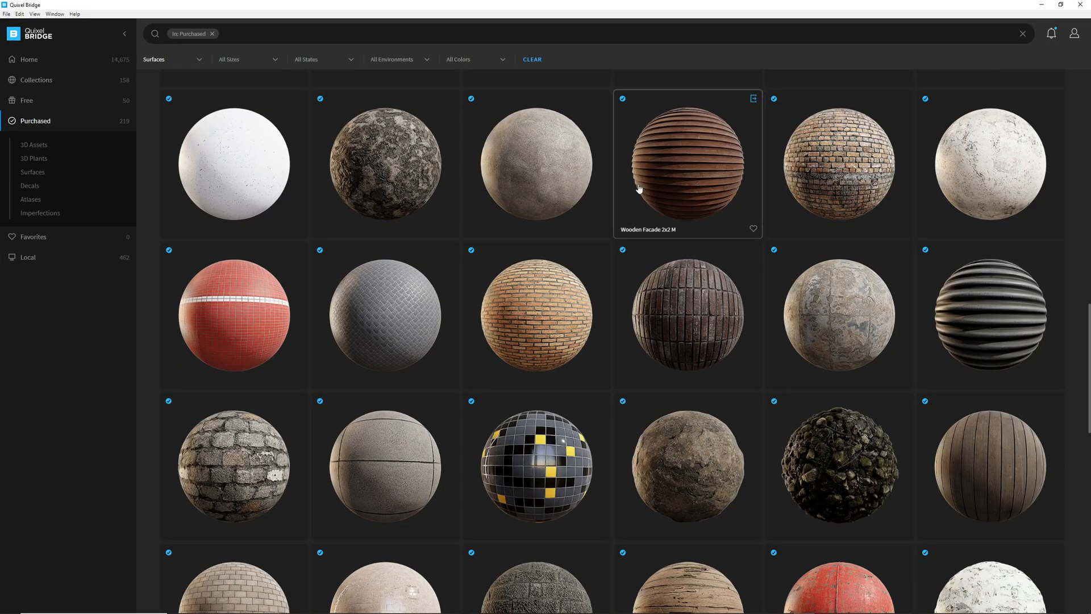
Find Classic Brick Wall 2x2 M in the surfaces grid and export it to Unreal.
scroll("down", 3)
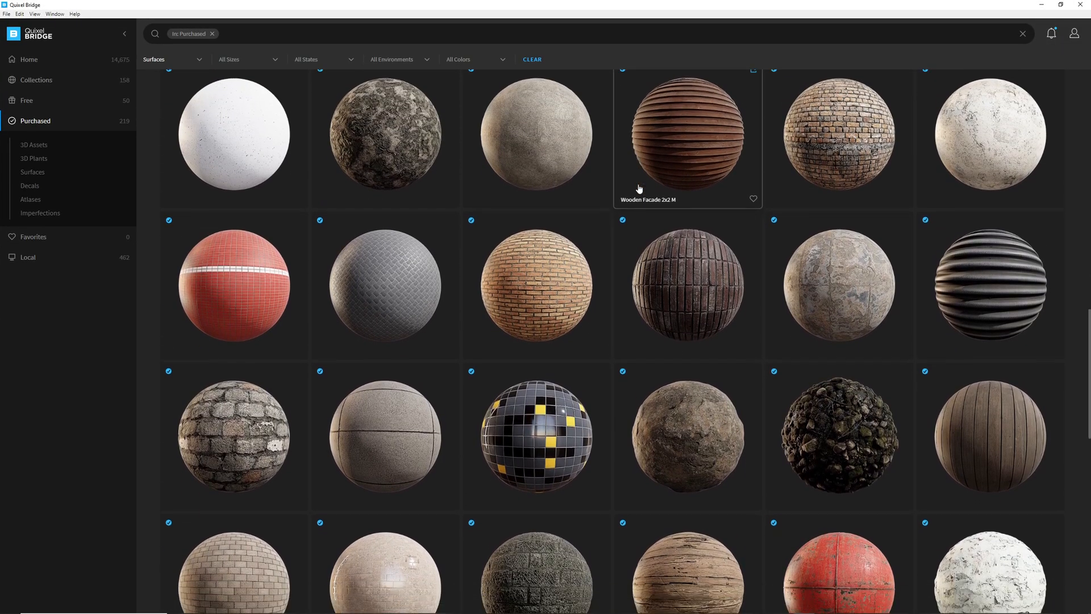
scroll("down", 3)
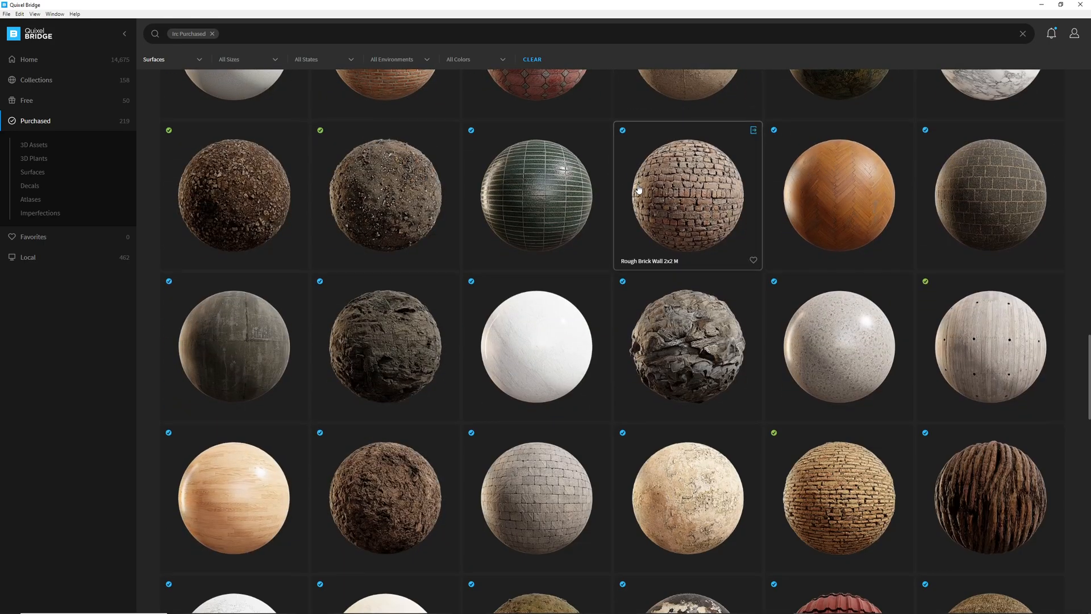
scroll("down", 3)
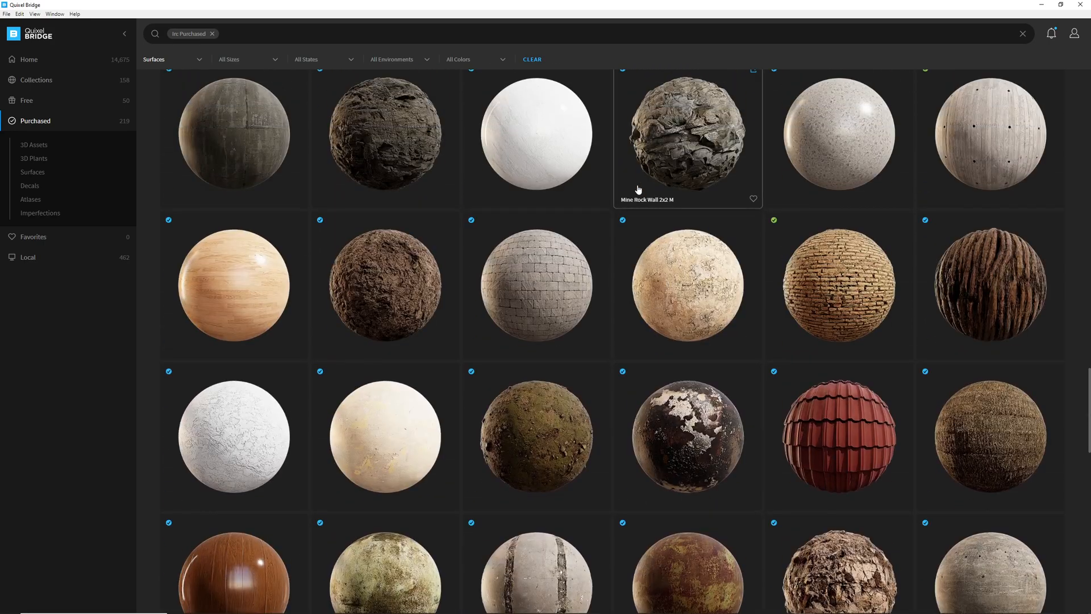
scroll("down", 3)
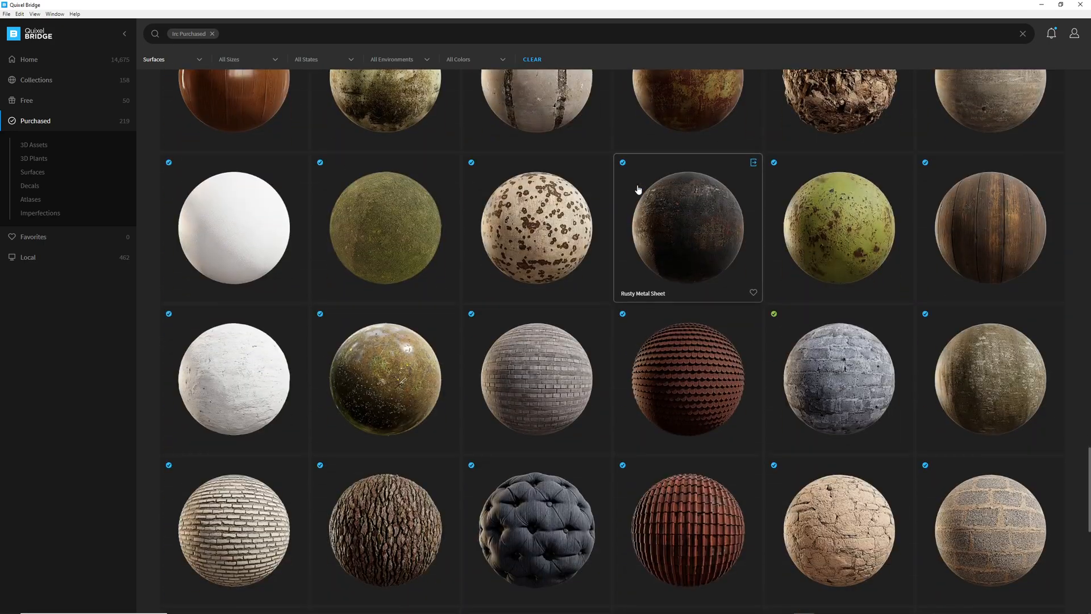
scroll("down", 3)
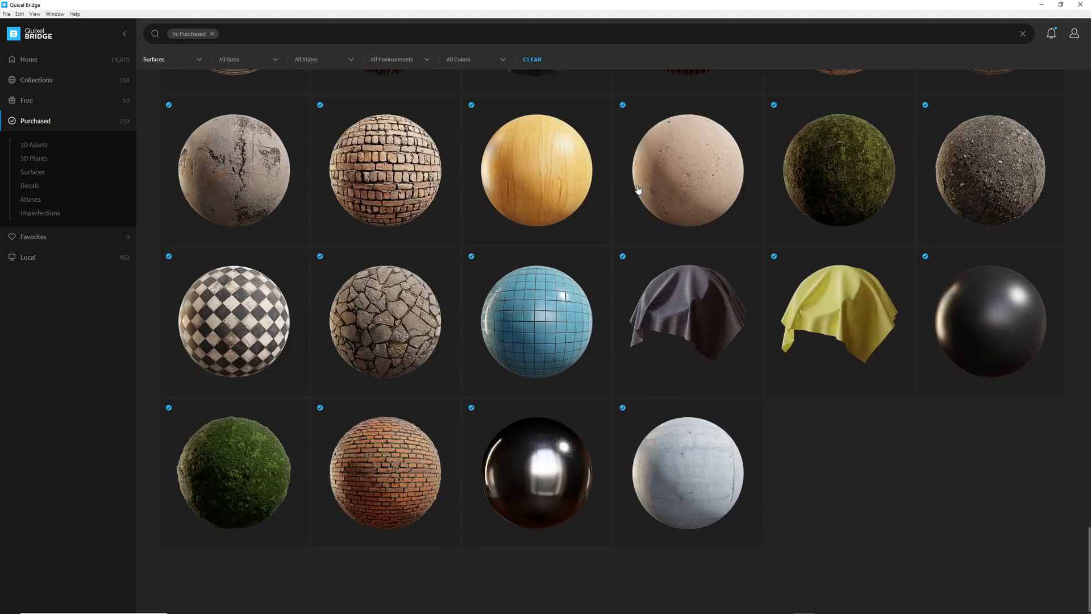
scroll("down", 3)
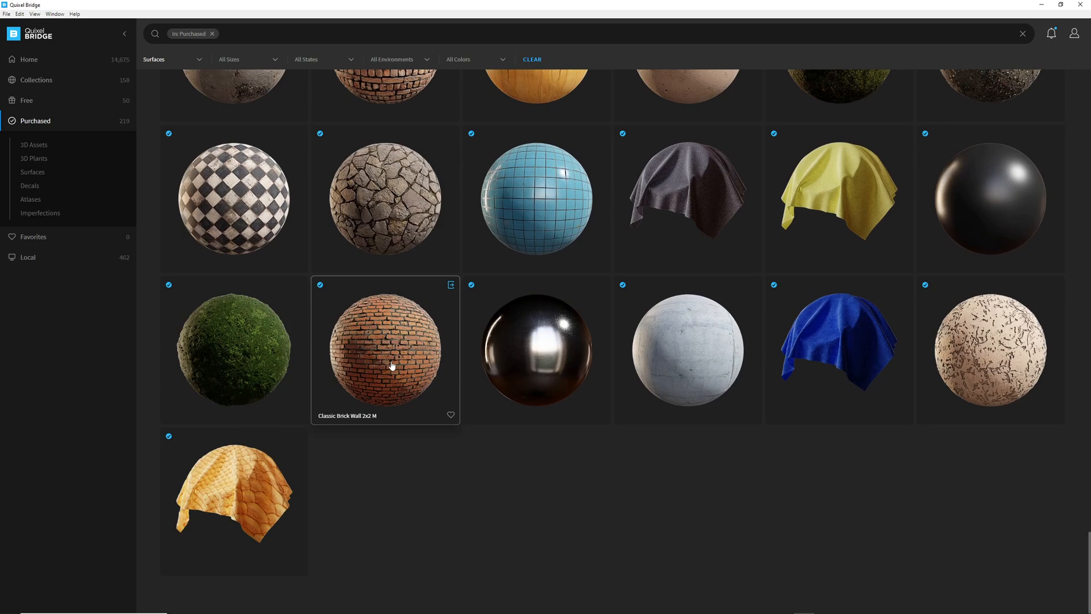
mouse_move(448, 302)
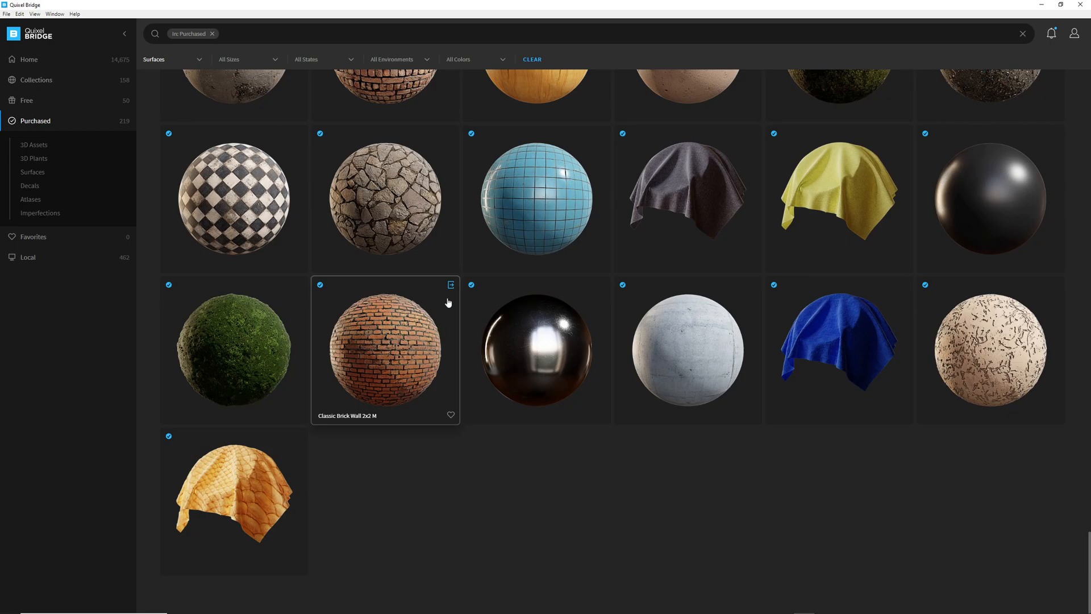
left_click(450, 284)
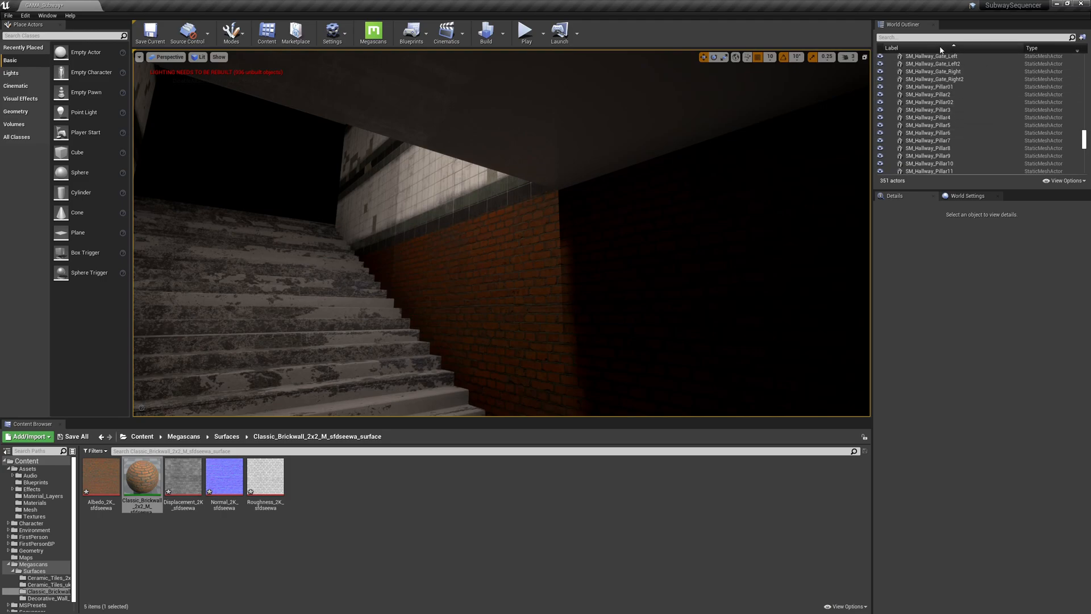
Gather the 46 wall actors via a 'wall' search and list their material slots.
type("wall")
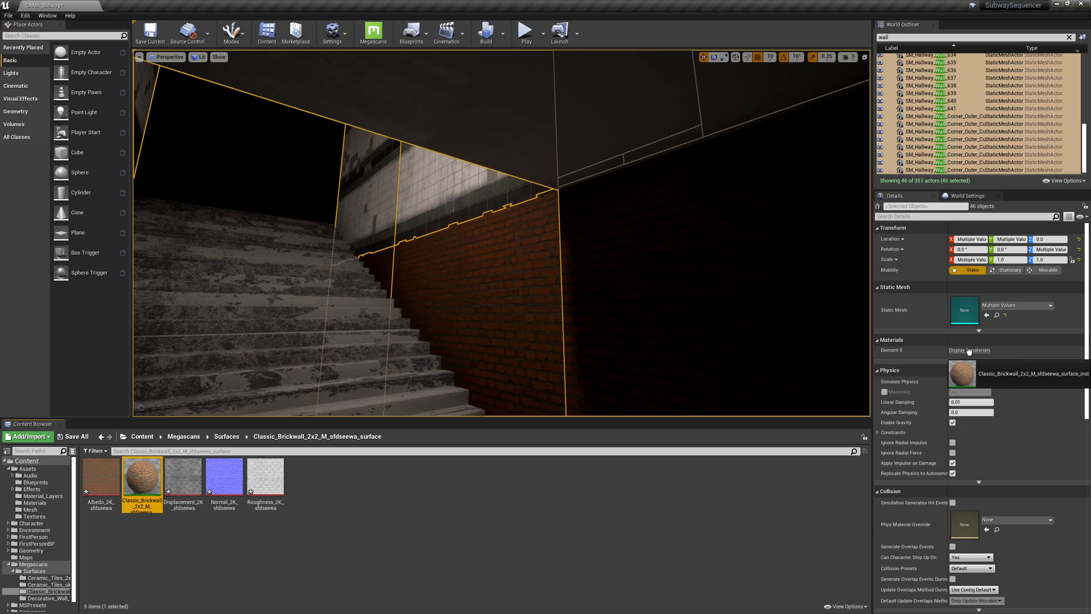
left_click(969, 350)
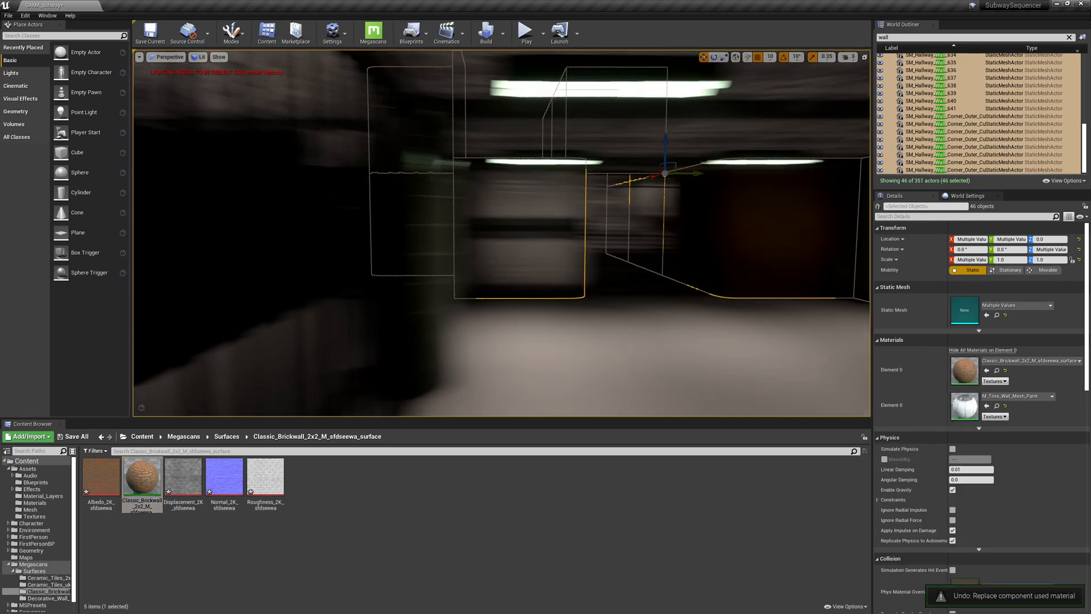
Switch the viewport shading to Unlit so the brick walls read clearly.
left_click(197, 57)
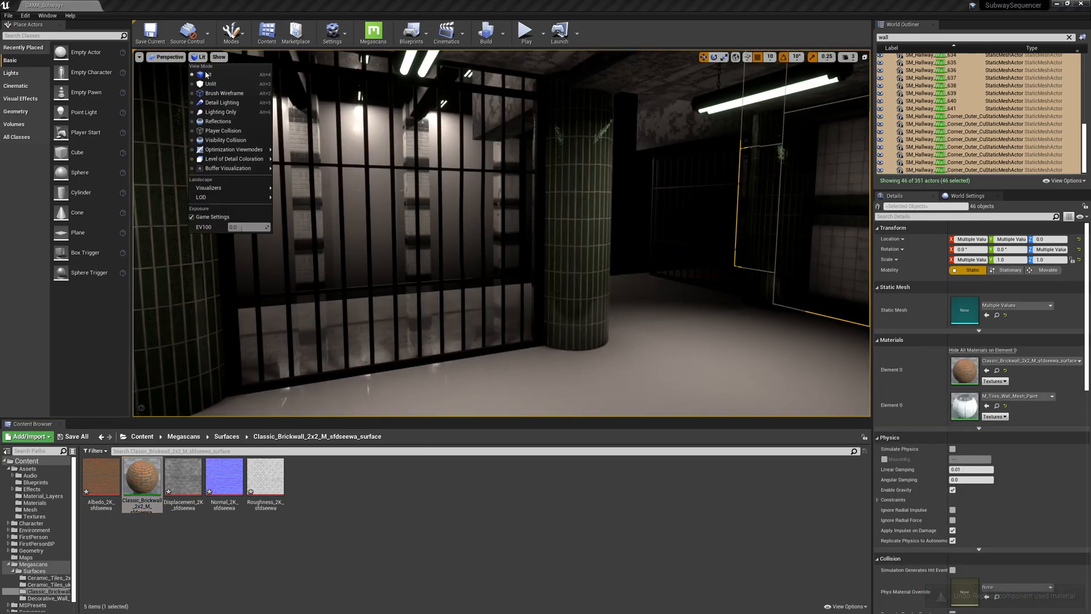
left_click(210, 85)
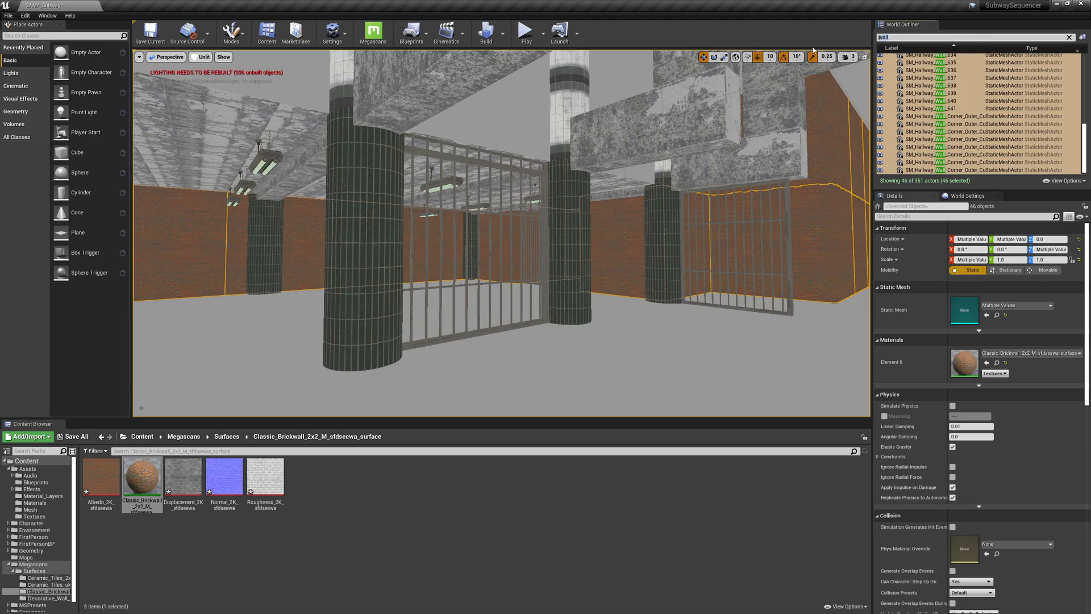
Gather the 24 pillars via a 'pillar' search and assign Decorative Wall Tiles from its folder.
type("pillar")
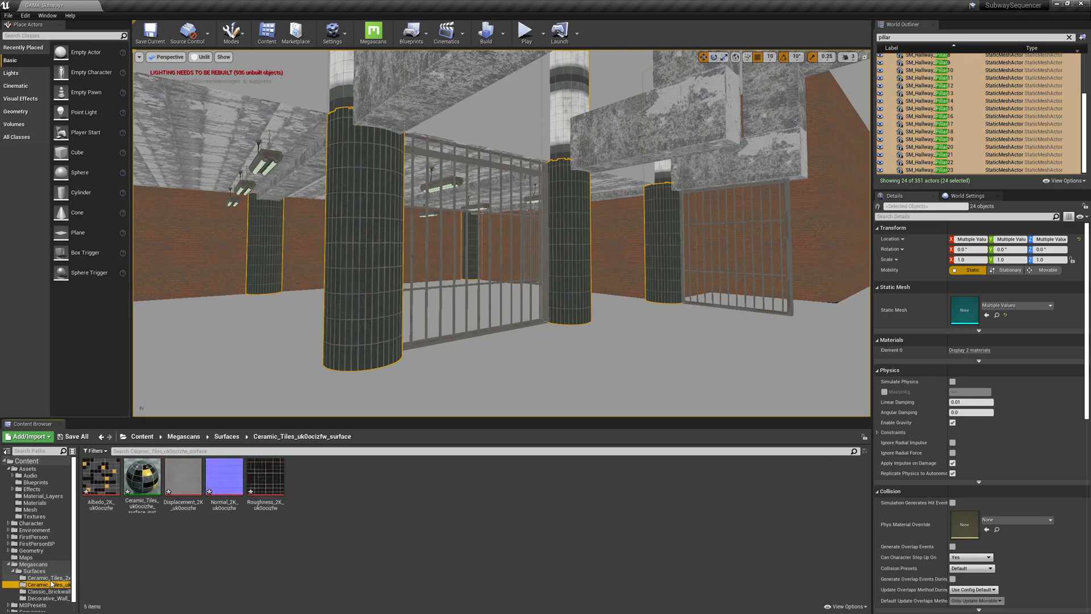
left_click(36, 596)
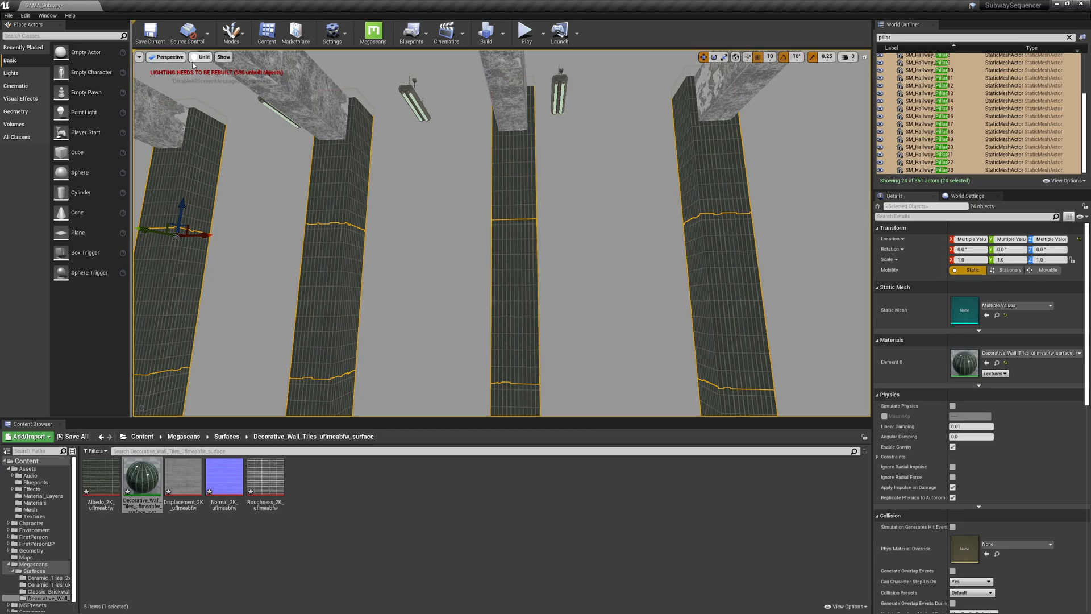
left_click(202, 57)
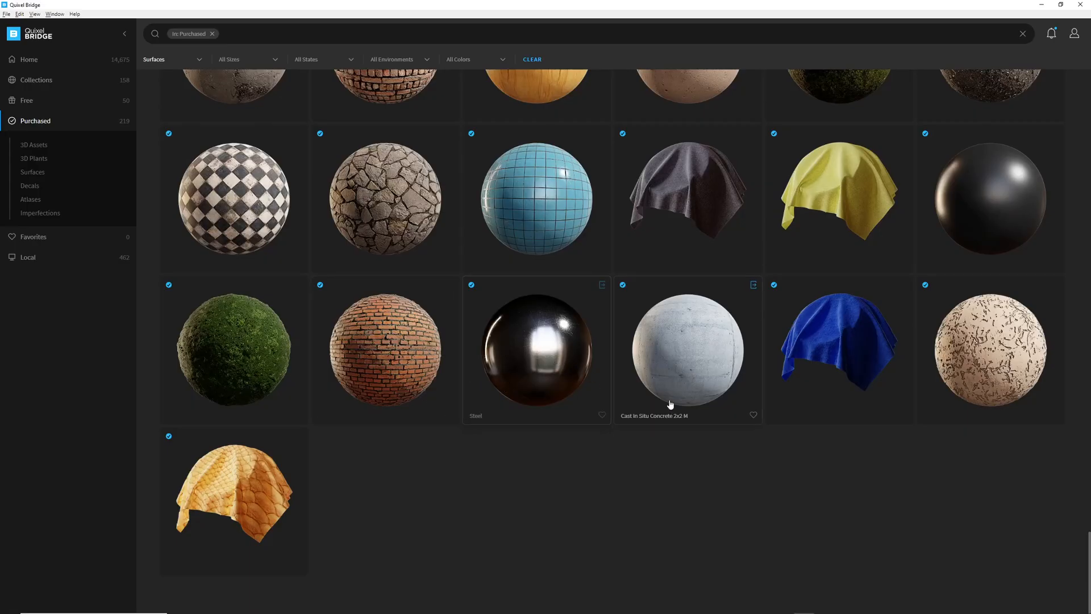
Find Damaged Concrete Floor 4x4 M in the surfaces grid and export it to Unreal.
scroll("down", 3)
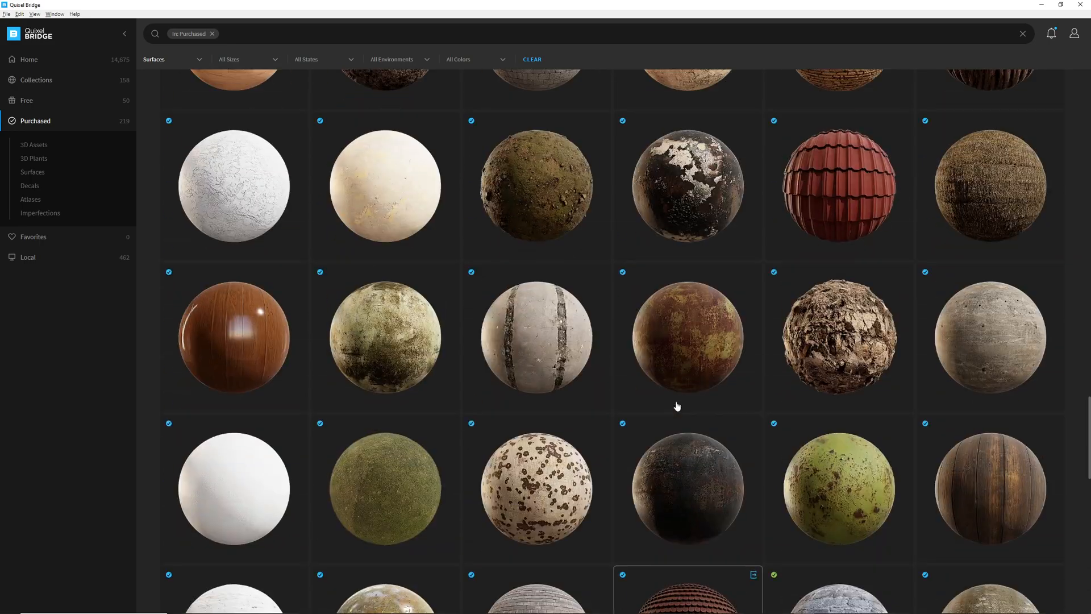
scroll("down", 3)
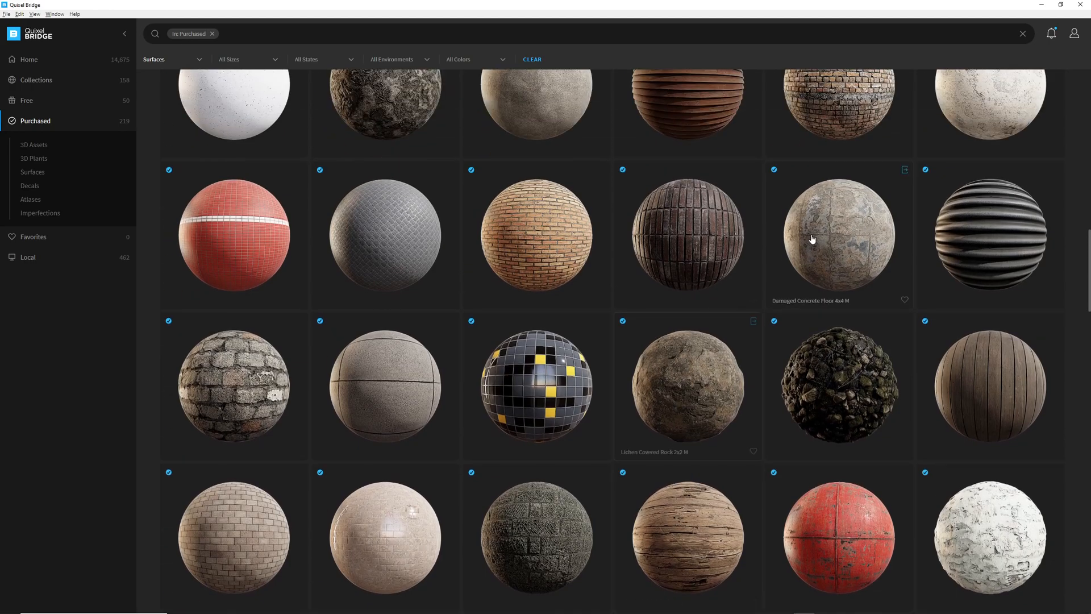
mouse_move(894, 208)
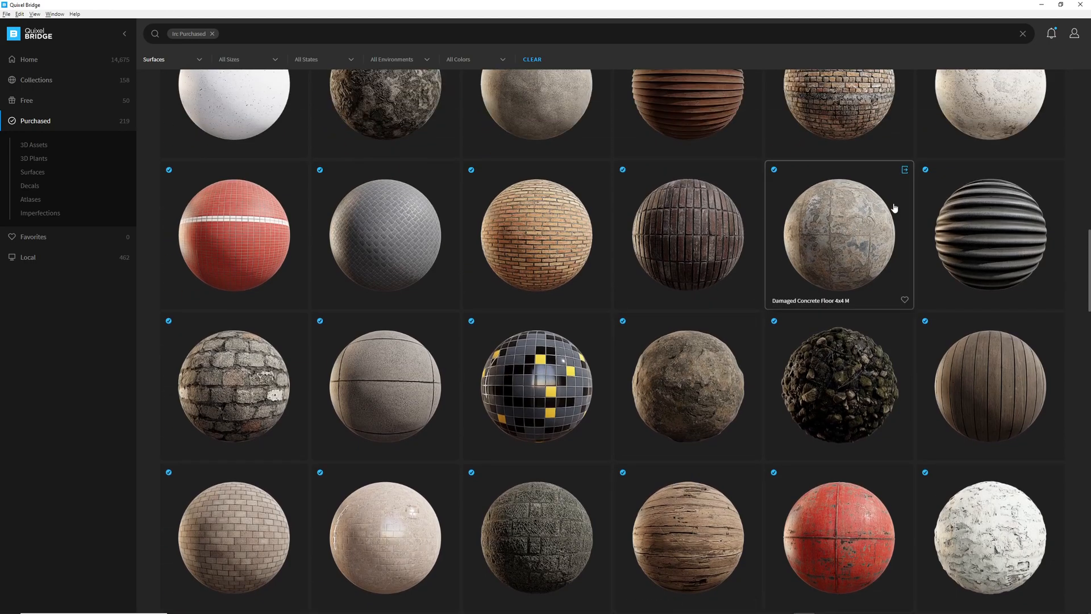
left_click(905, 169)
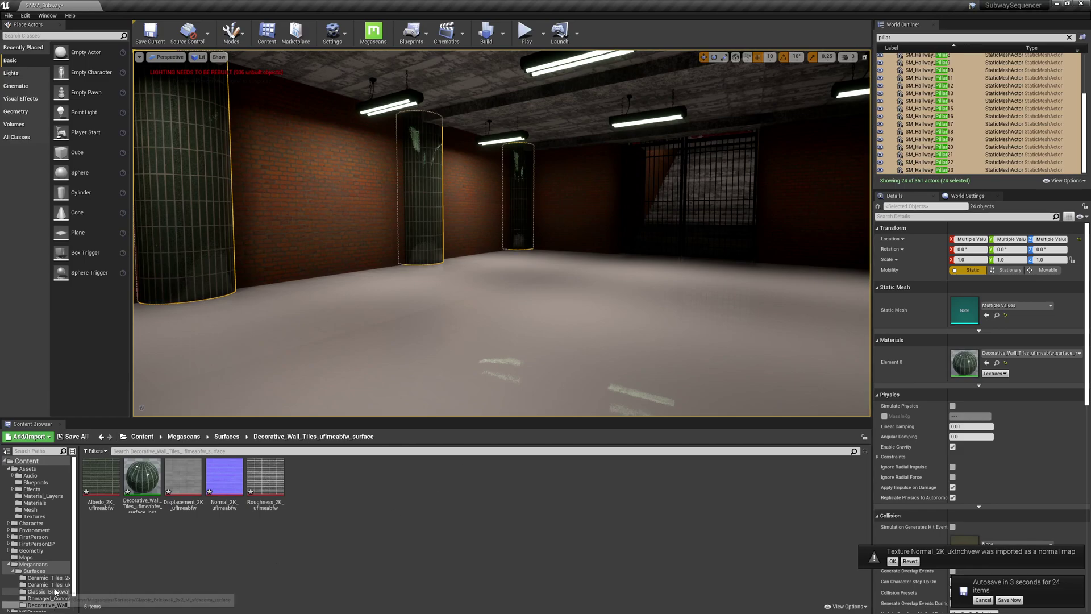
Browse the Damaged_Concrete_Floor folder and fly the viewport down to the hallway floor.
left_click(50, 578)
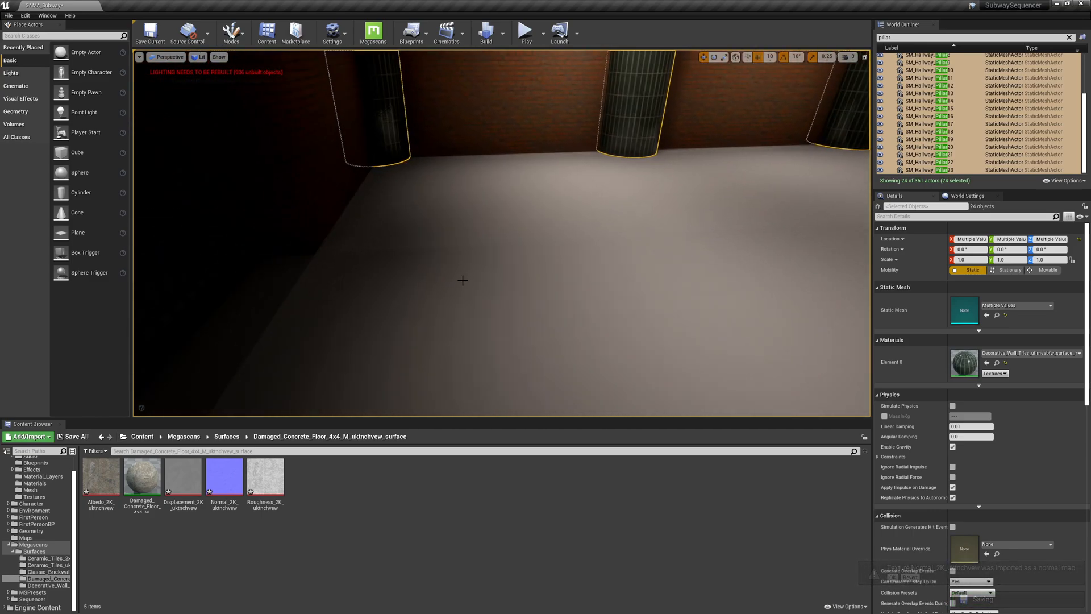
left_click_drag(142, 477, 964, 361)
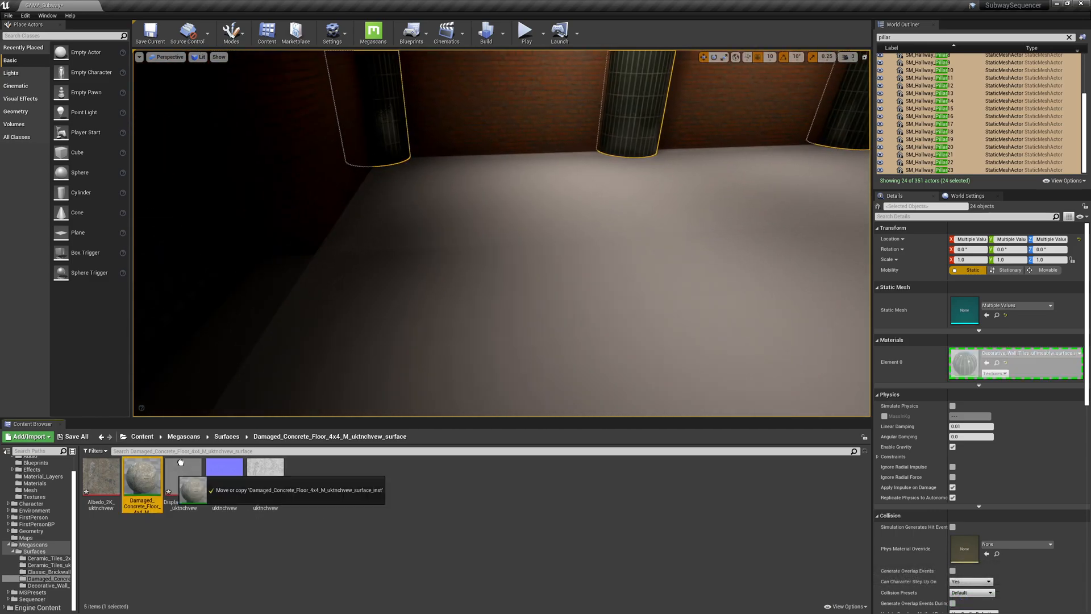
left_click_drag(142, 466, 688, 187)
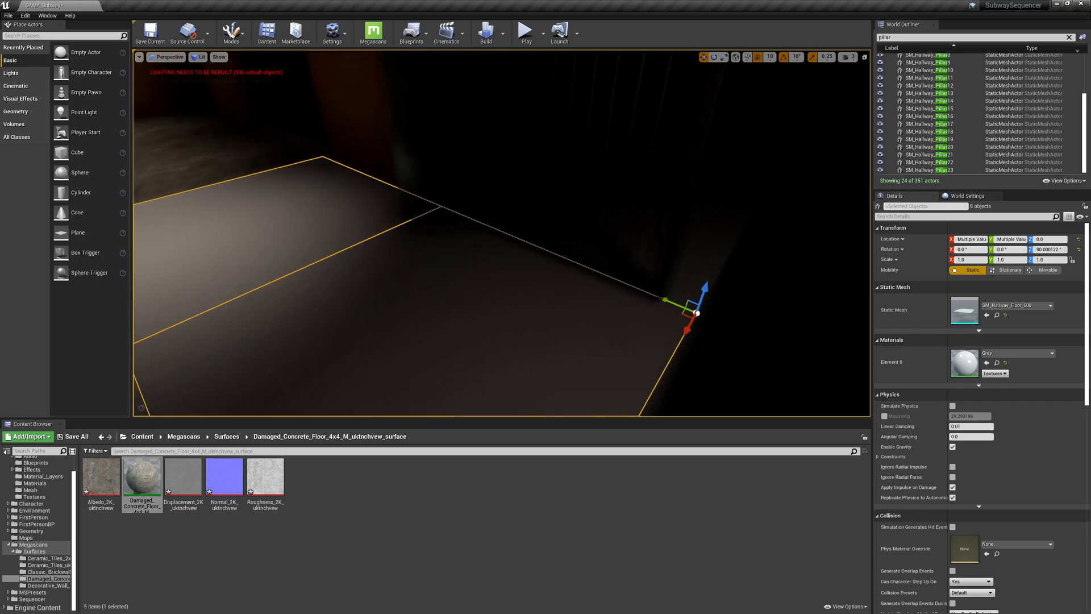
View the floor unlit while Damaged Concrete Floor goes onto the 16 floor pieces.
left_click(198, 57)
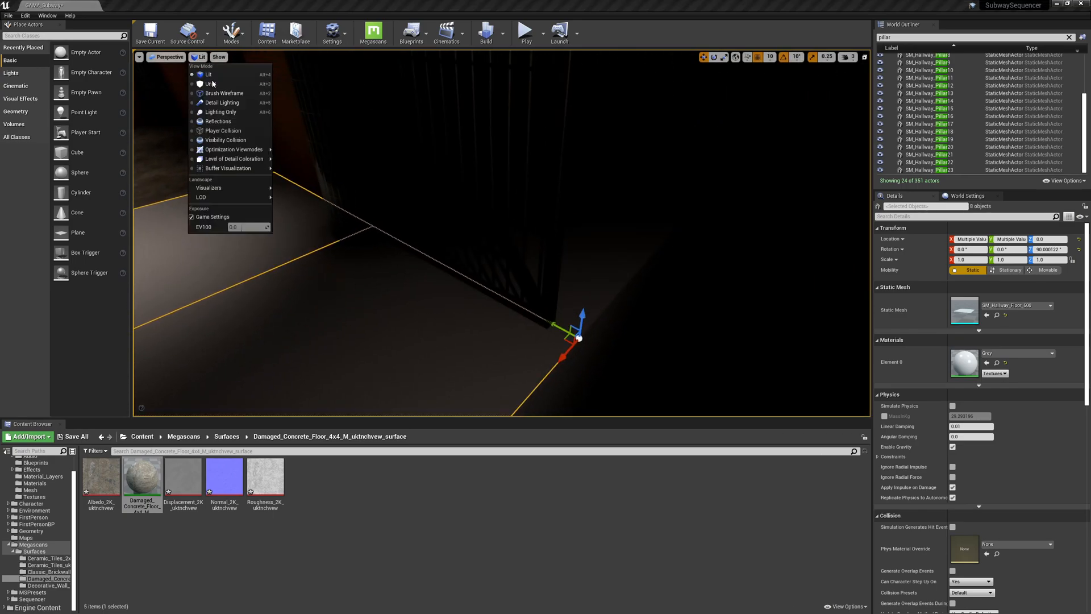
left_click(207, 84)
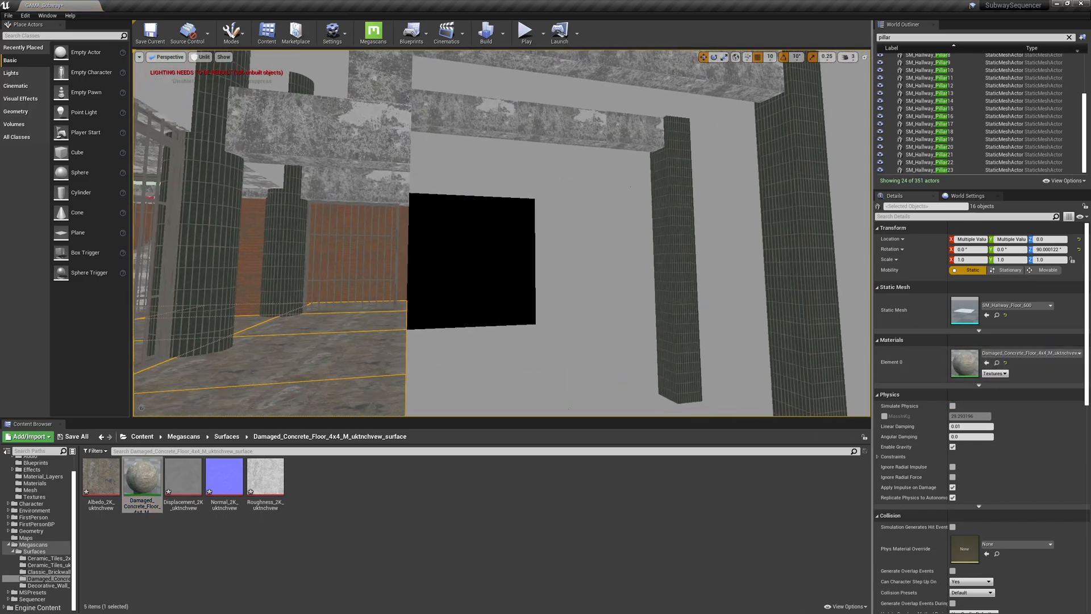
left_click(200, 57)
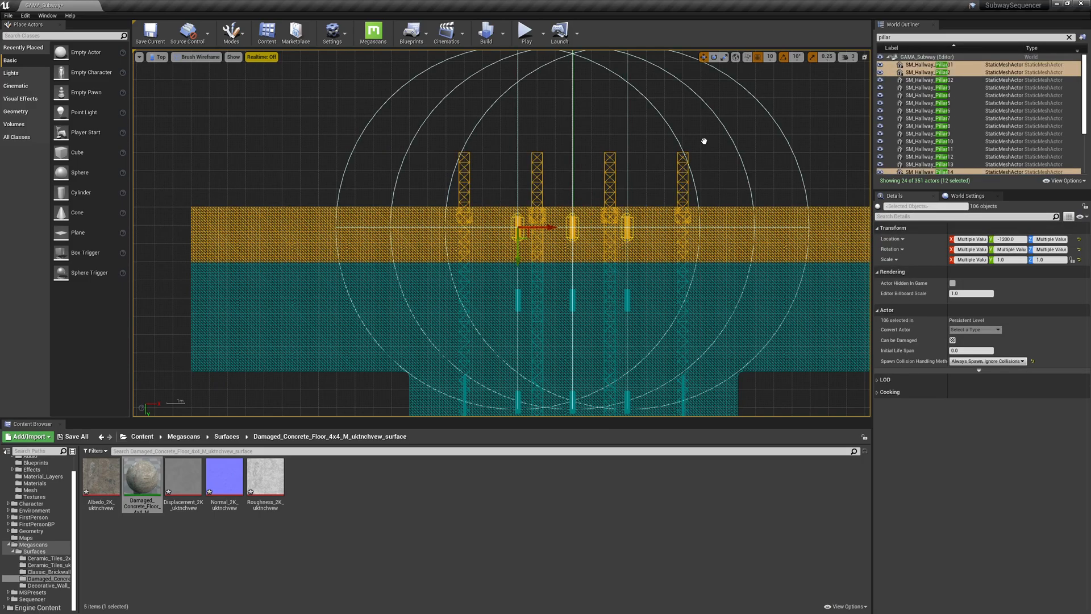
Adjust the view while gathering the 56 grey side panels along the hallway.
scroll("down", 3)
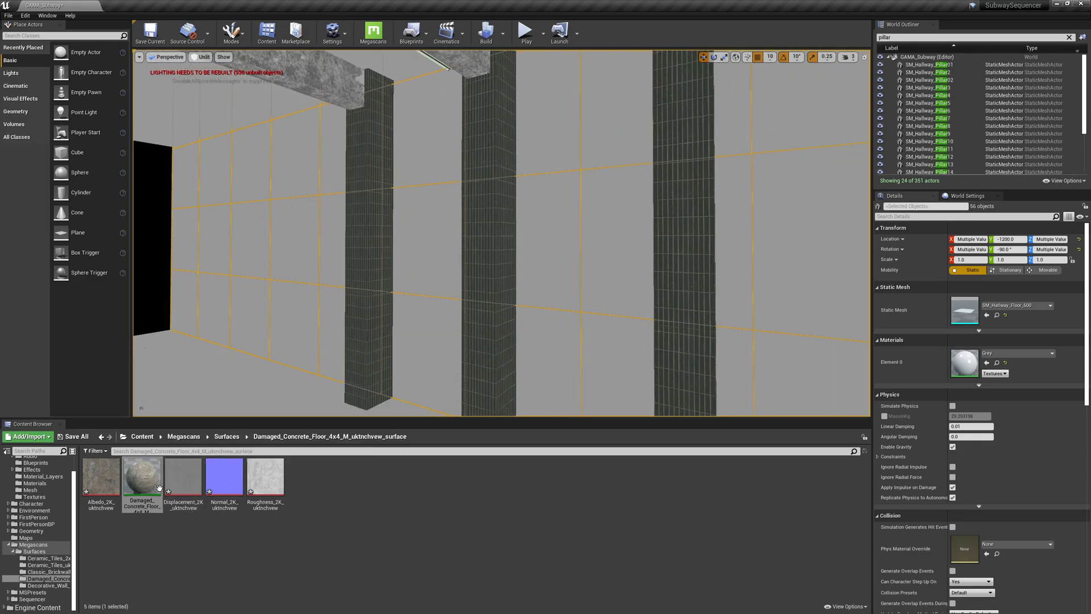
Assign Classic Brickwall from its Megascans folder to the 56 panels and return to Lit view.
left_click(41, 587)
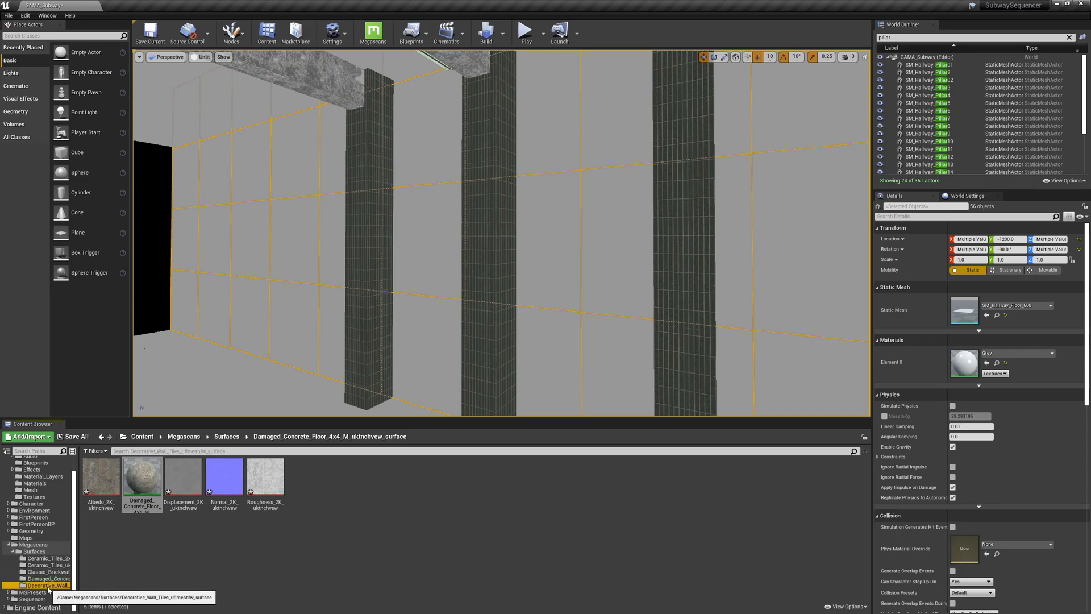
left_click(45, 571)
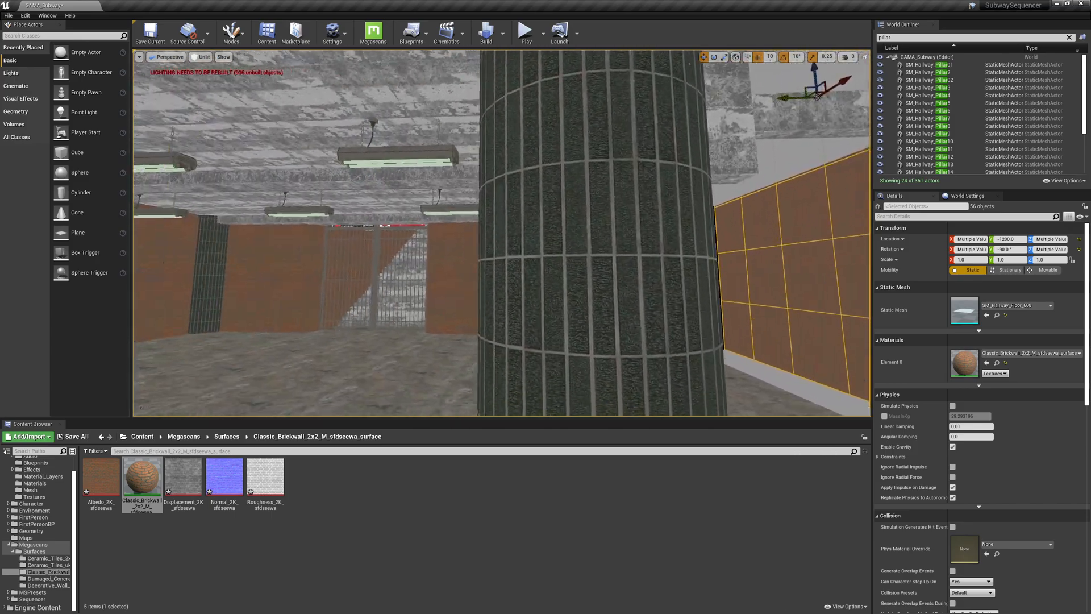
left_click(204, 57)
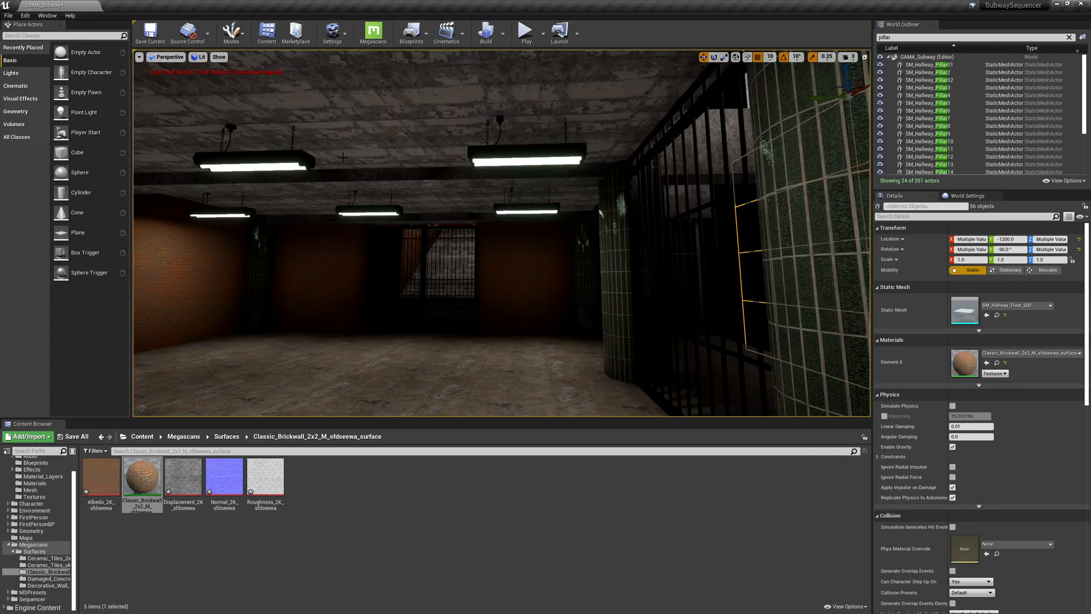